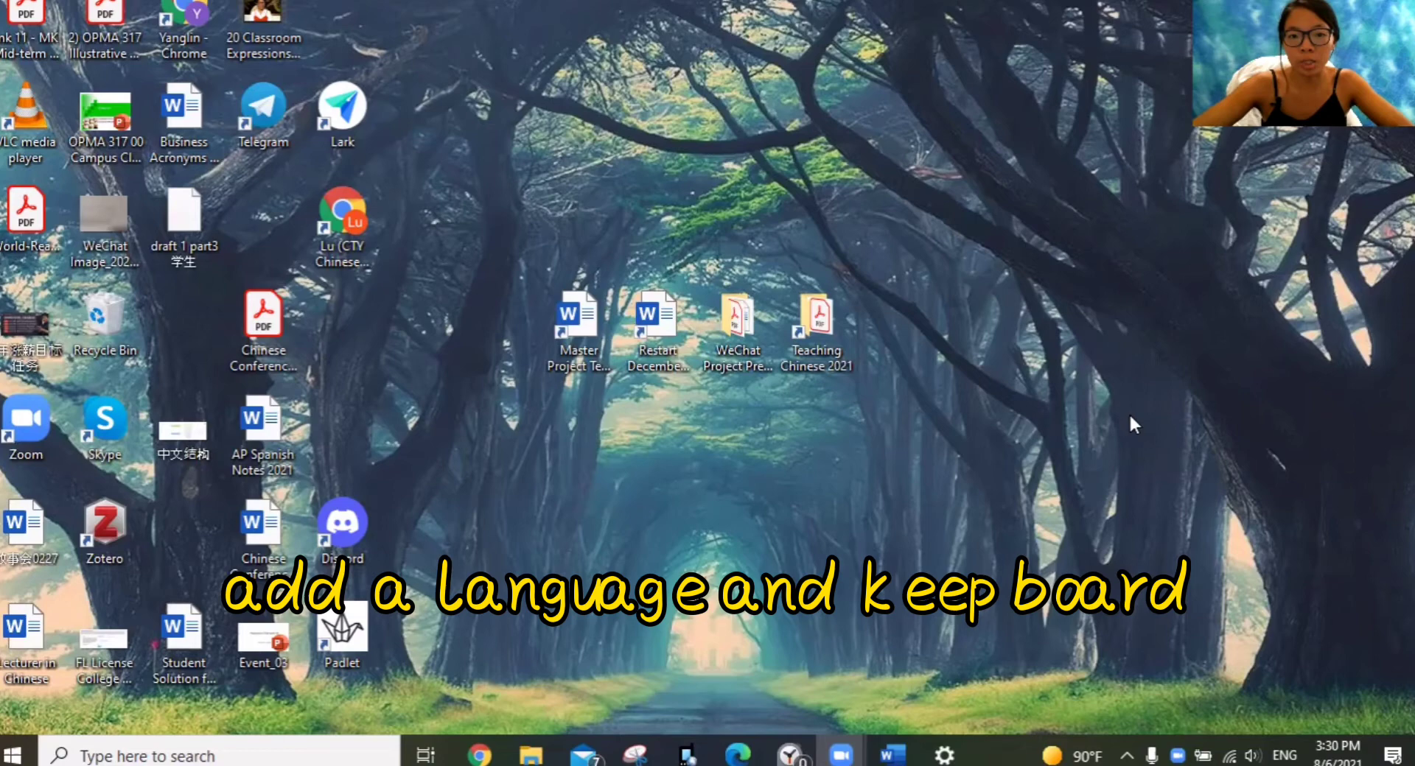
{"action": "mouse_move", "coordinate": [1271, 704]}
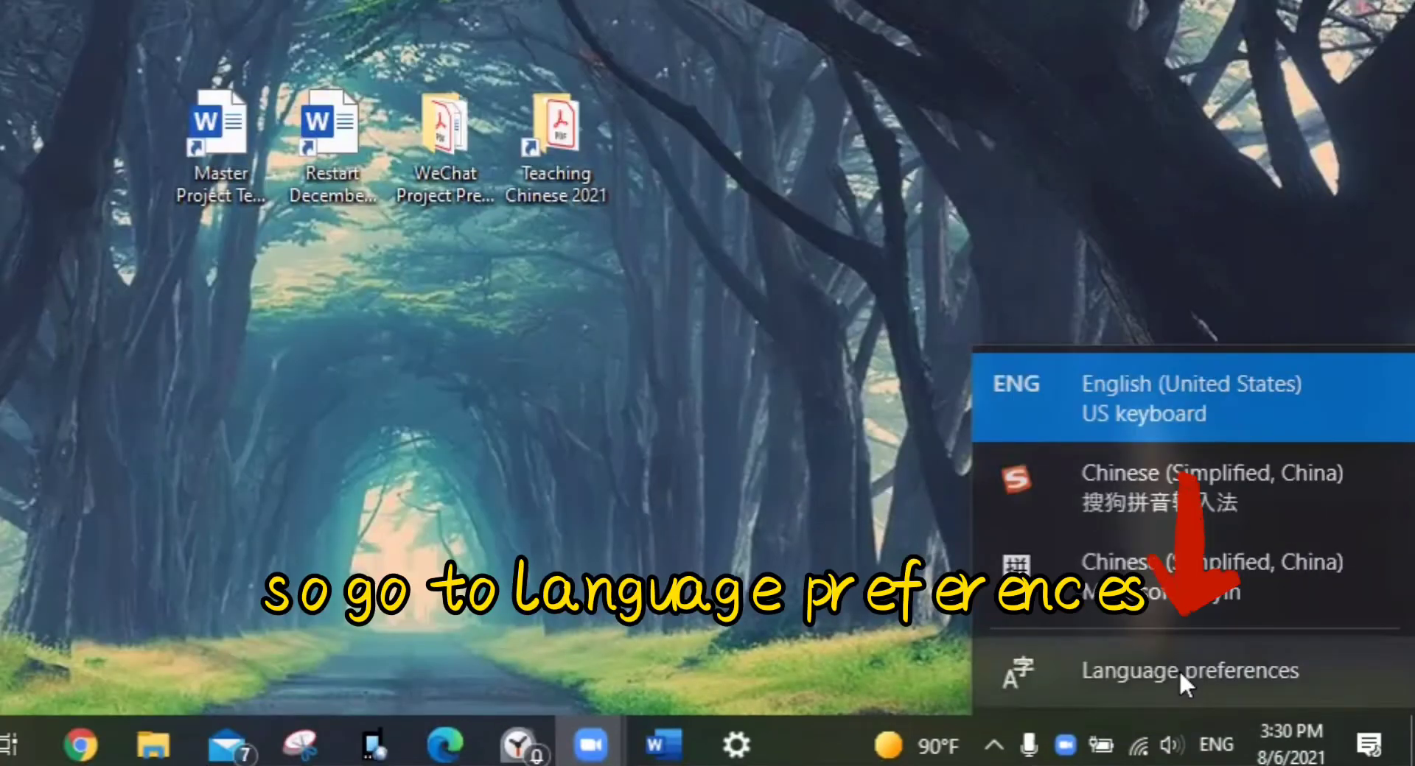
- Reach the Language page in Windows Settings and start adding a new language
{"action": "left_click", "coordinate": [1188, 671]}
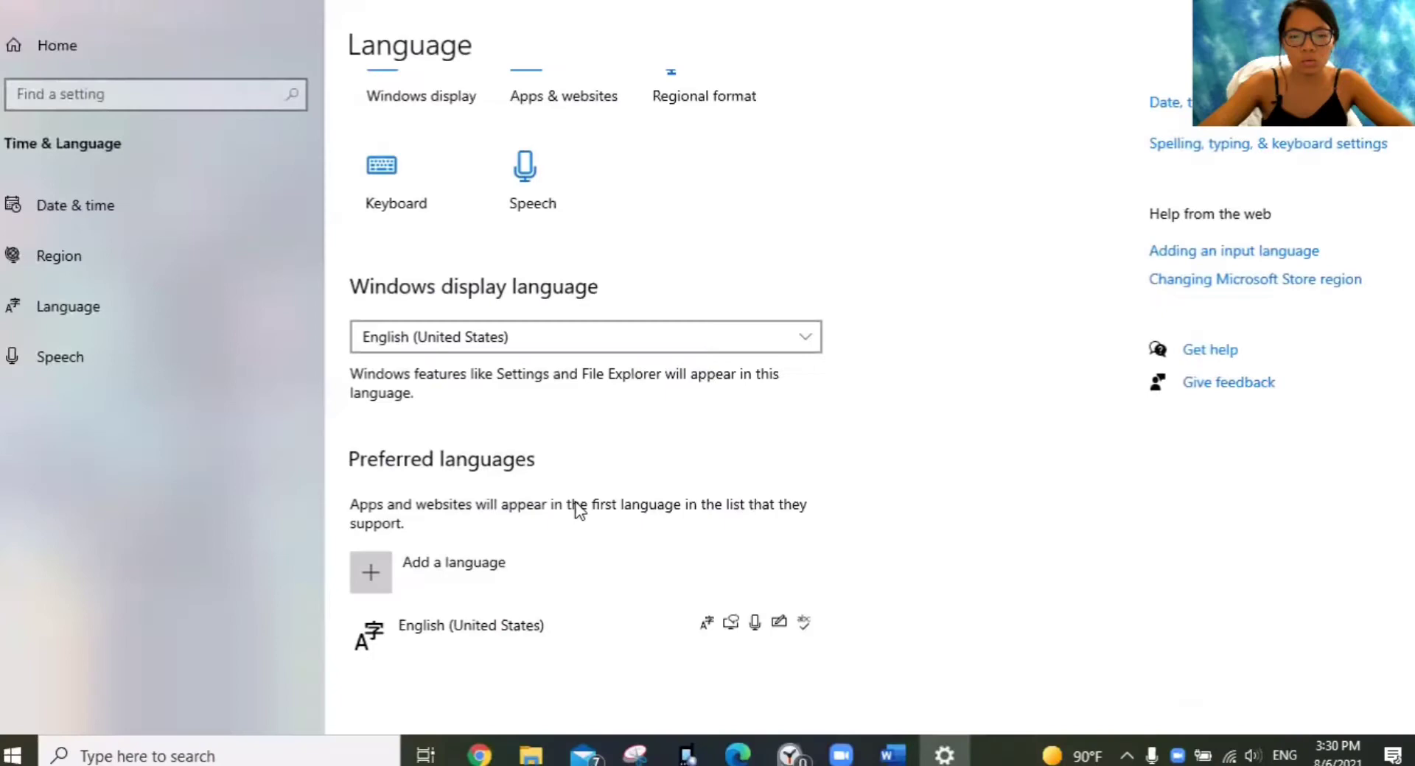
{"action": "scroll", "scroll_direction": "up", "scroll_amount": 3}
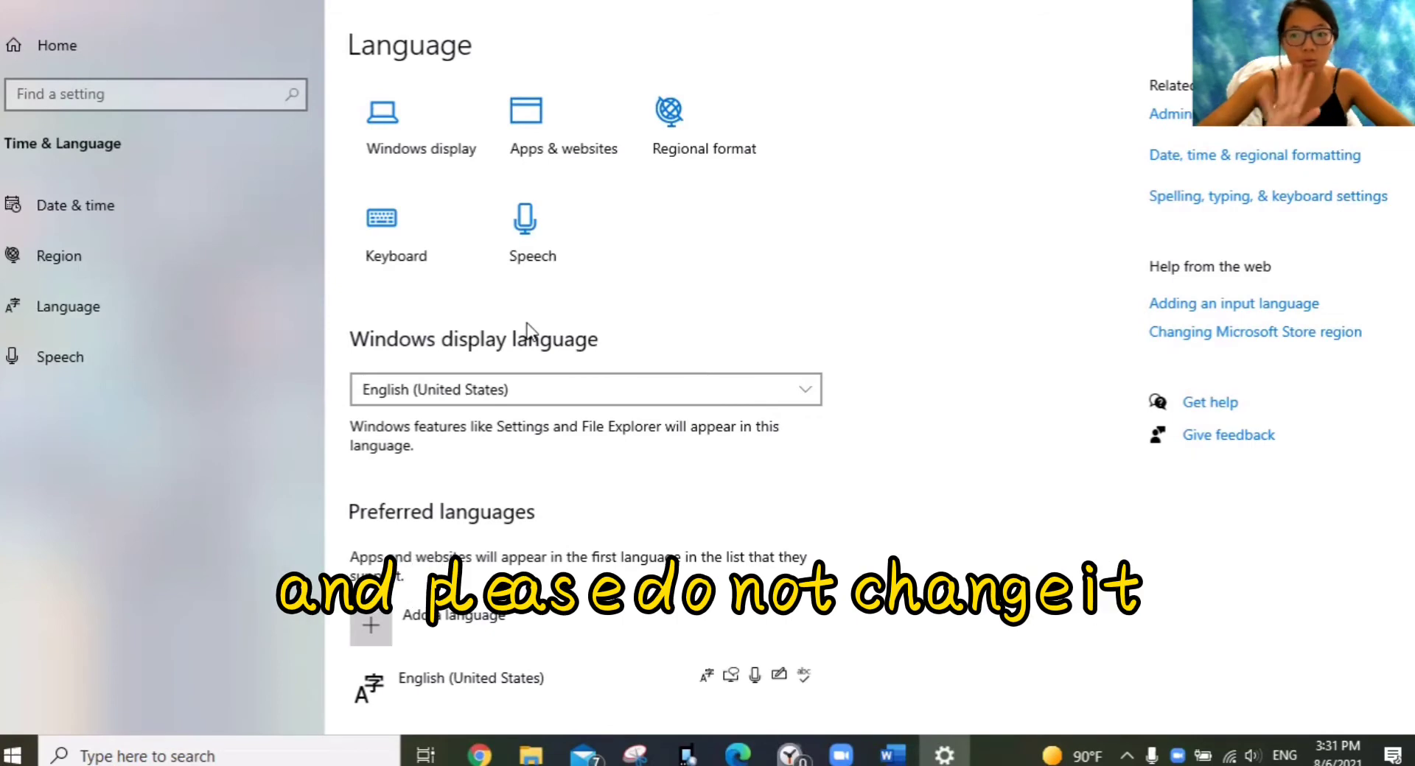
{"action": "scroll", "scroll_direction": "up", "scroll_amount": 3}
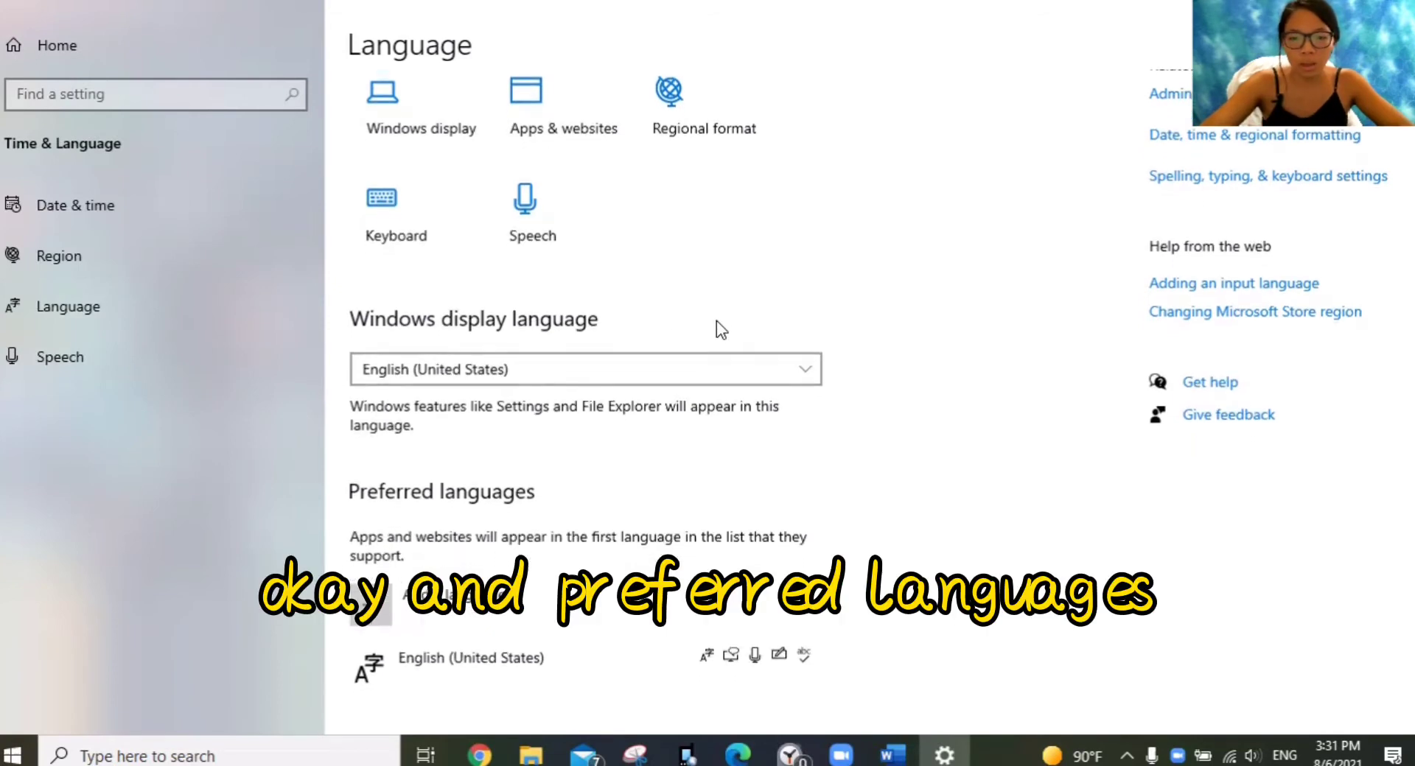
{"action": "scroll", "scroll_direction": "down", "scroll_amount": 3}
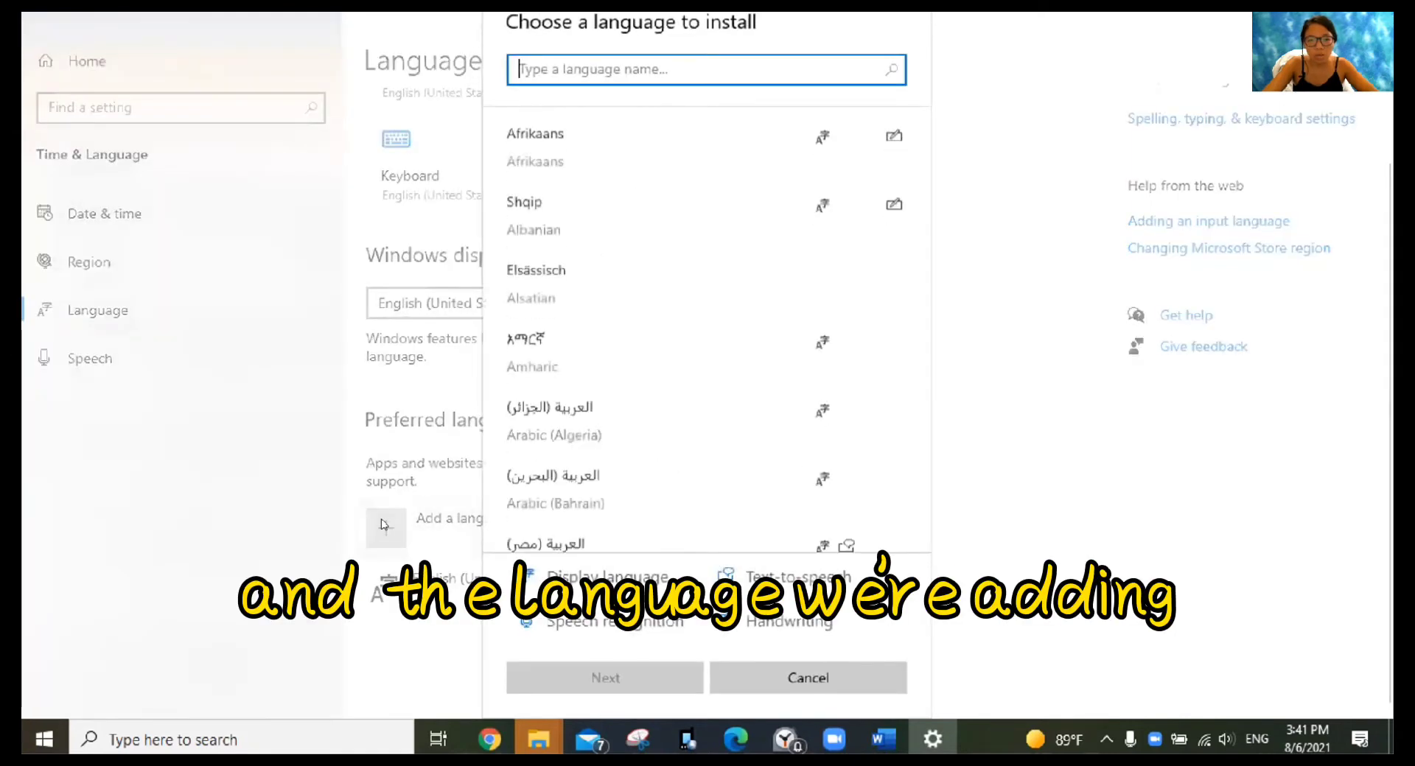
- Filter the language list by searching for 'Chinese'
{"action": "type", "text": "Chi"}
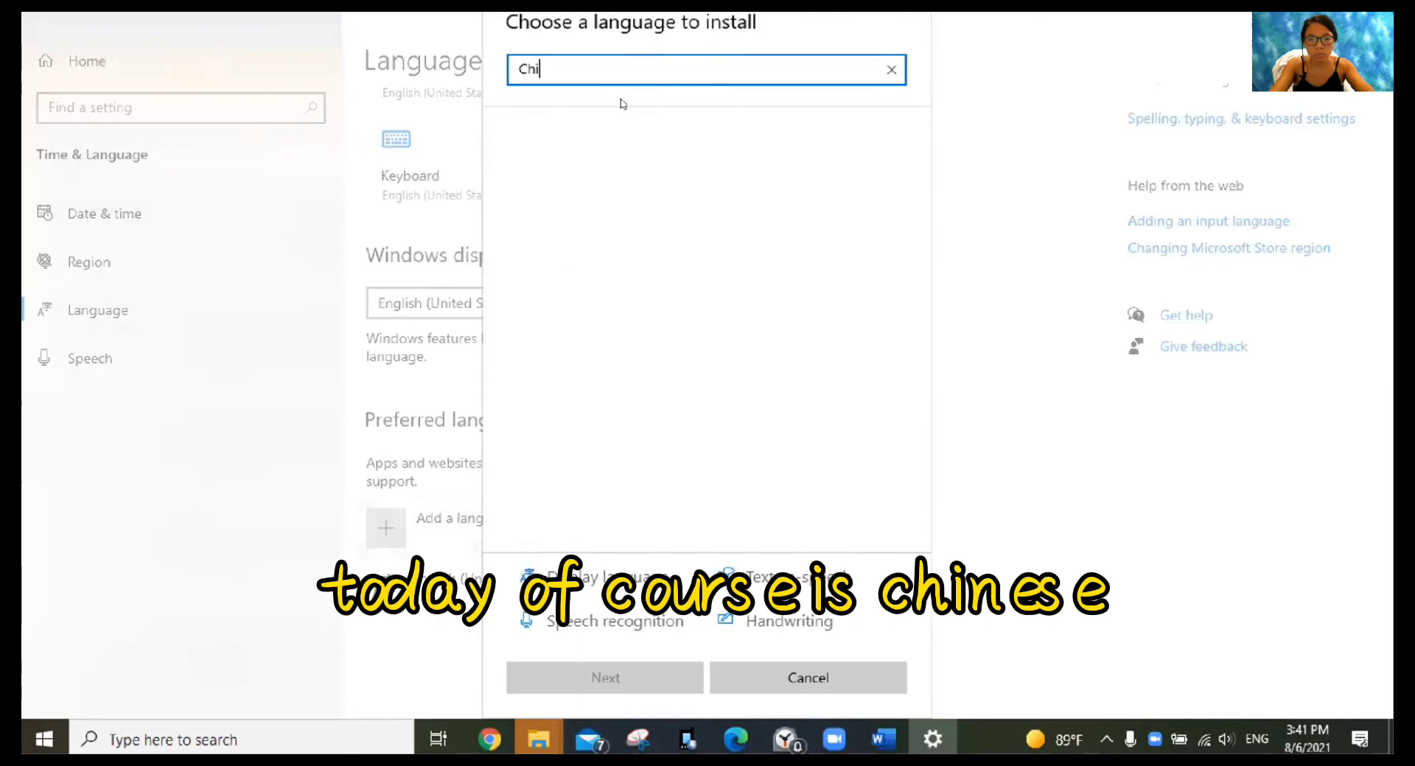
{"action": "type", "text": "nese"}
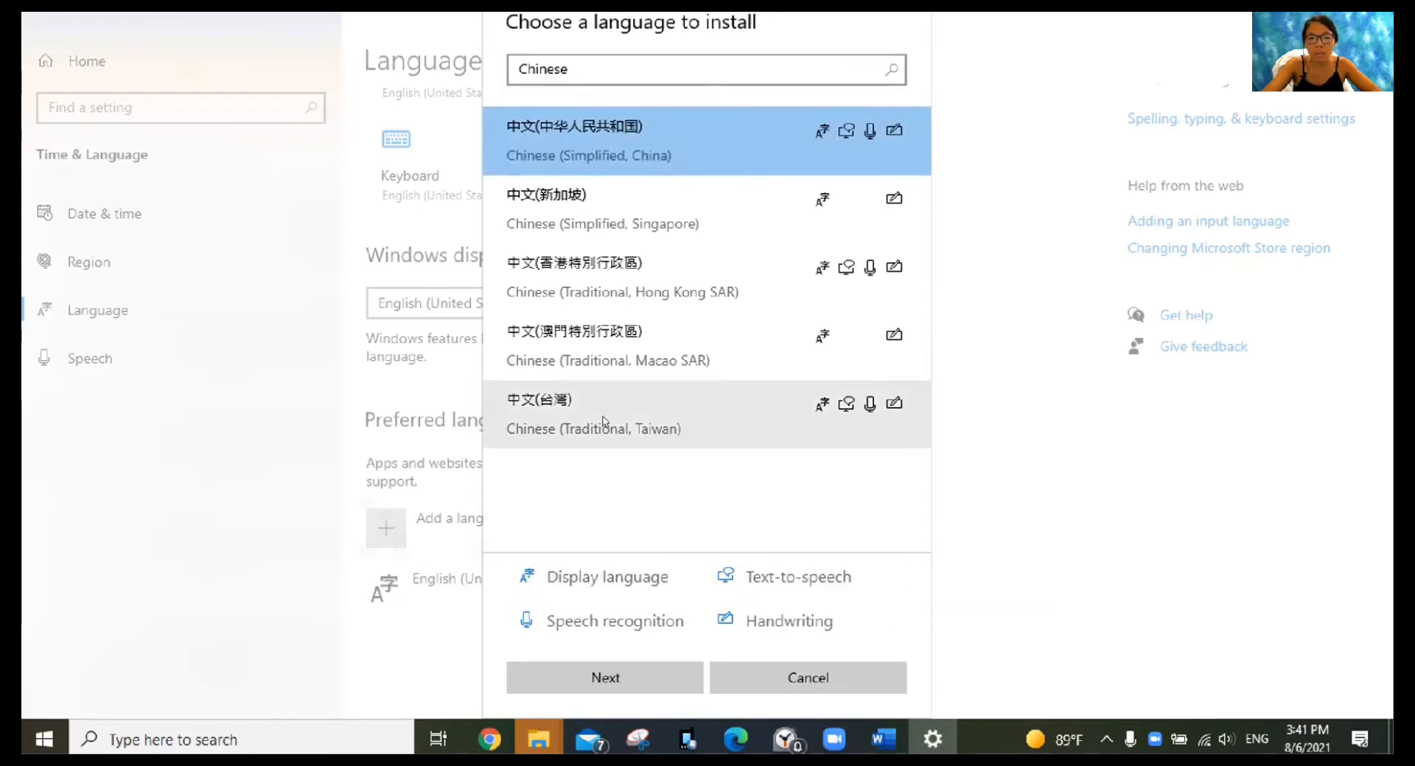
{"action": "mouse_move", "coordinate": [594, 632]}
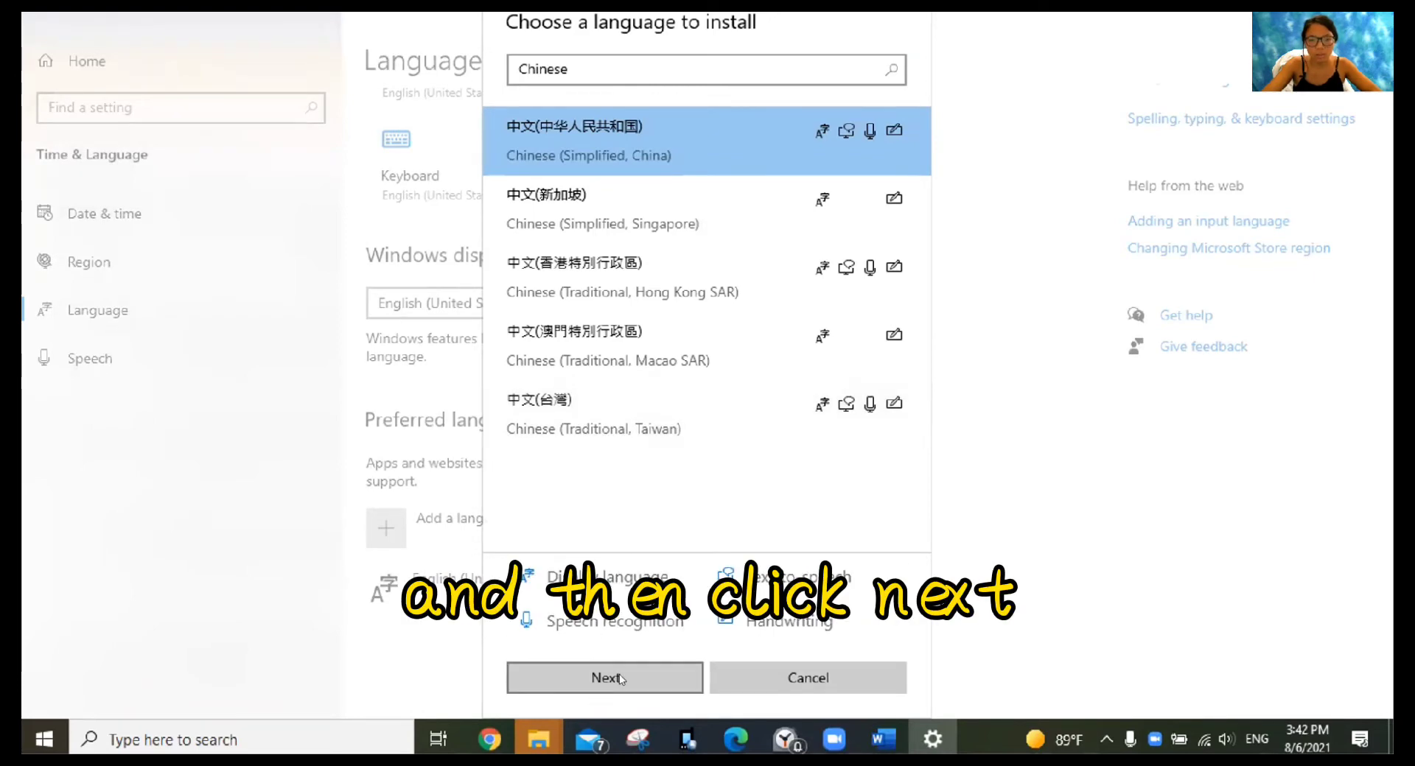
- Install Chinese (Simplified, China) with its features, leaving the display language unchanged
{"action": "left_click", "coordinate": [604, 678]}
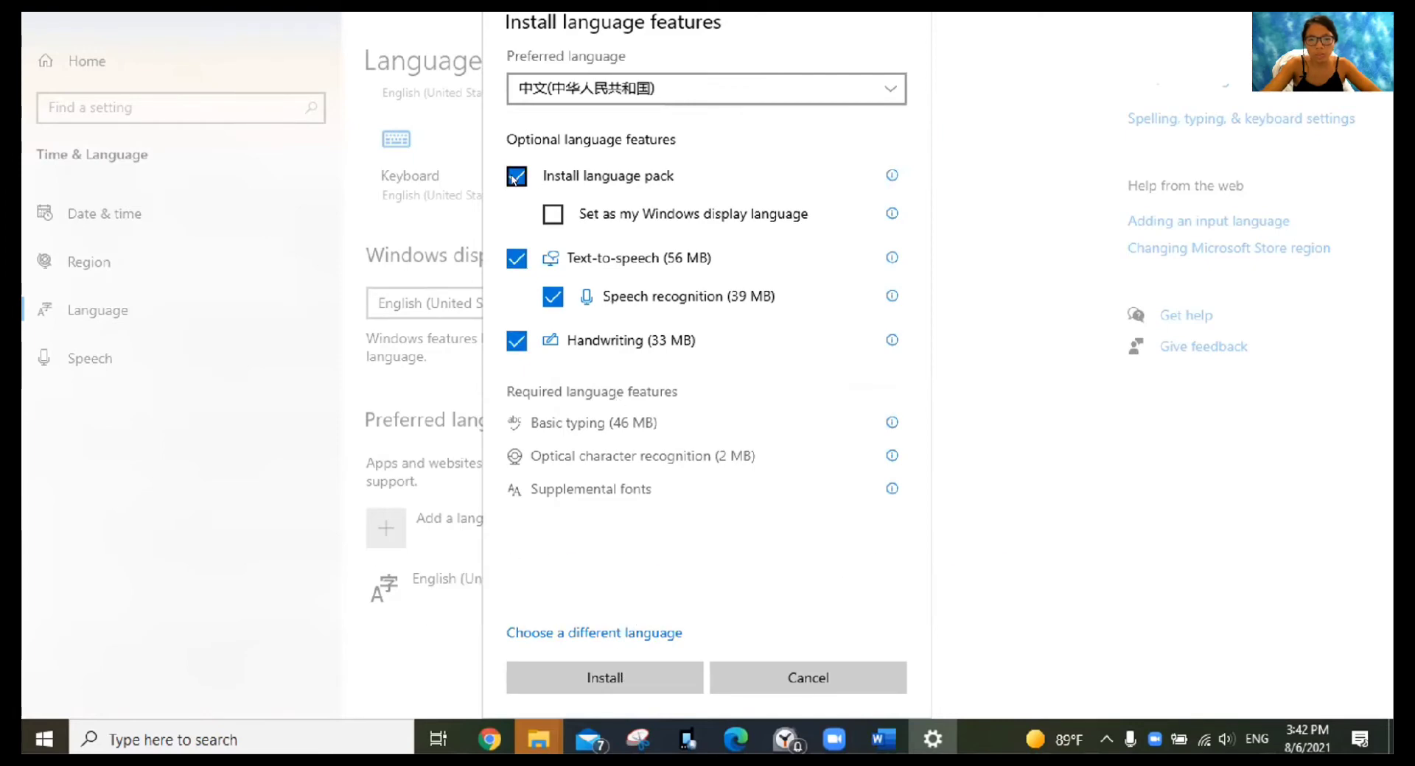
{"action": "mouse_move", "coordinate": [684, 194]}
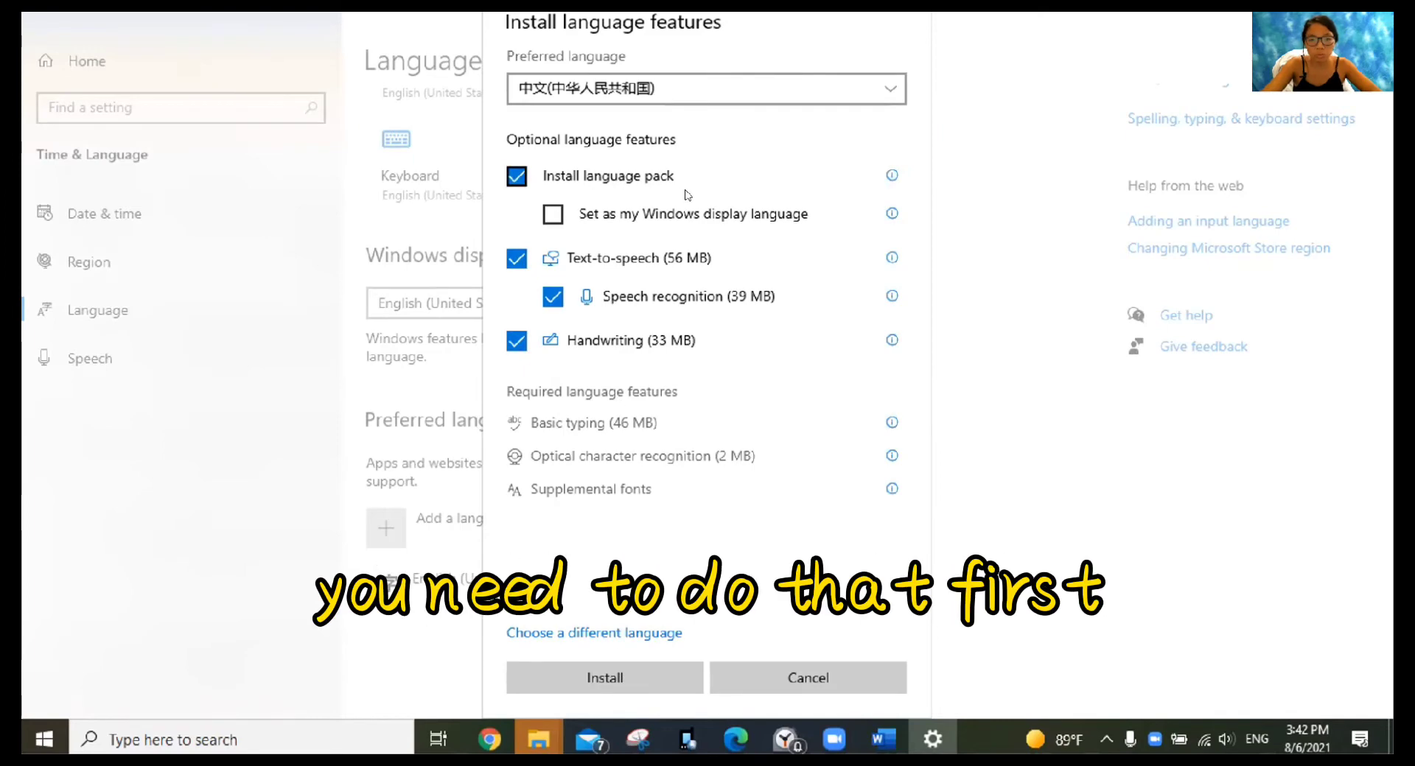
{"action": "mouse_move", "coordinate": [553, 214]}
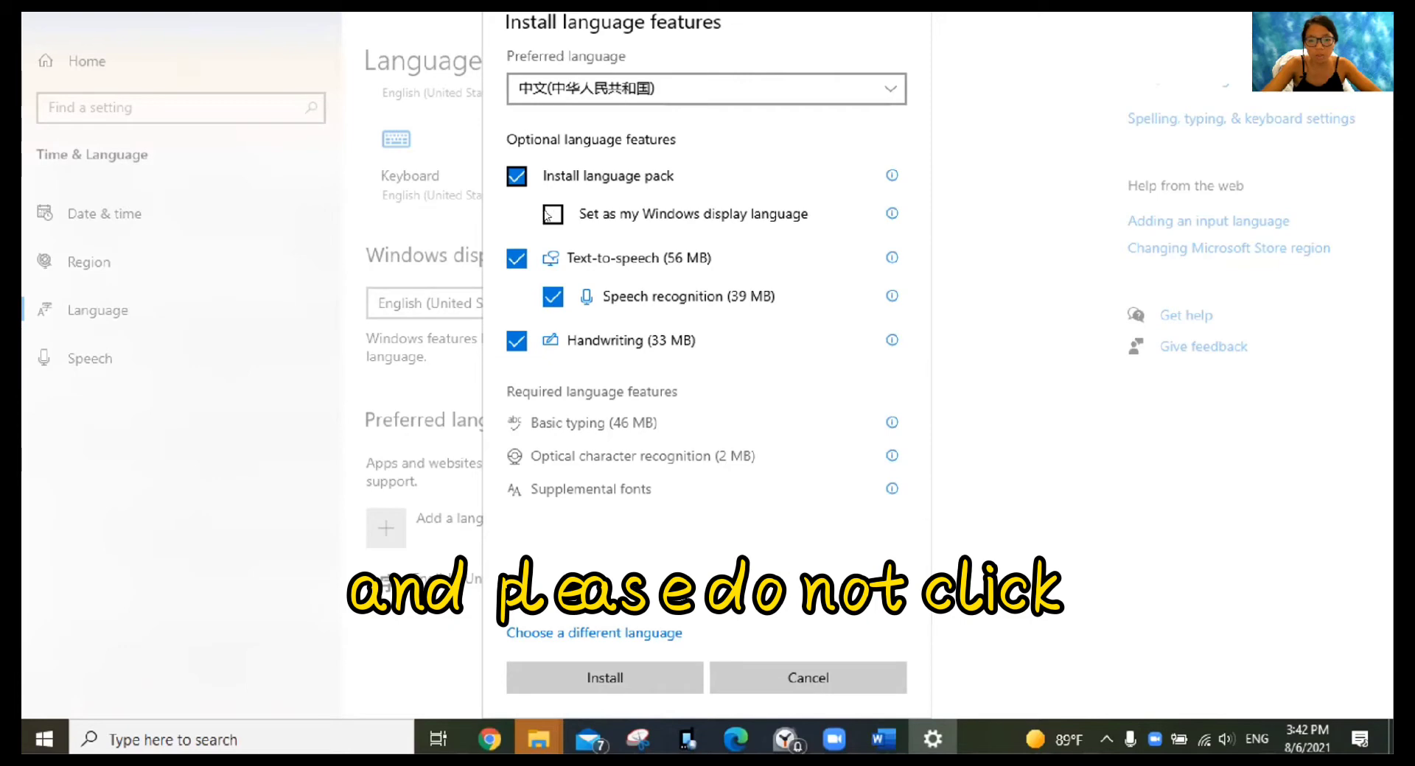
{"action": "mouse_move", "coordinate": [765, 227]}
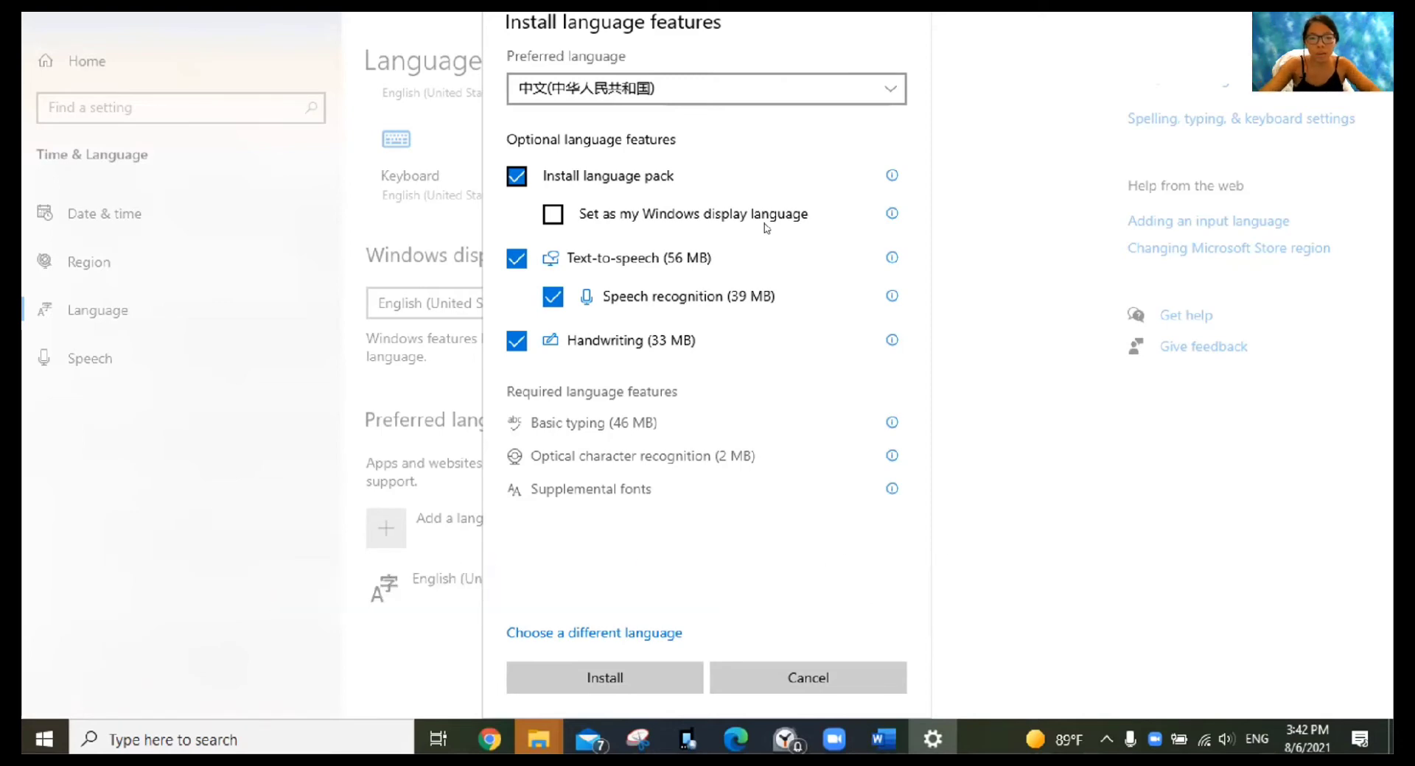
{"action": "mouse_move", "coordinate": [509, 280]}
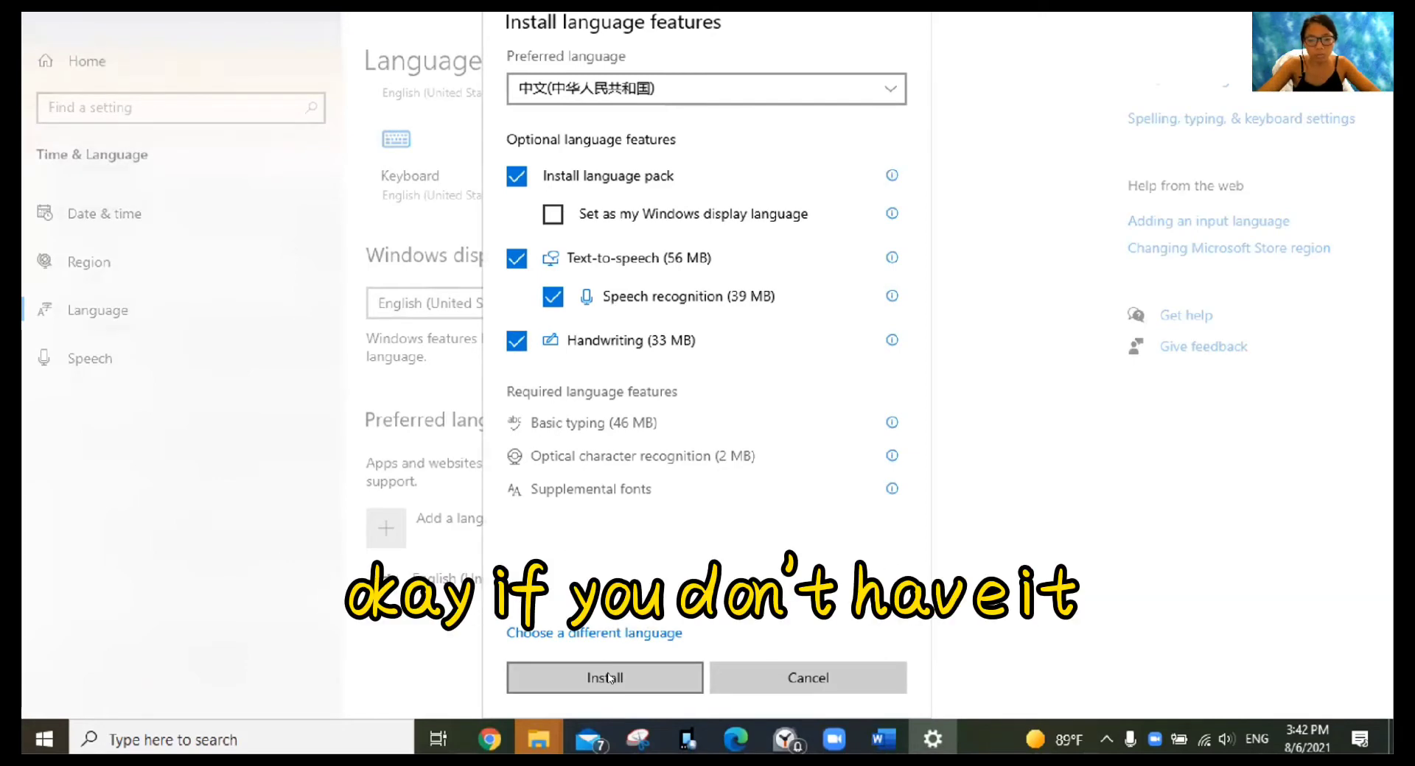
{"action": "left_click", "coordinate": [604, 678]}
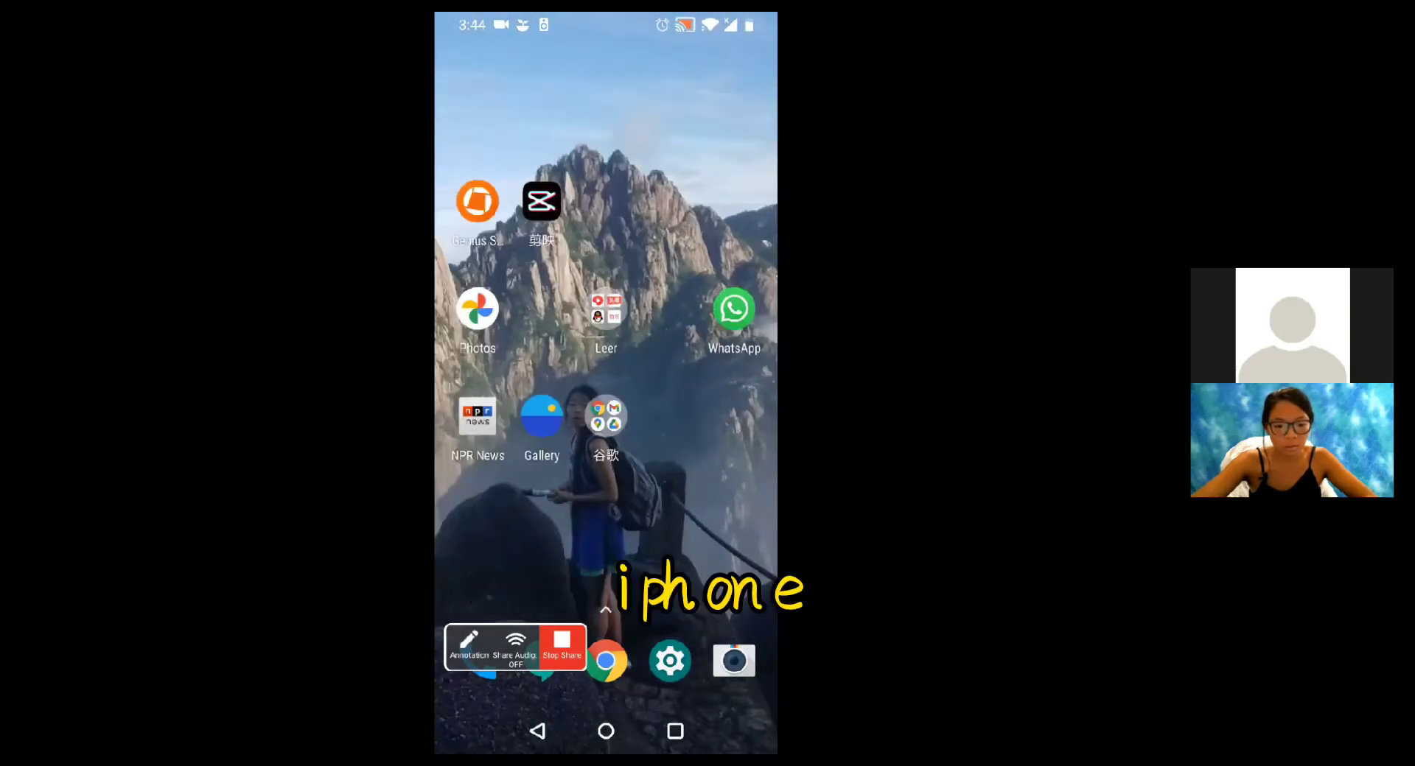
- Reach the Languages & input page under System in the phone's Settings
{"action": "left_click", "coordinate": [669, 660]}
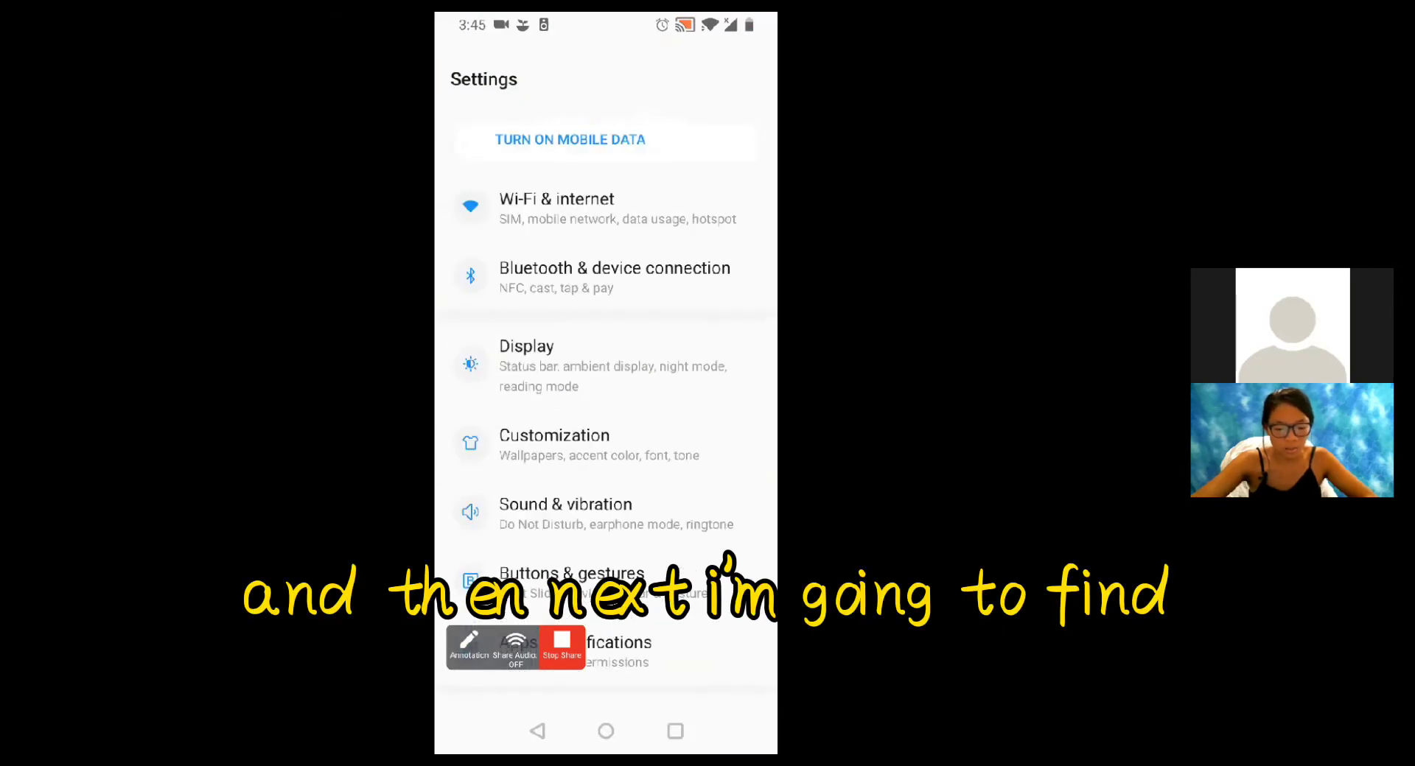
{"action": "scroll", "scroll_direction": "down", "scroll_amount": 3}
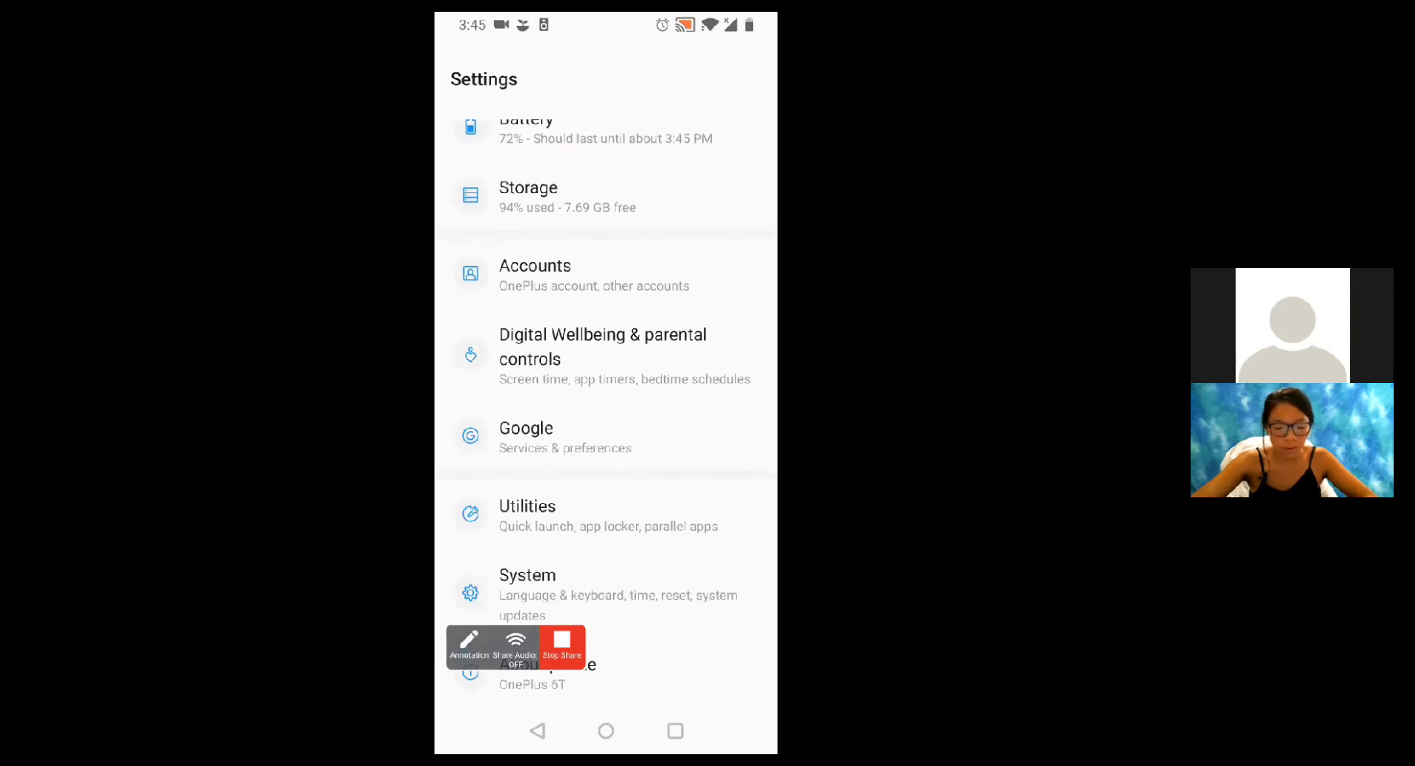
{"action": "left_click", "coordinate": [528, 594]}
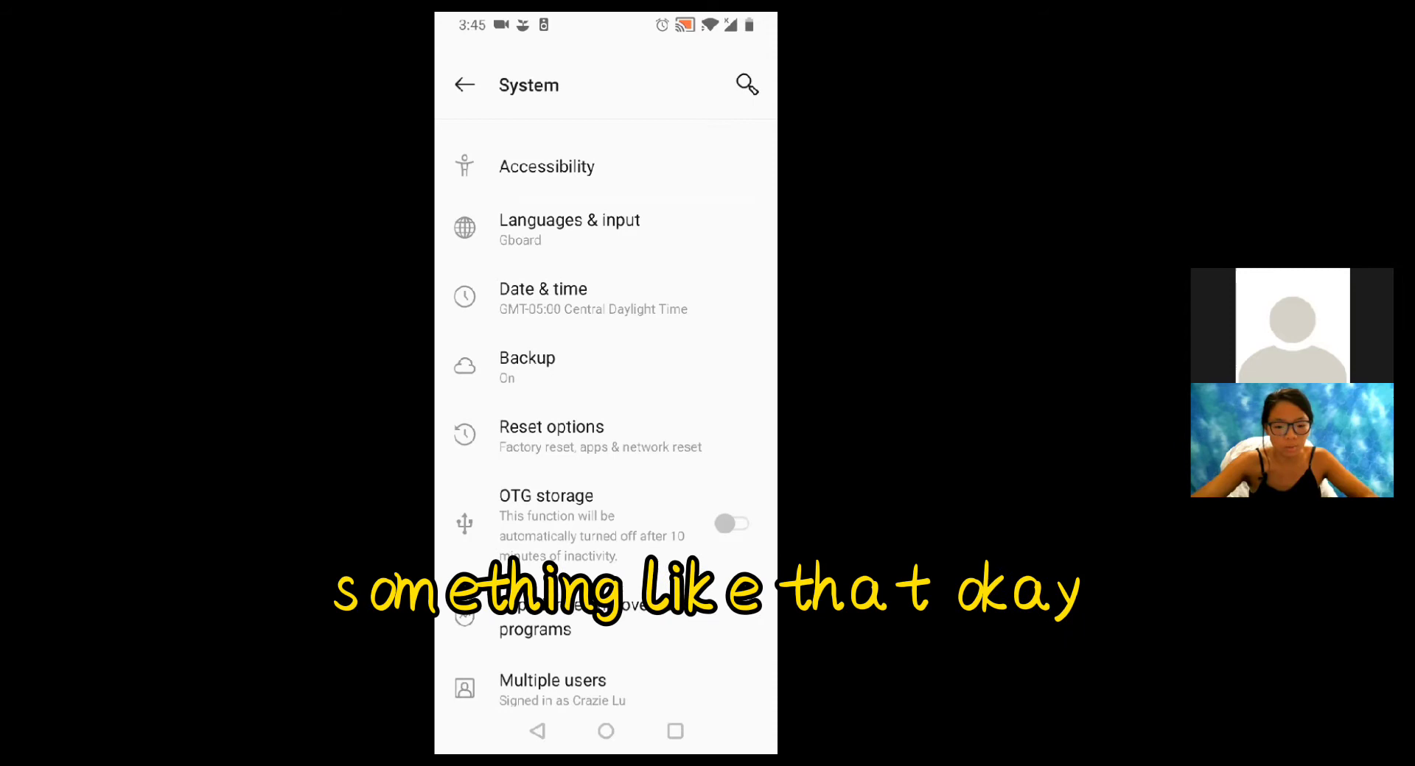
{"action": "left_click", "coordinate": [569, 230]}
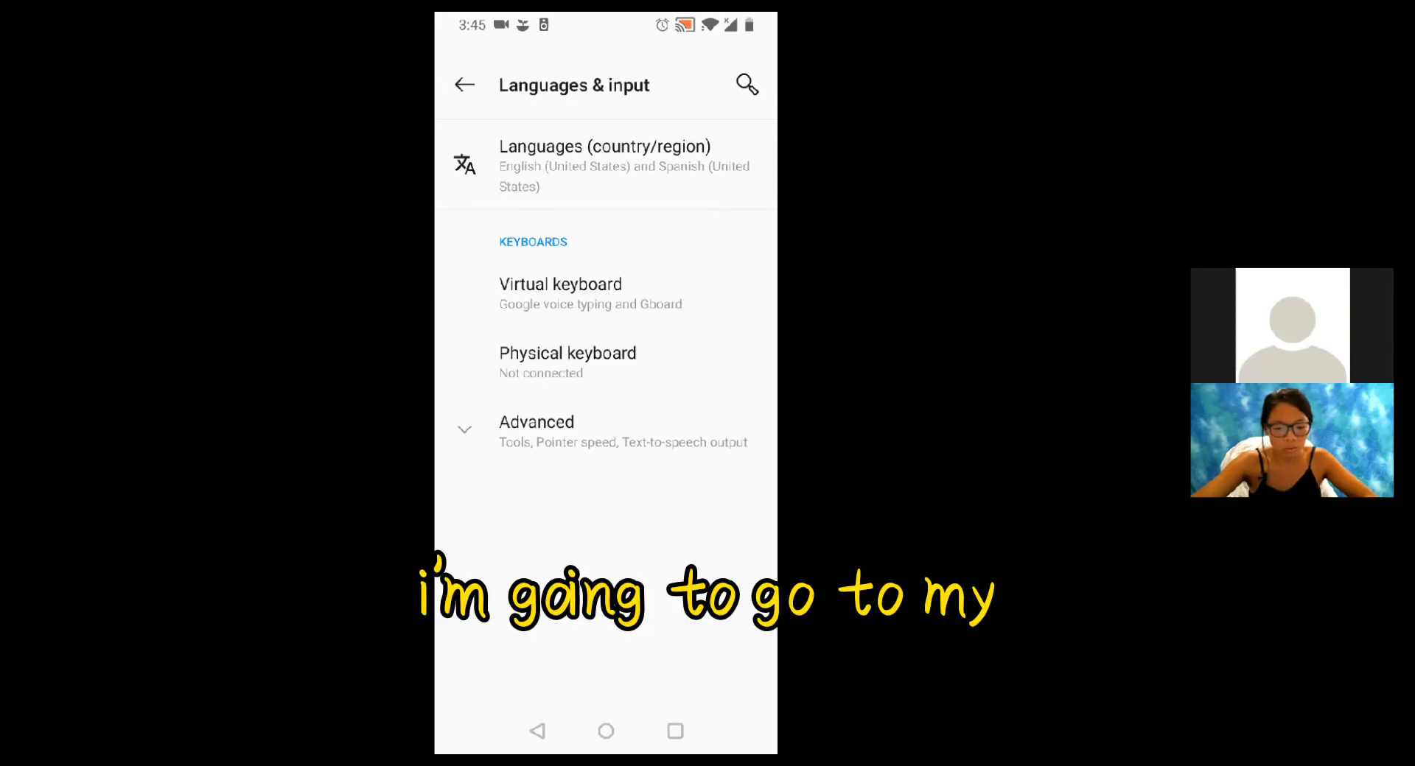
- In Gboard, search 'Chinese' and choose Chinese (Simplified) as a new keyboard language
{"action": "left_click", "coordinate": [560, 284]}
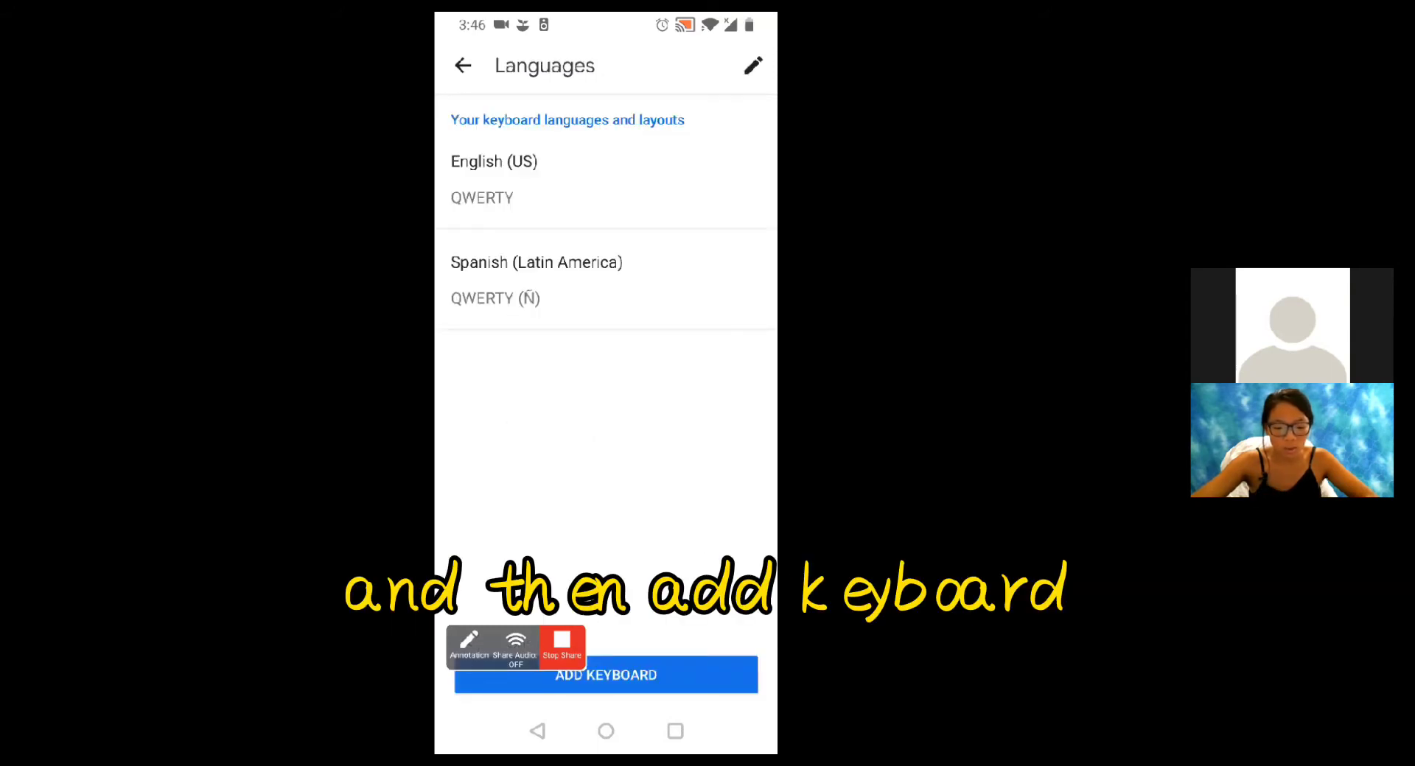
{"action": "left_click", "coordinate": [604, 675]}
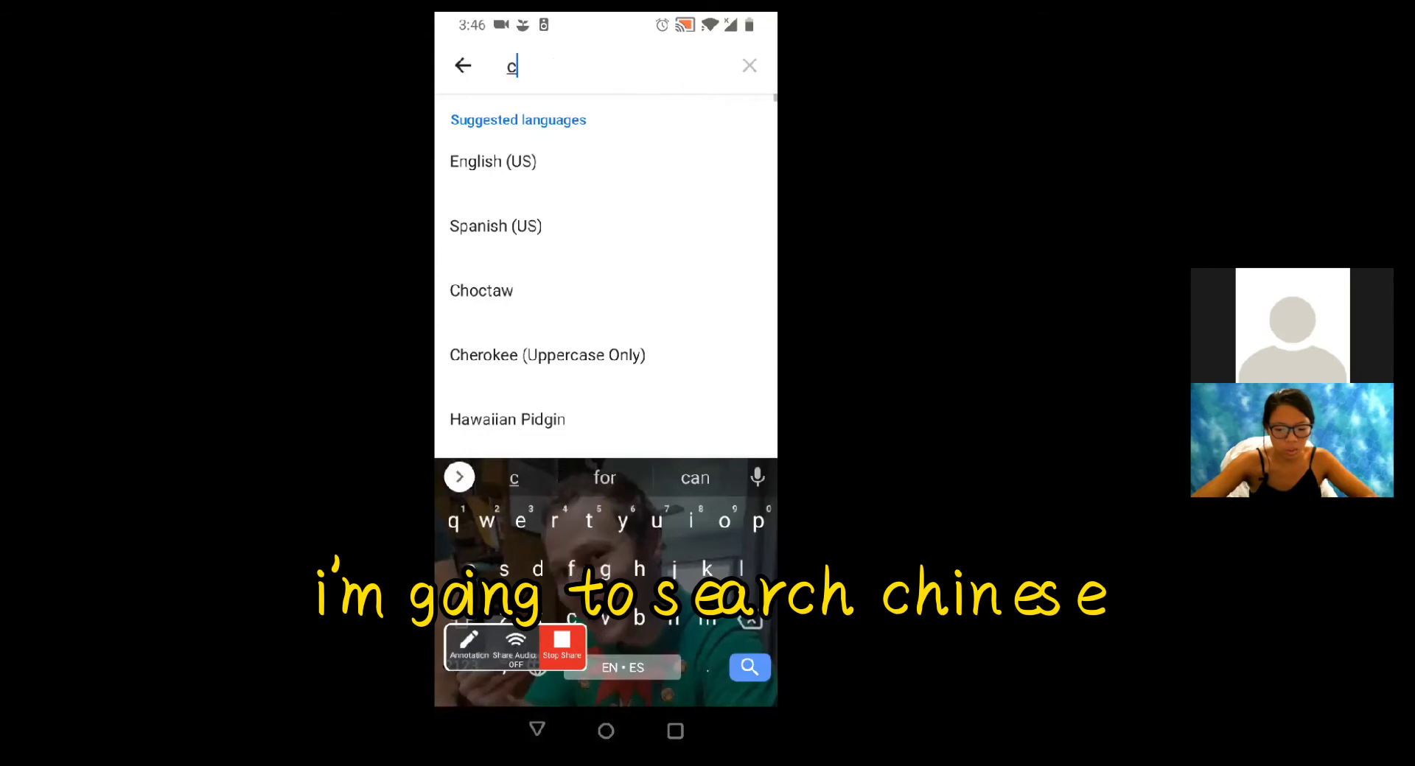
{"action": "type", "text": "Chinese"}
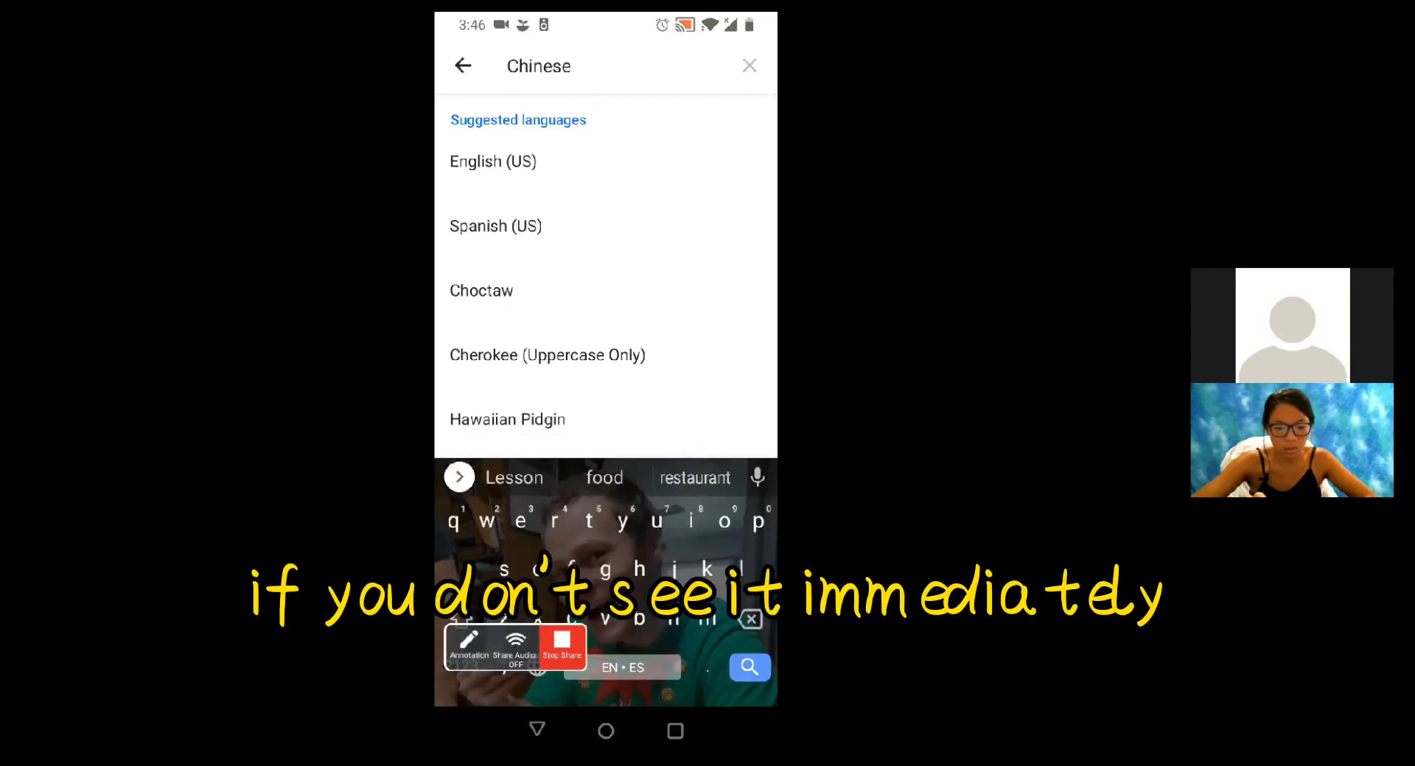
{"action": "type", "text": "Chinese"}
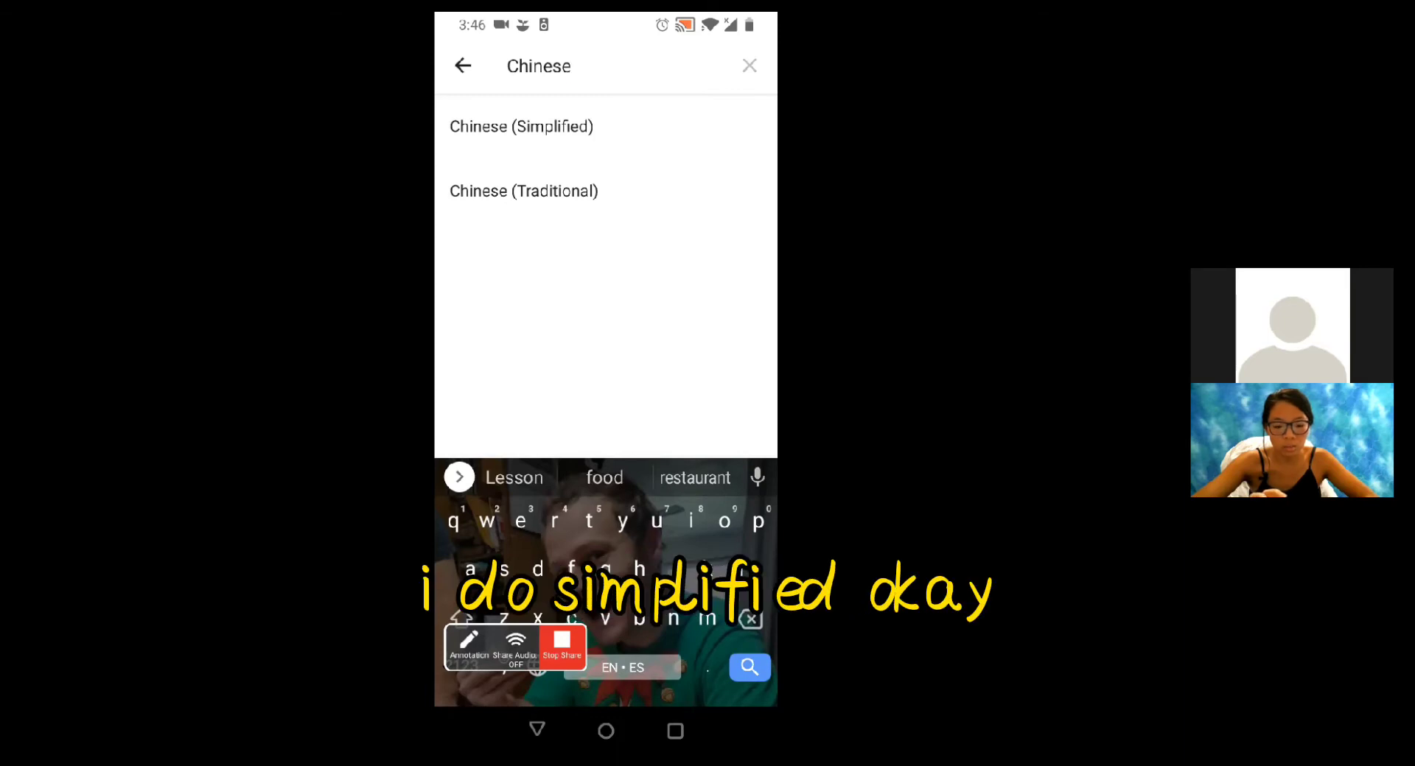
{"action": "left_click", "coordinate": [520, 127]}
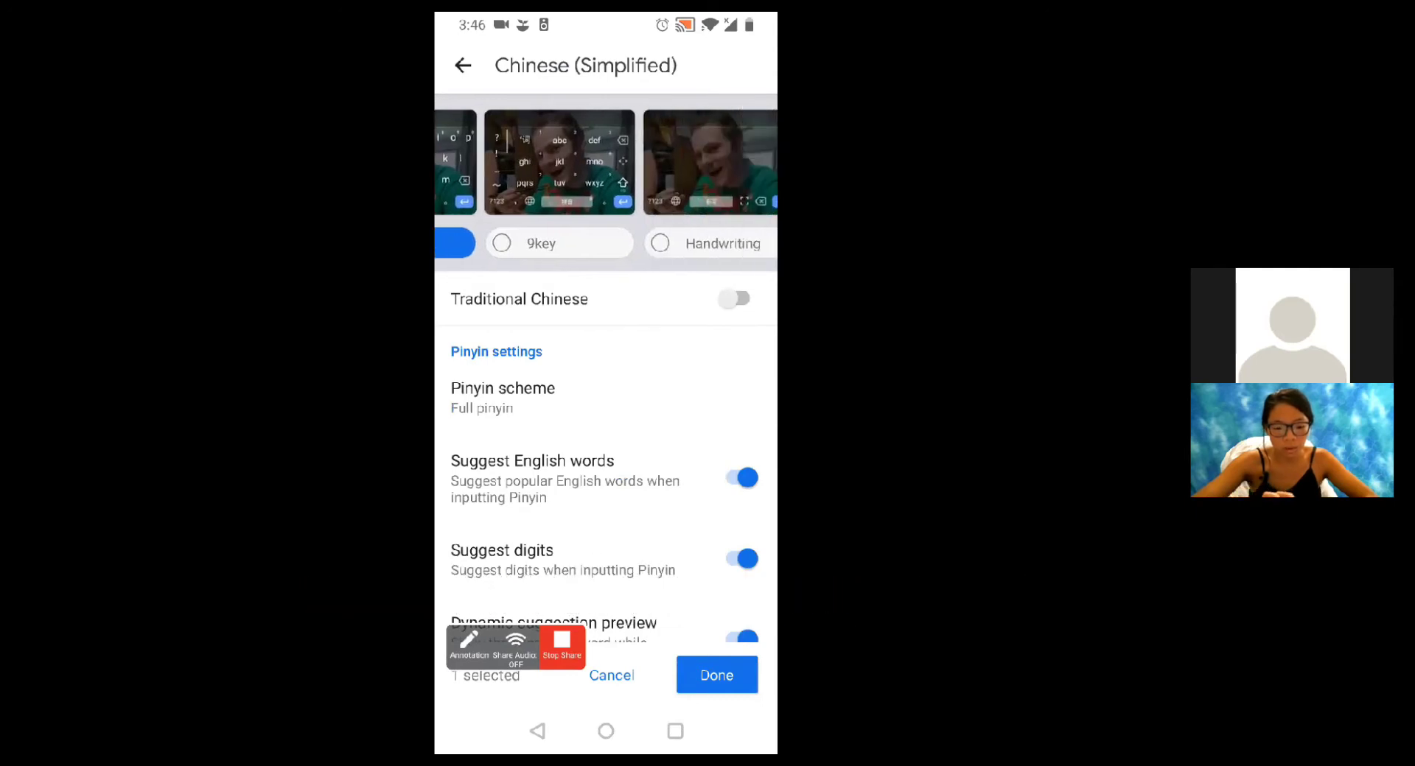
- Add the Handwriting layout for Chinese (Simplified) and confirm the keyboard
{"action": "left_click", "coordinate": [658, 243]}
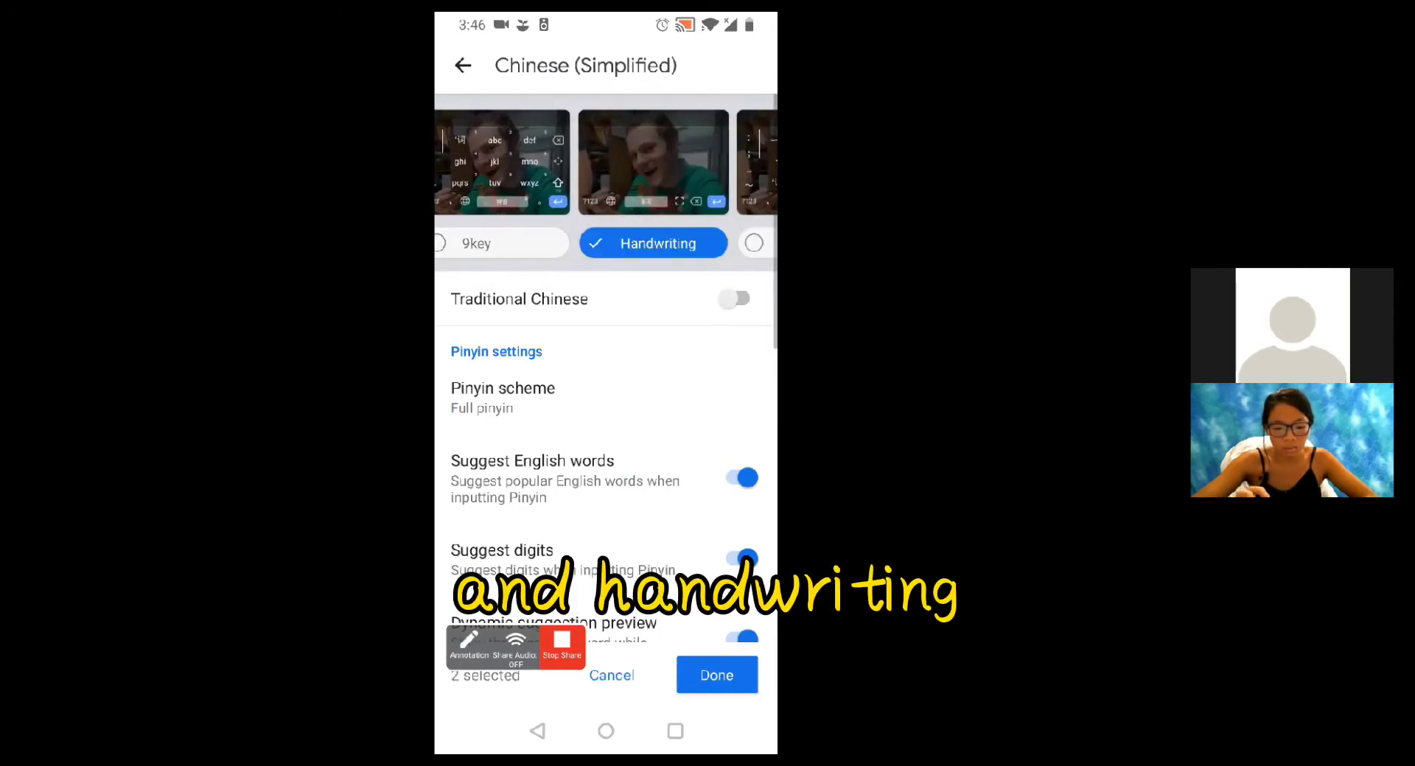
{"action": "left_click", "coordinate": [716, 675]}
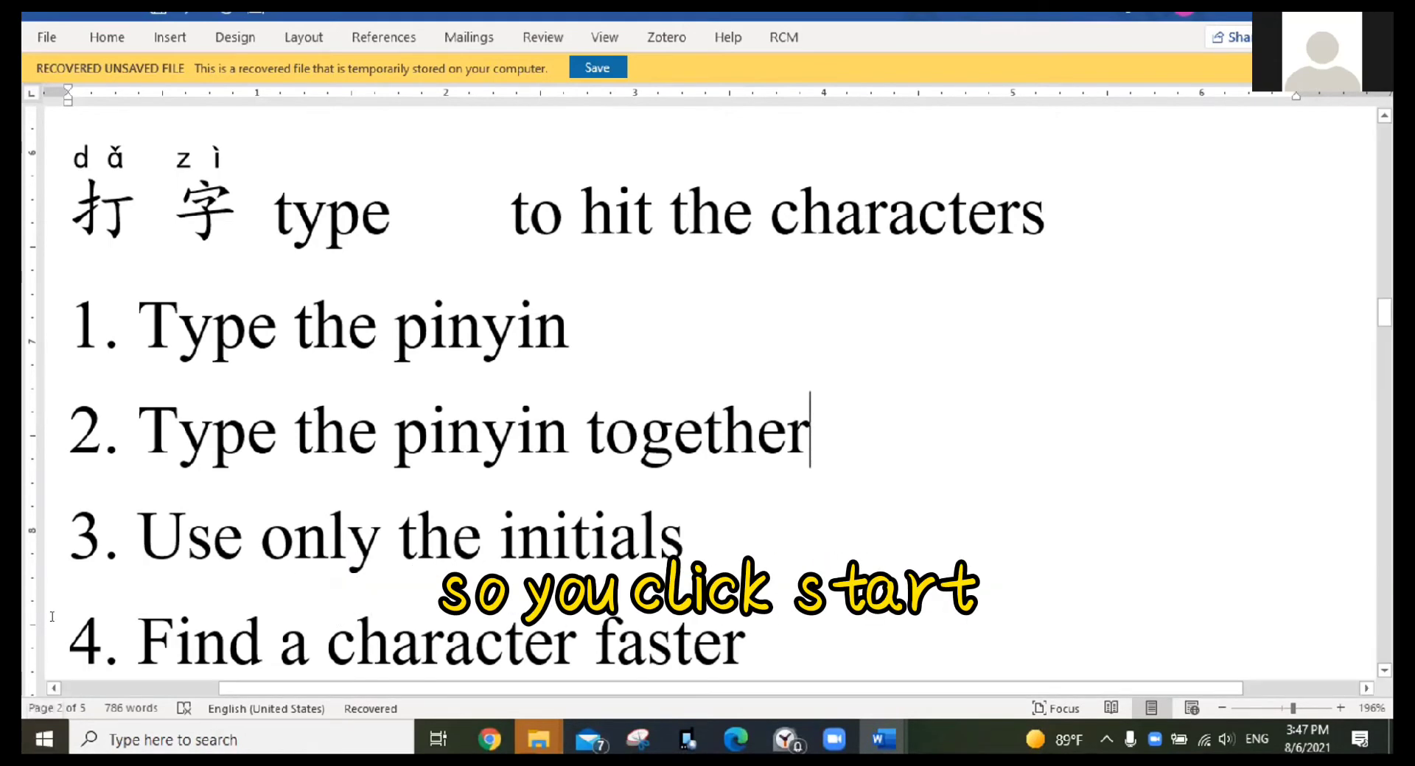
- Reach Time & Language in Windows Settings from the Start menu
{"action": "left_click", "coordinate": [43, 740]}
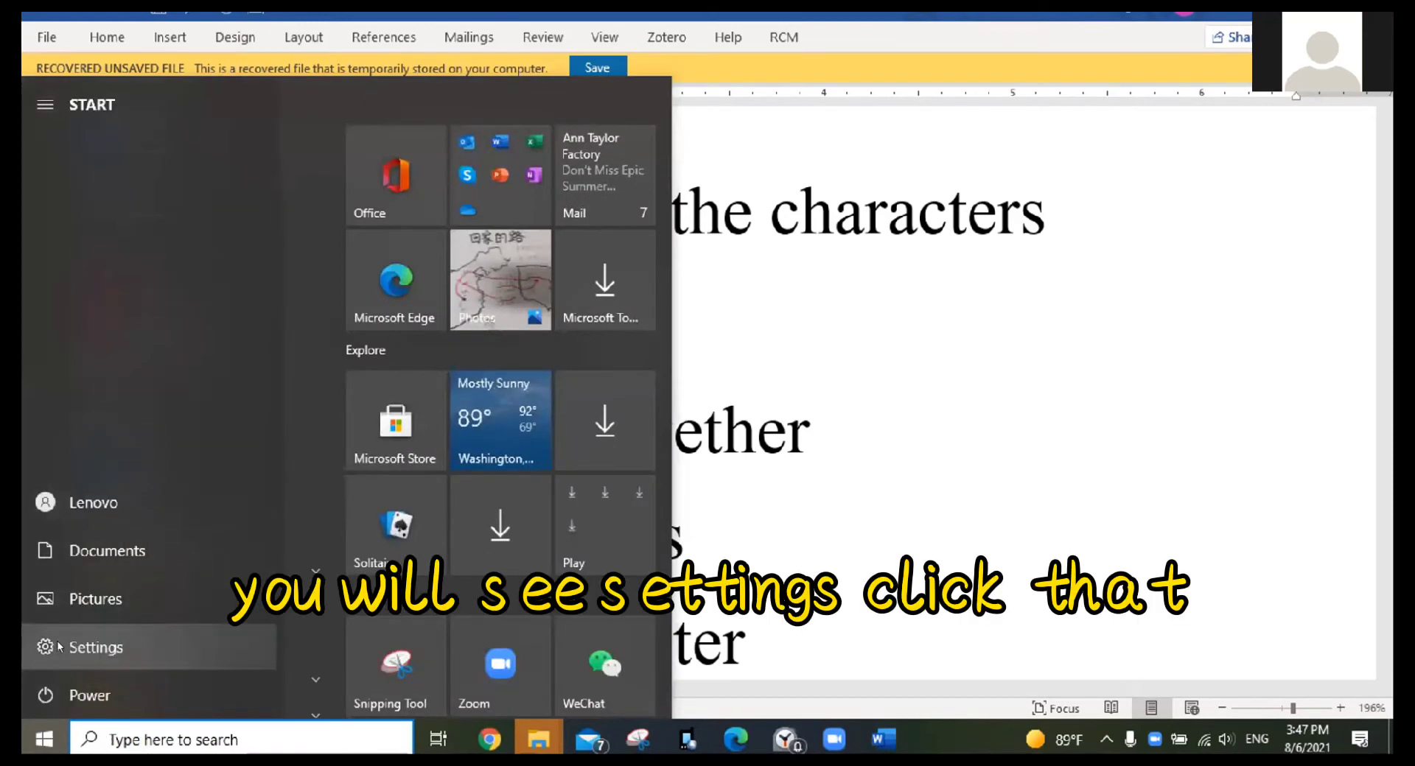
{"action": "left_click", "coordinate": [94, 647]}
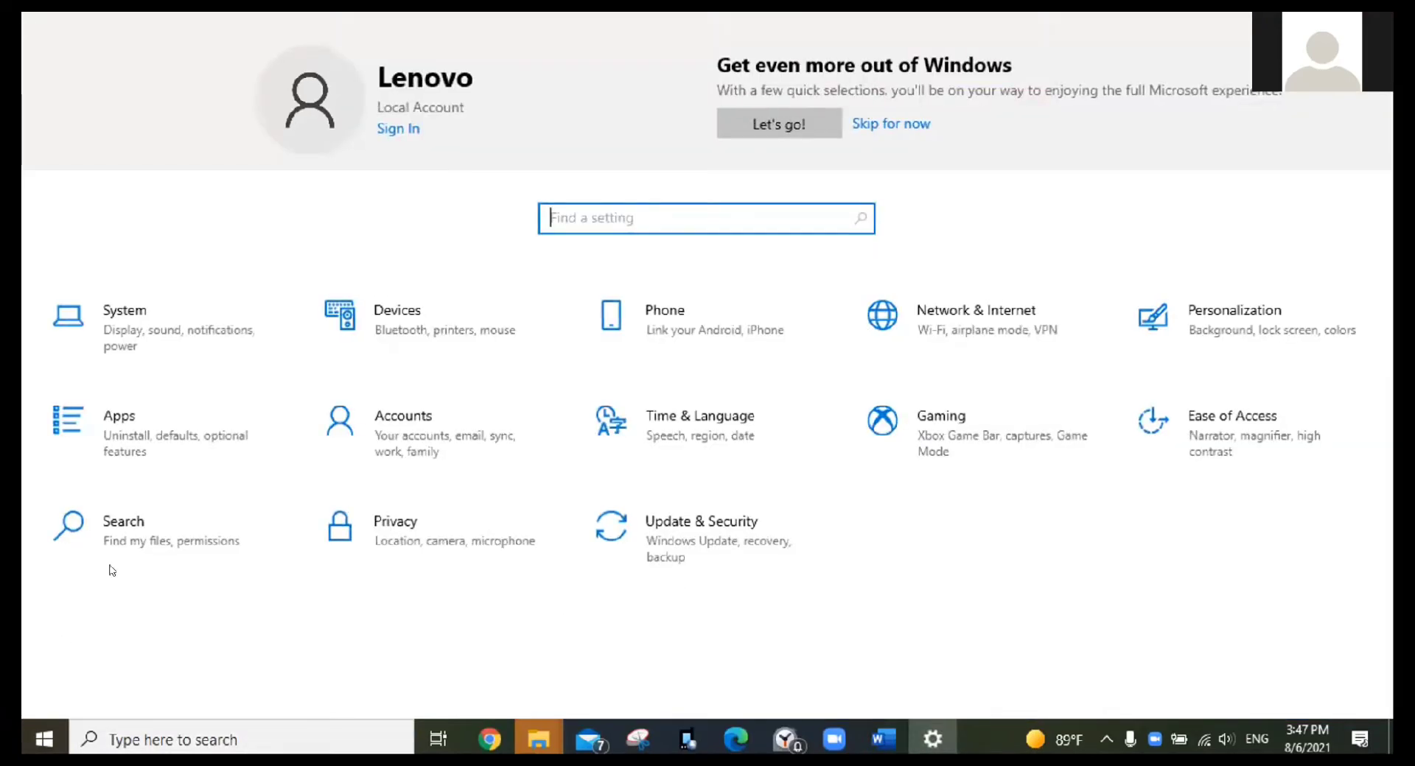
{"action": "mouse_move", "coordinate": [649, 434]}
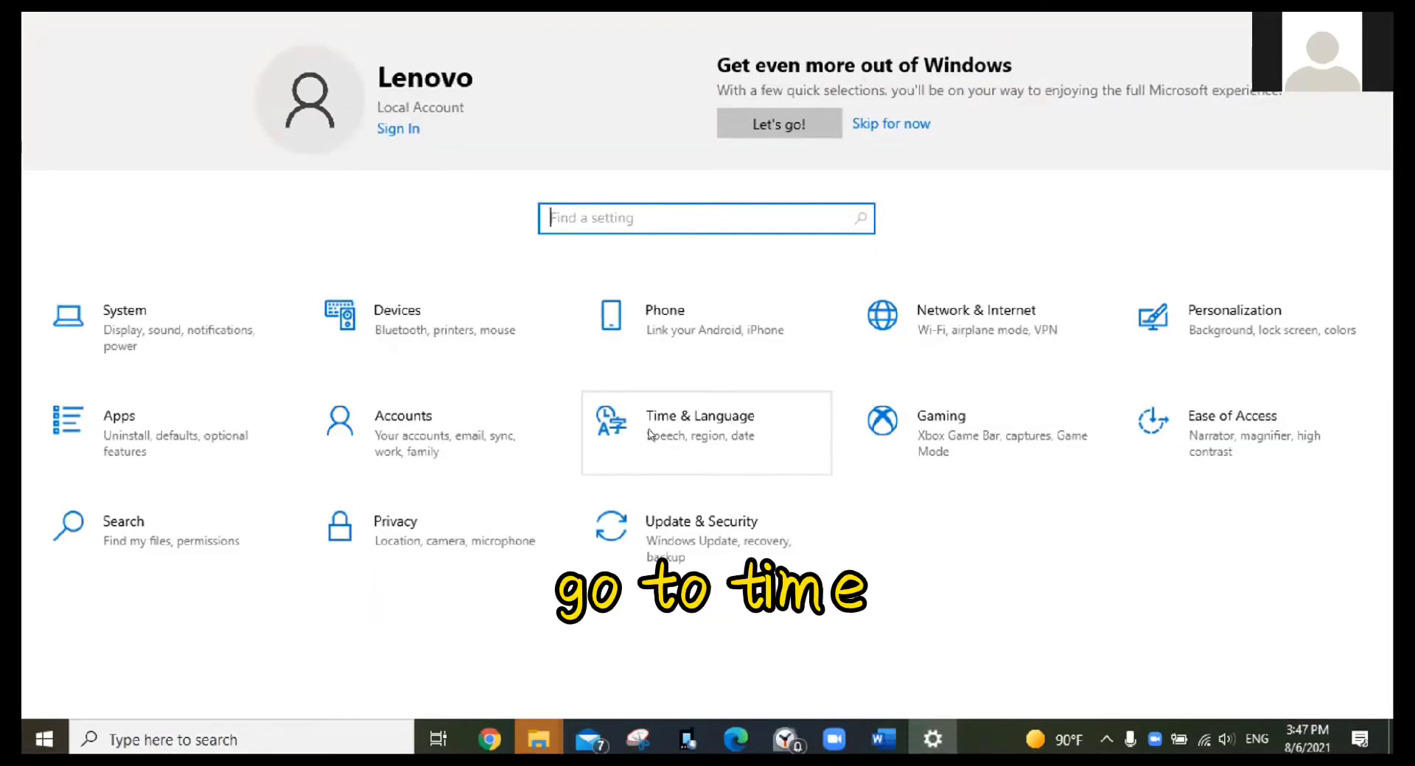
{"action": "mouse_move", "coordinate": [666, 453]}
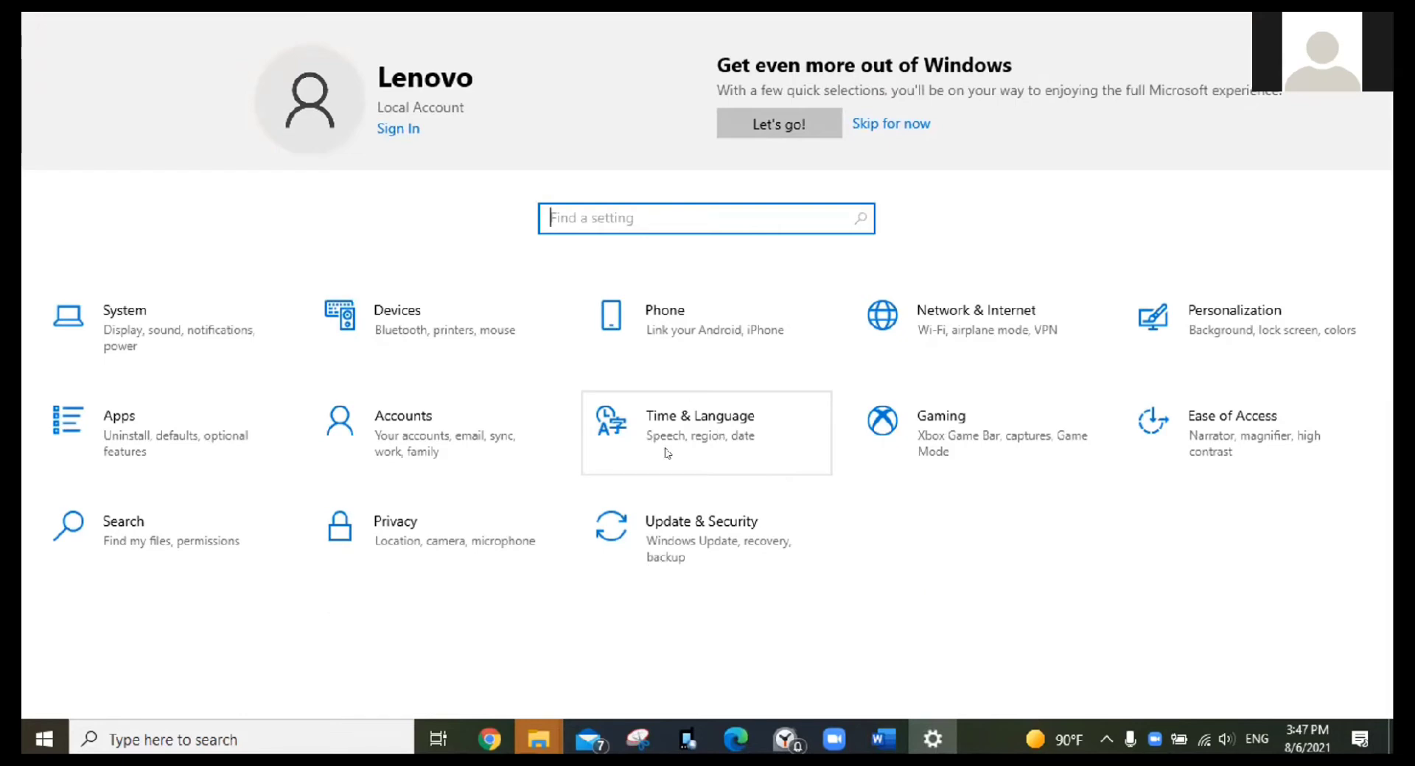
{"action": "mouse_move", "coordinate": [685, 426]}
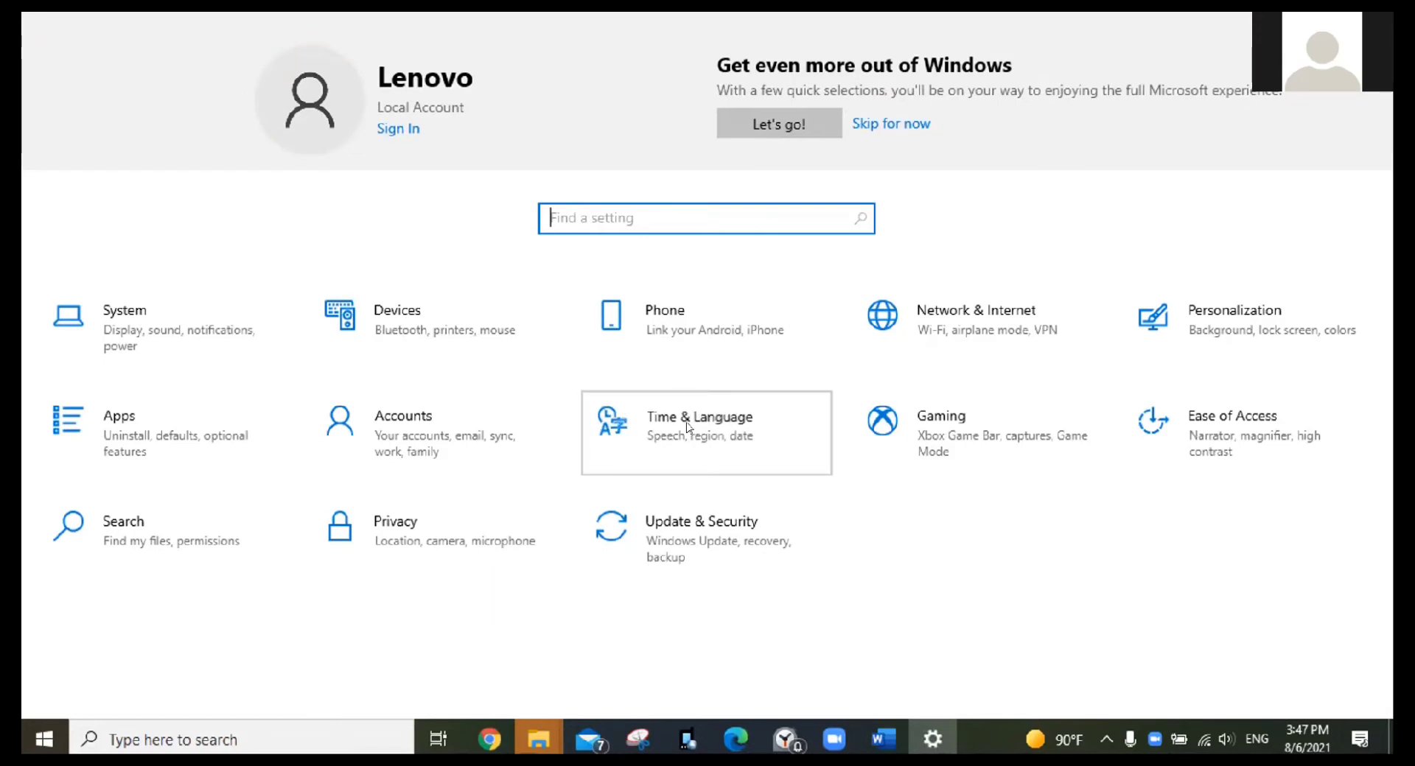
{"action": "left_click", "coordinate": [706, 432]}
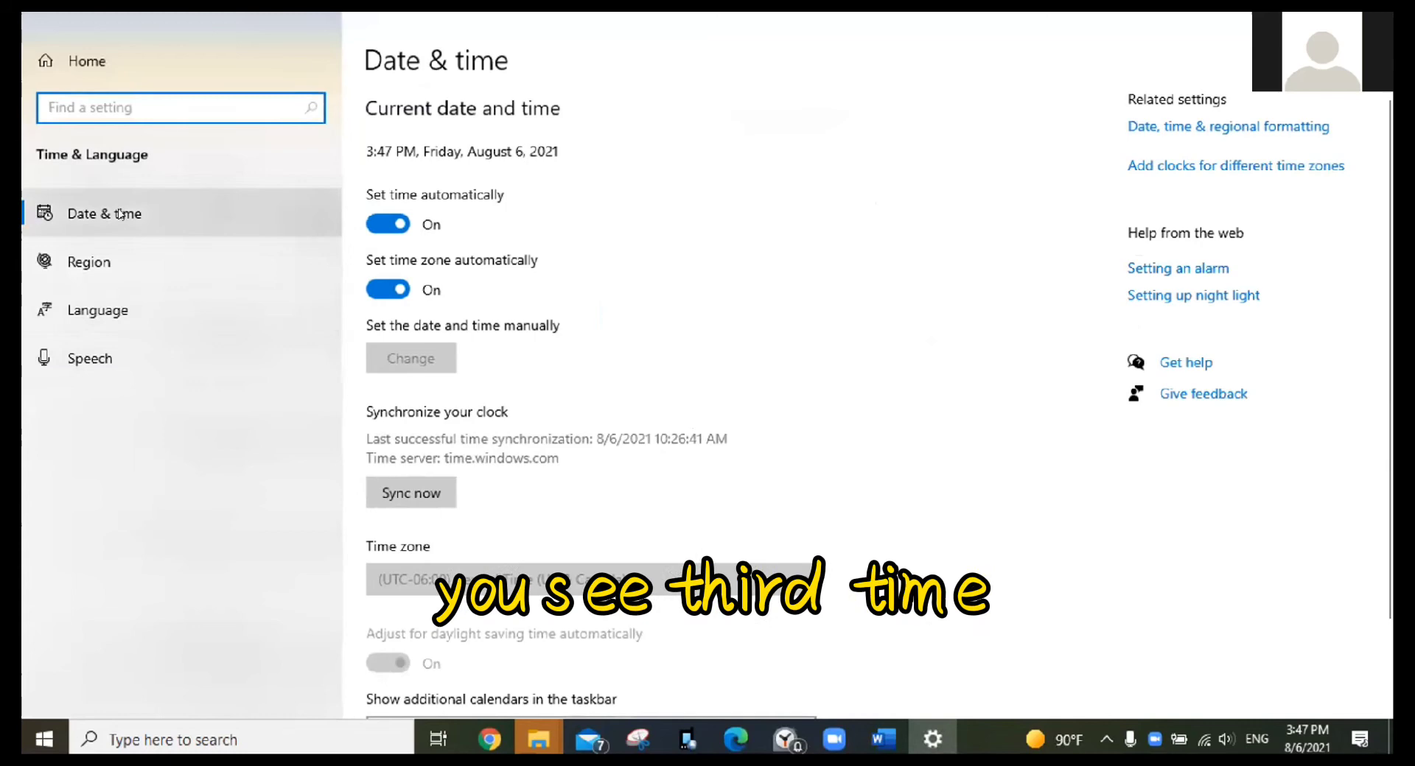
{"action": "mouse_move", "coordinate": [98, 310]}
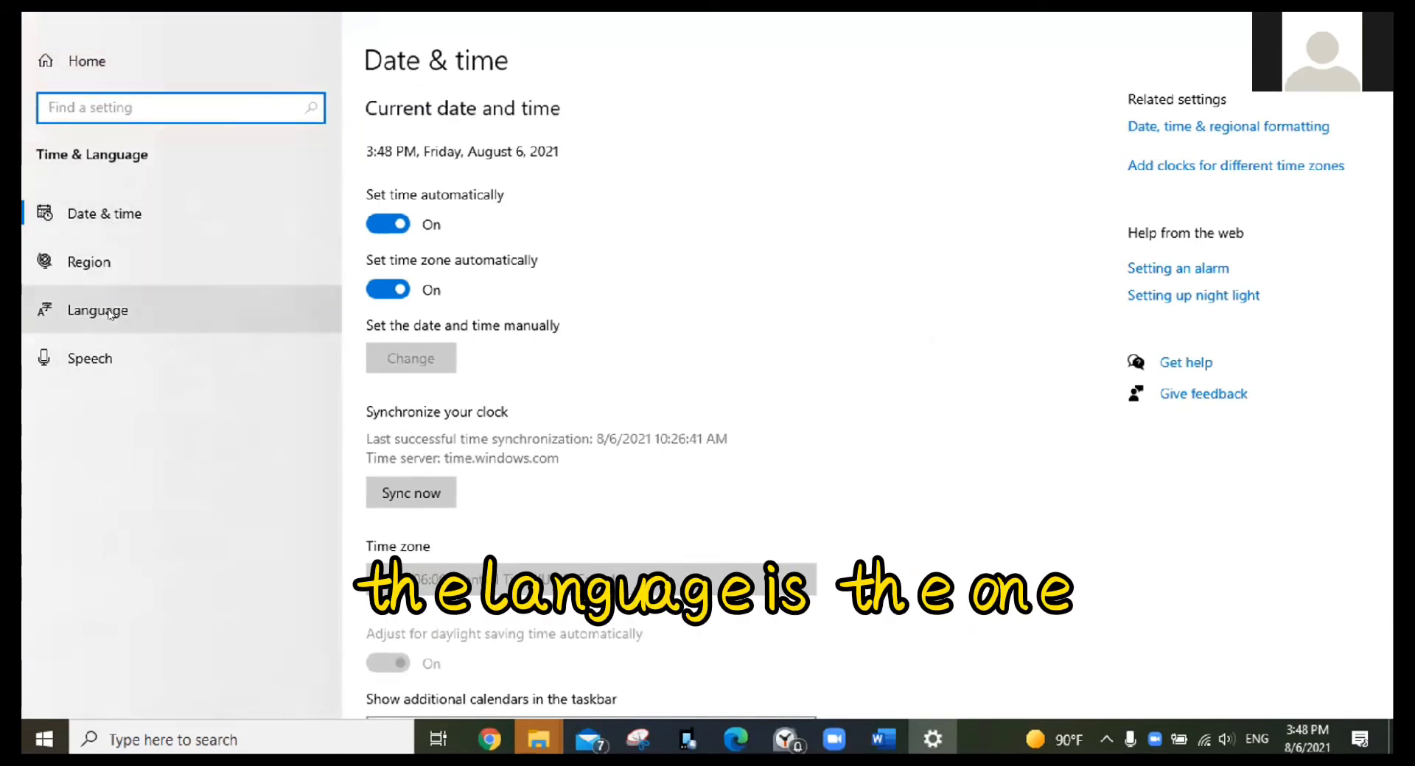
- Show the options of the installed Chinese entry under Preferred languages
{"action": "left_click", "coordinate": [98, 310]}
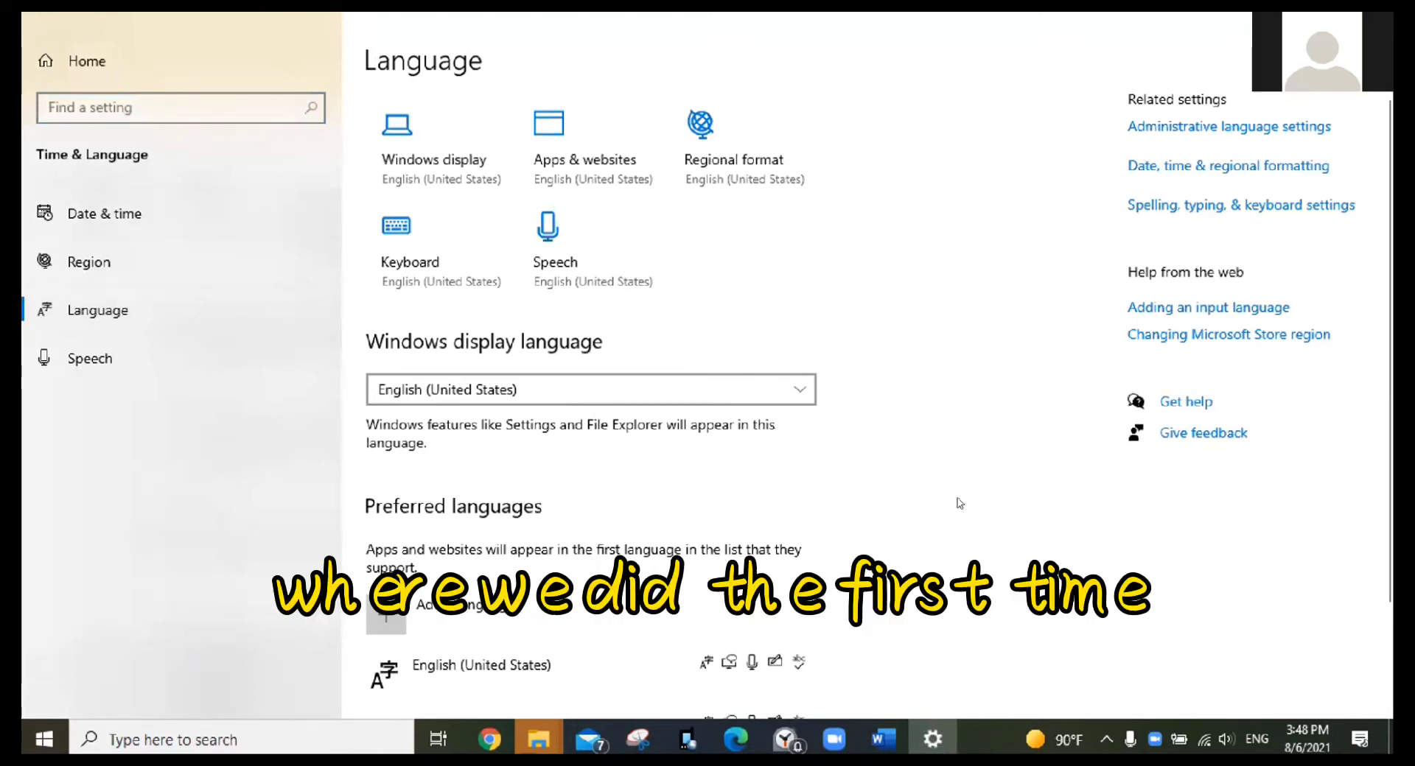
{"action": "scroll", "scroll_direction": "down", "scroll_amount": 3}
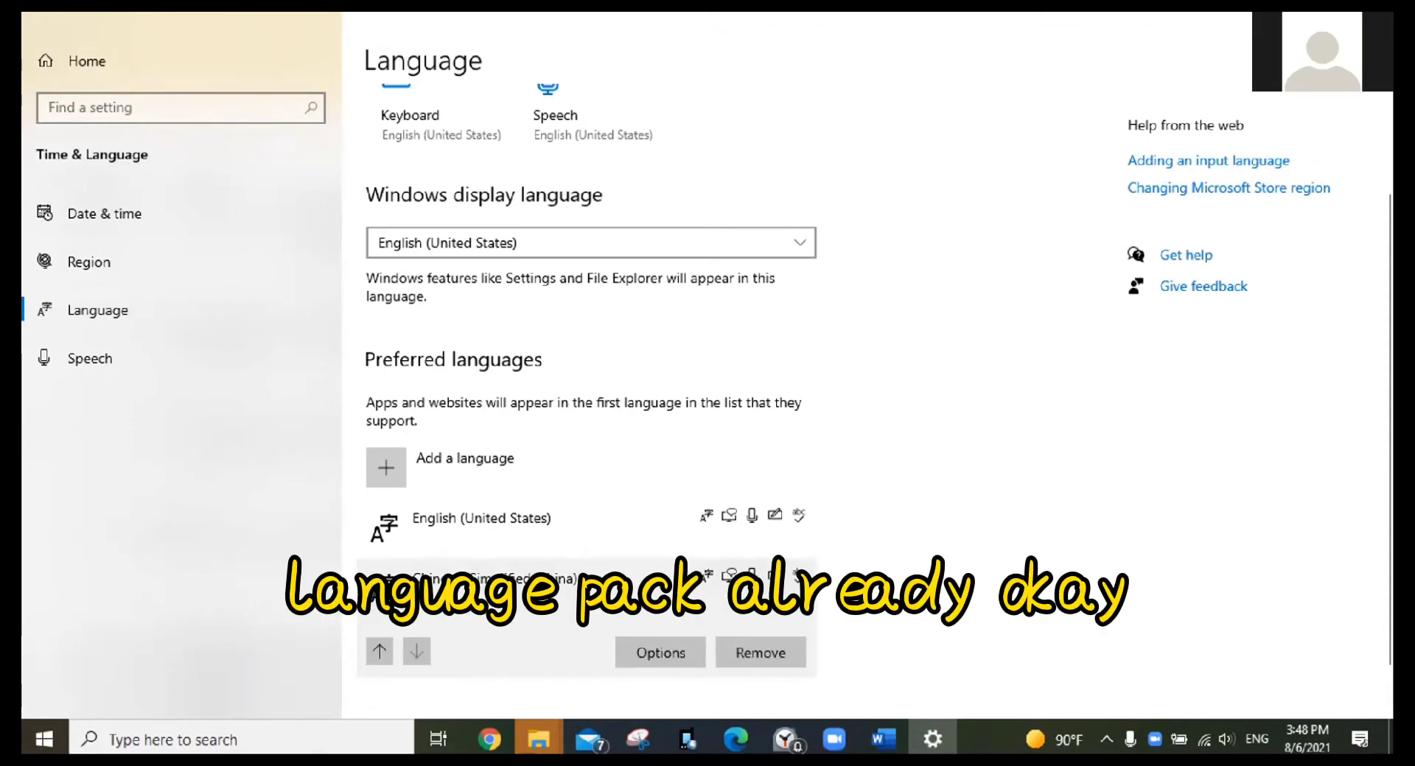
{"action": "left_click", "coordinate": [659, 653]}
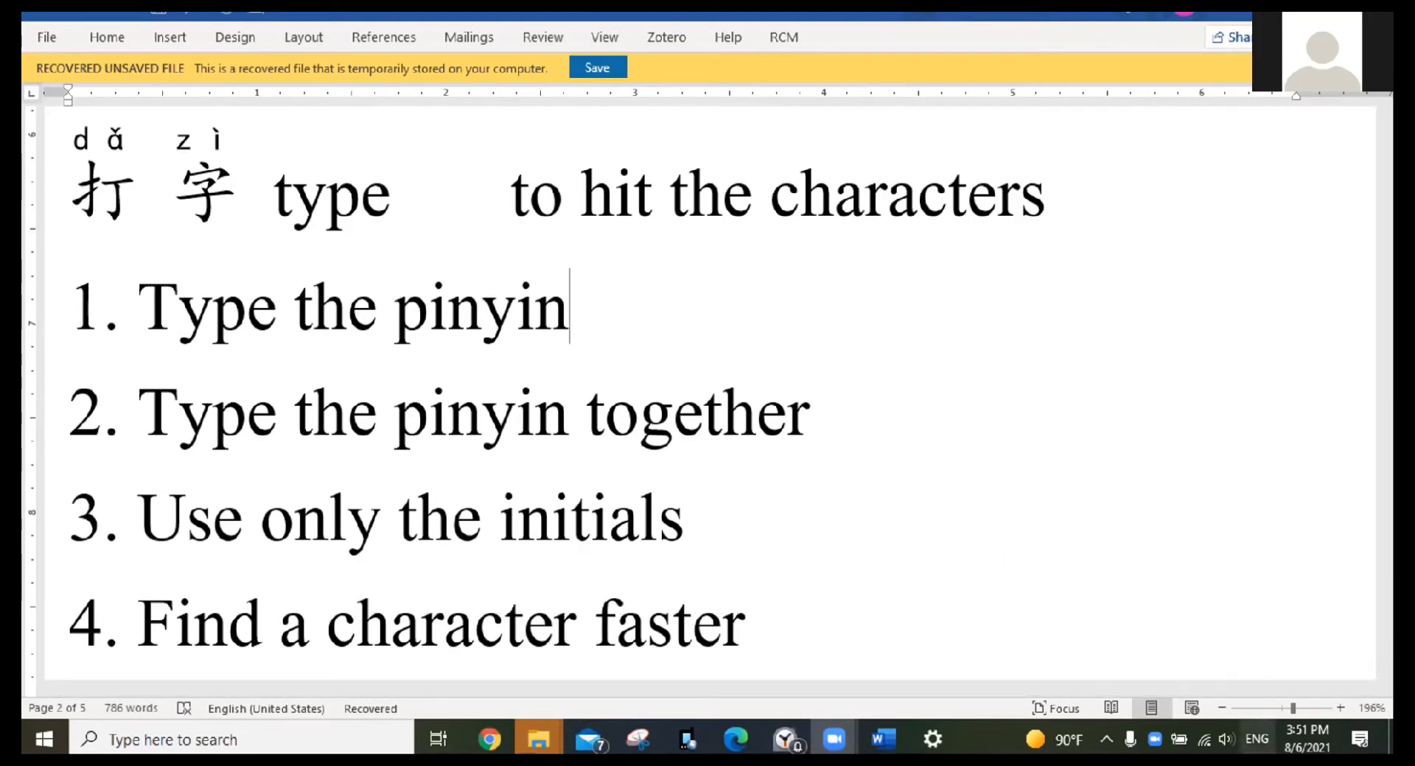
- Switch the taskbar input method to Chinese (Simplified, China) Microsoft Pinyin
{"action": "left_click", "coordinate": [1257, 738]}
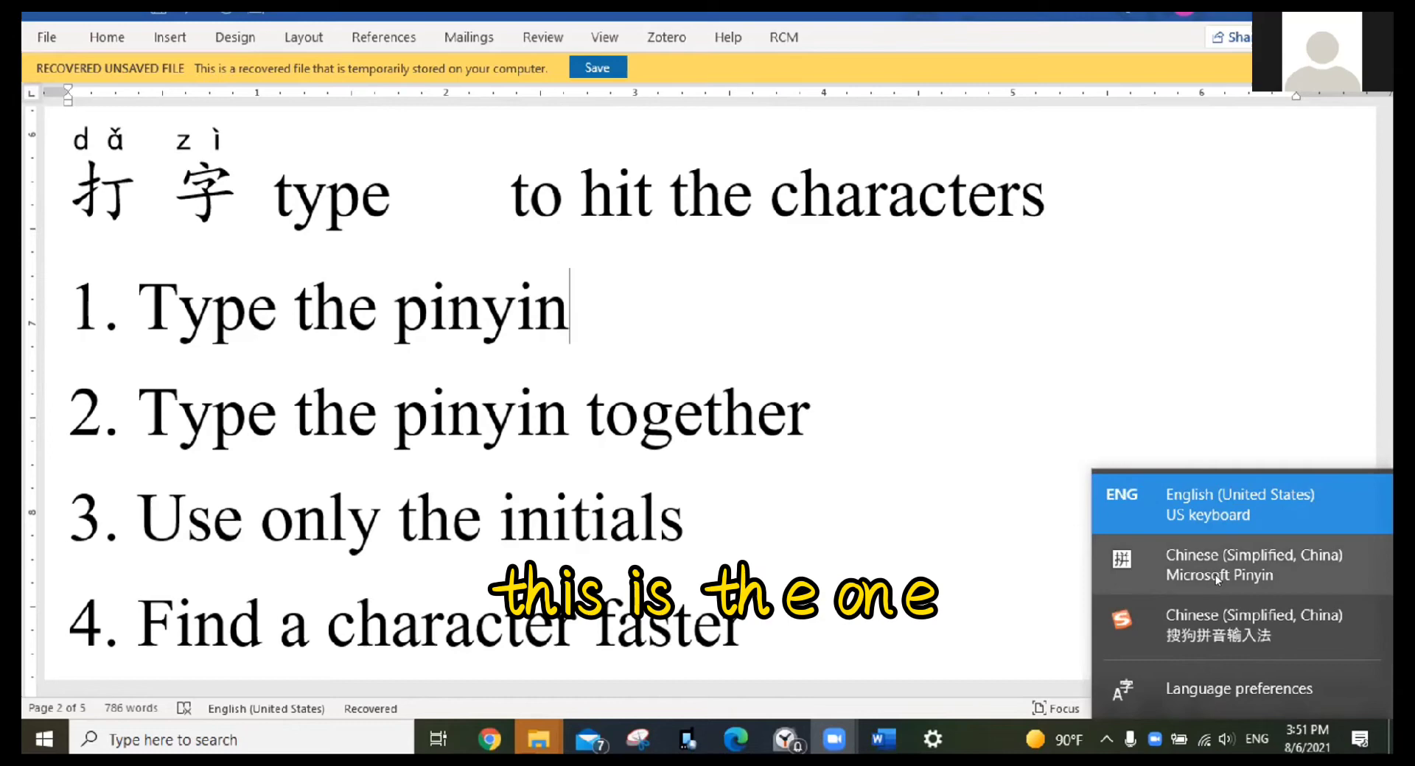
{"action": "left_click", "coordinate": [1252, 565]}
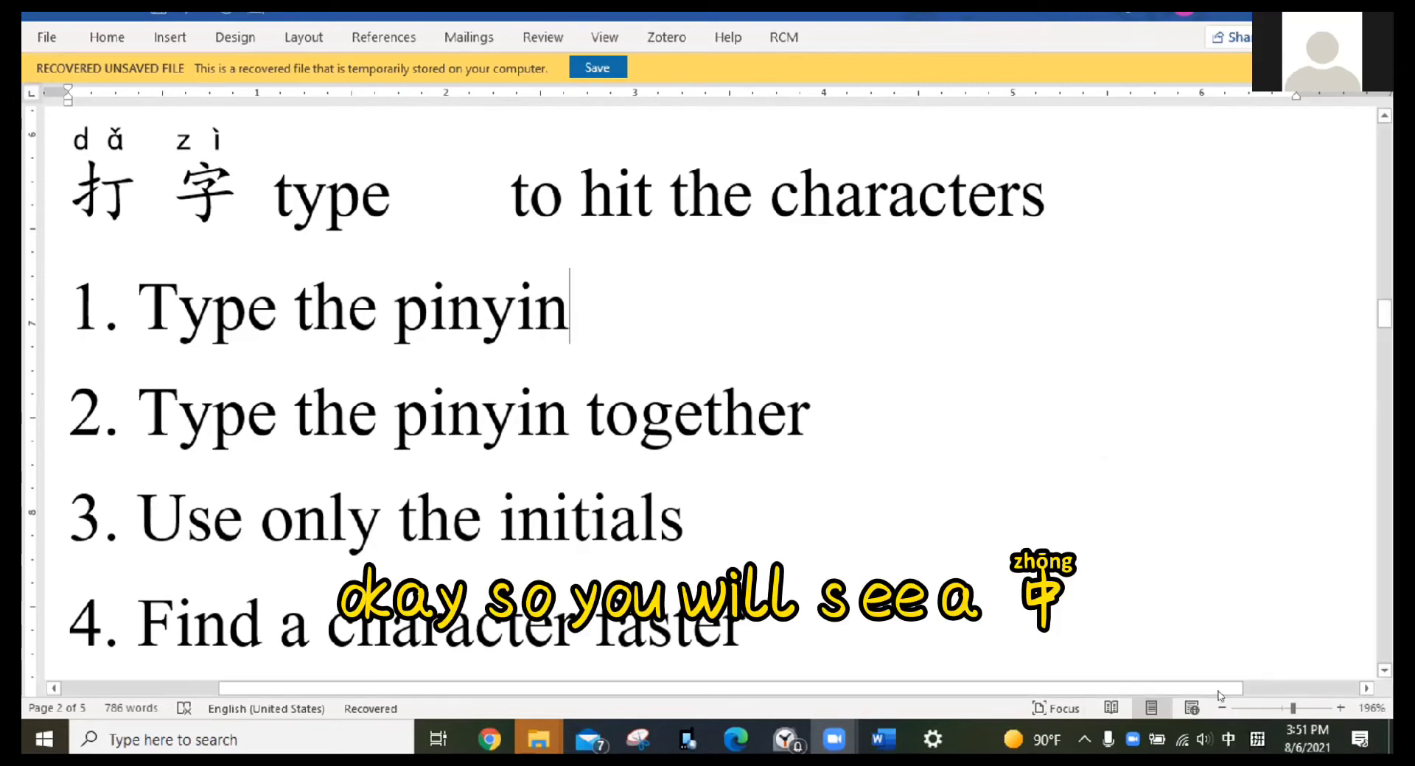
{"action": "mouse_move", "coordinate": [1228, 740]}
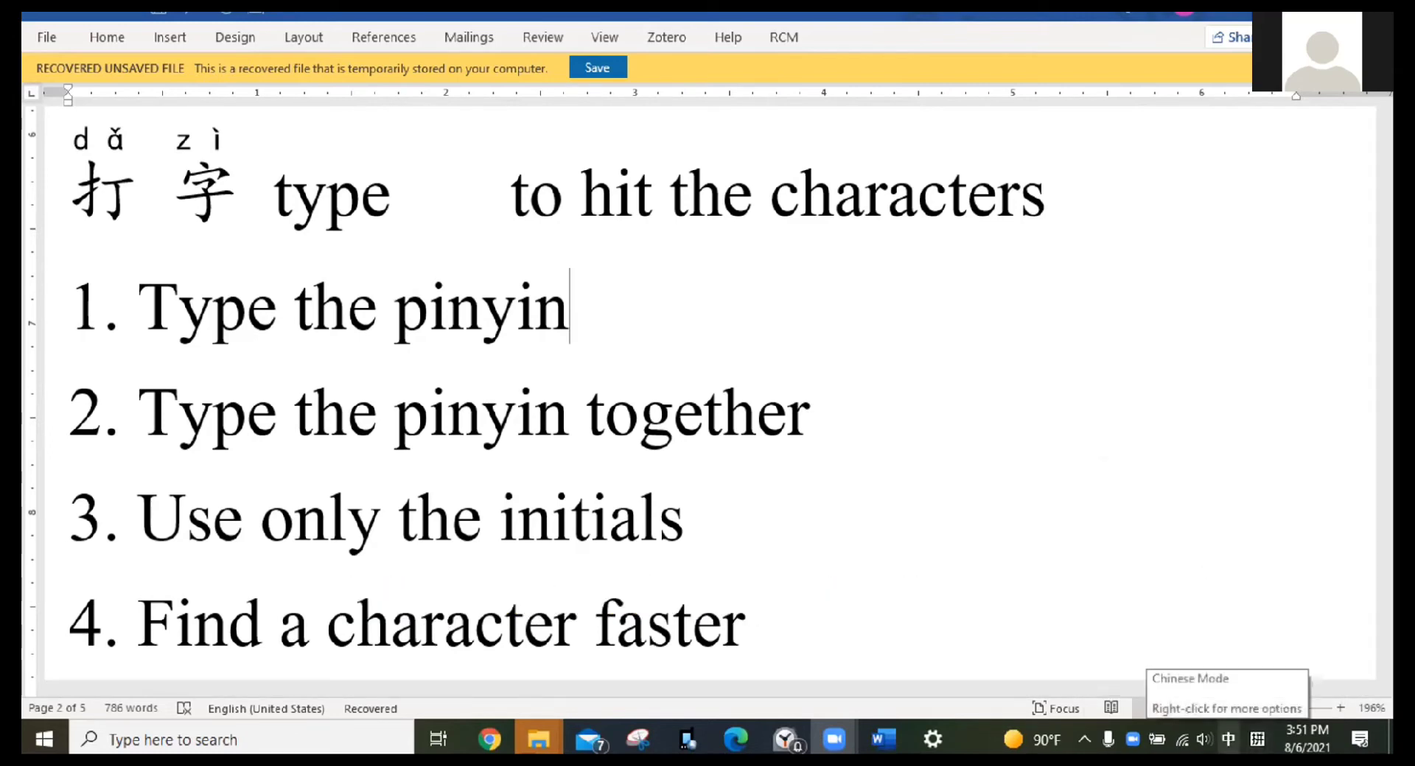
{"action": "mouse_move", "coordinate": [1227, 740]}
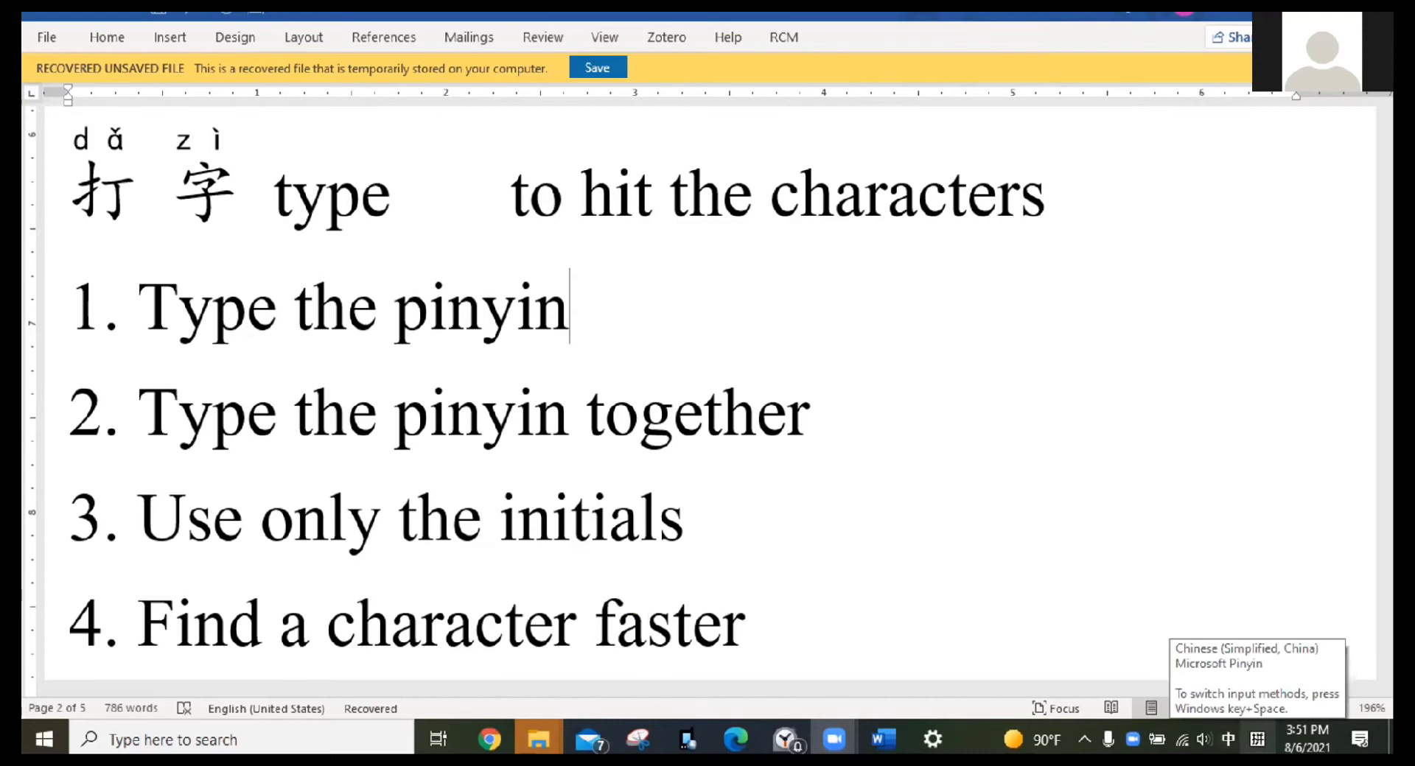
{"action": "left_click", "coordinate": [1227, 740]}
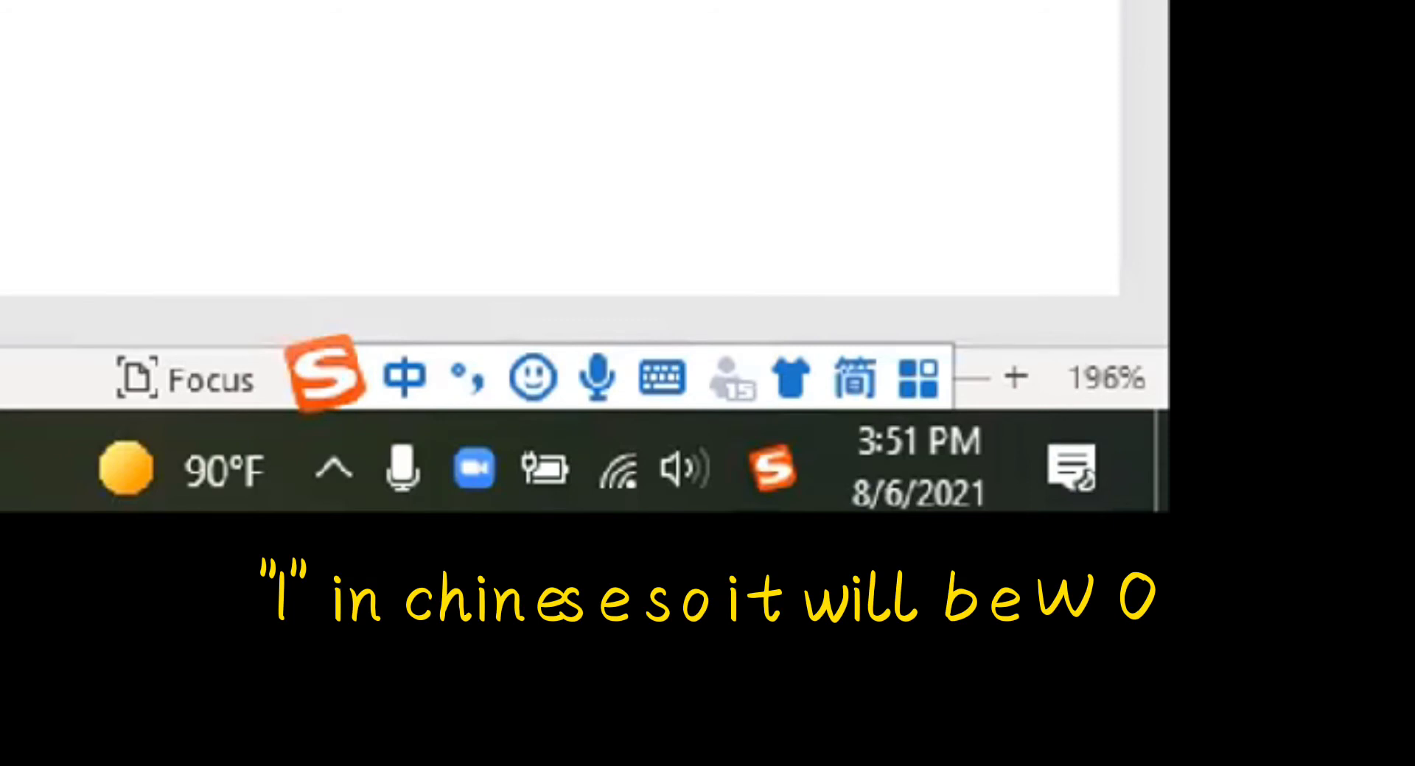
- After tip 1, type 我 with pinyin wo, then 打 and 字 from da and zi
{"action": "type", "text": "wo"}
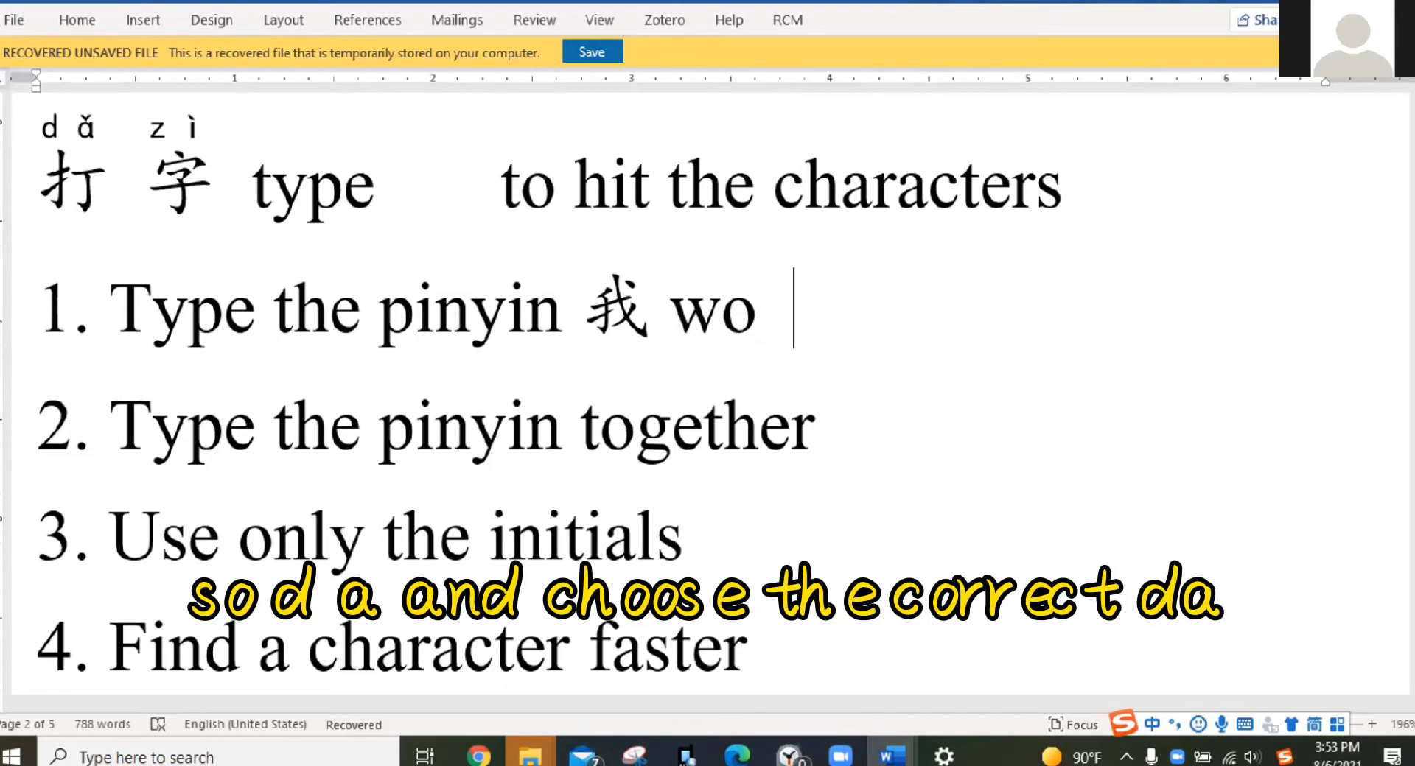
{"action": "type", "text": "打"}
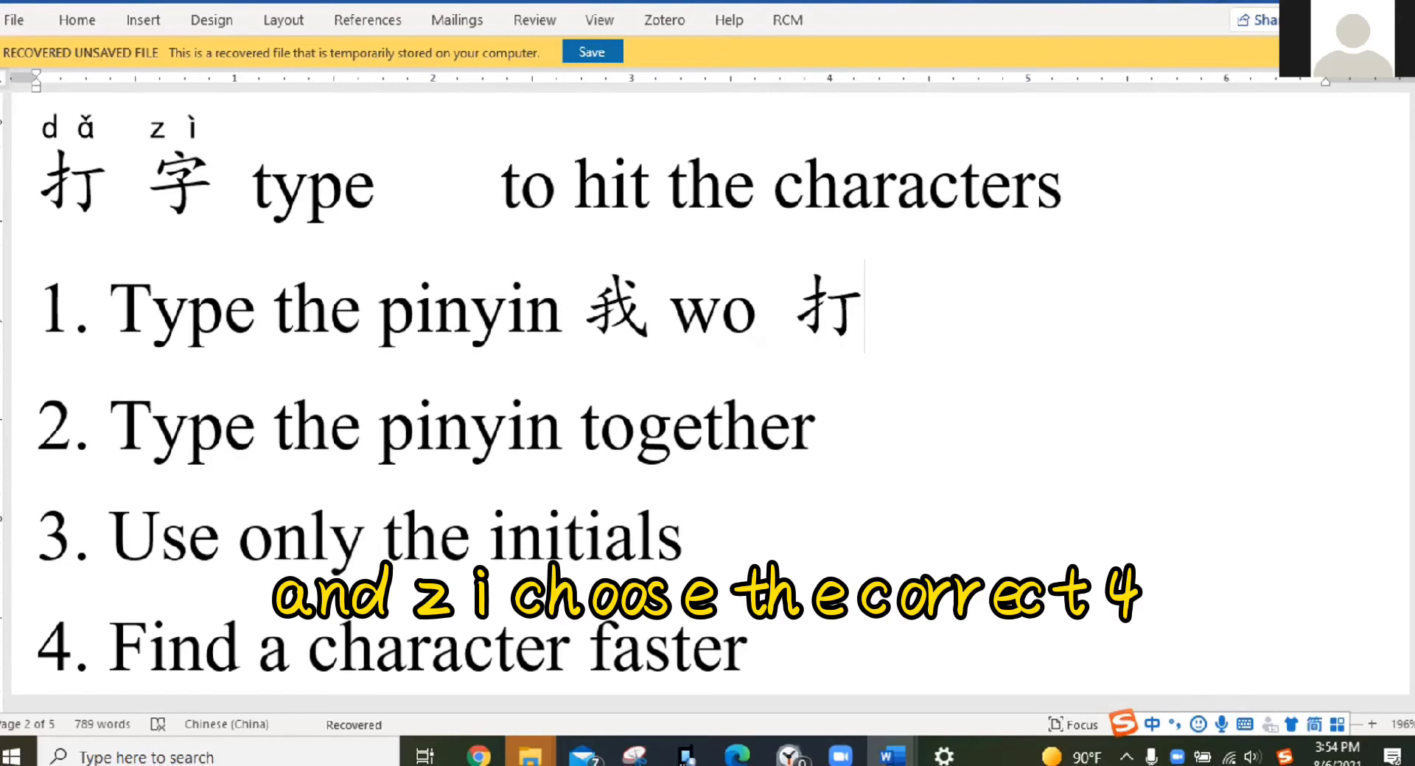
{"action": "type", "text": "字"}
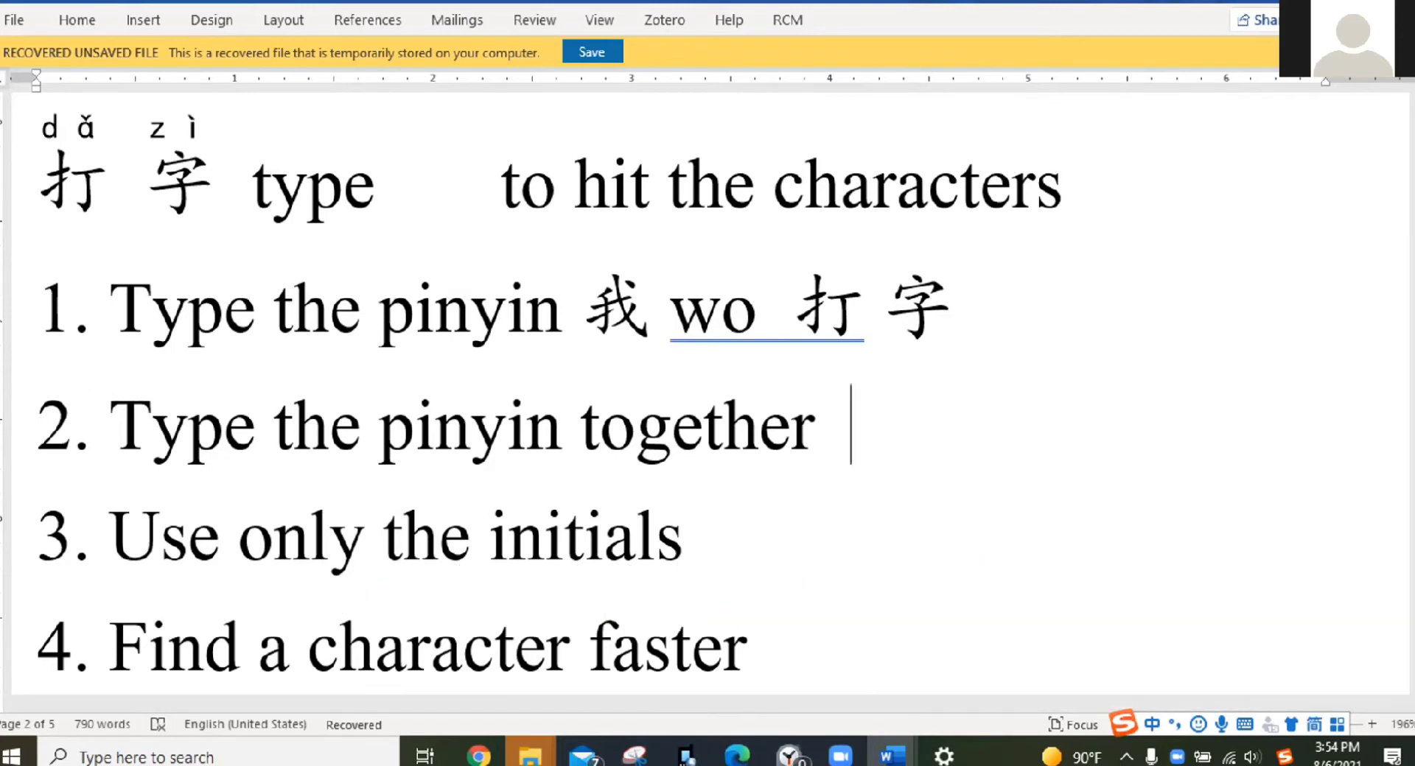
- After tip 2, enter 打字 twice as whole pinyin phrases
{"action": "type", "text": "打"}
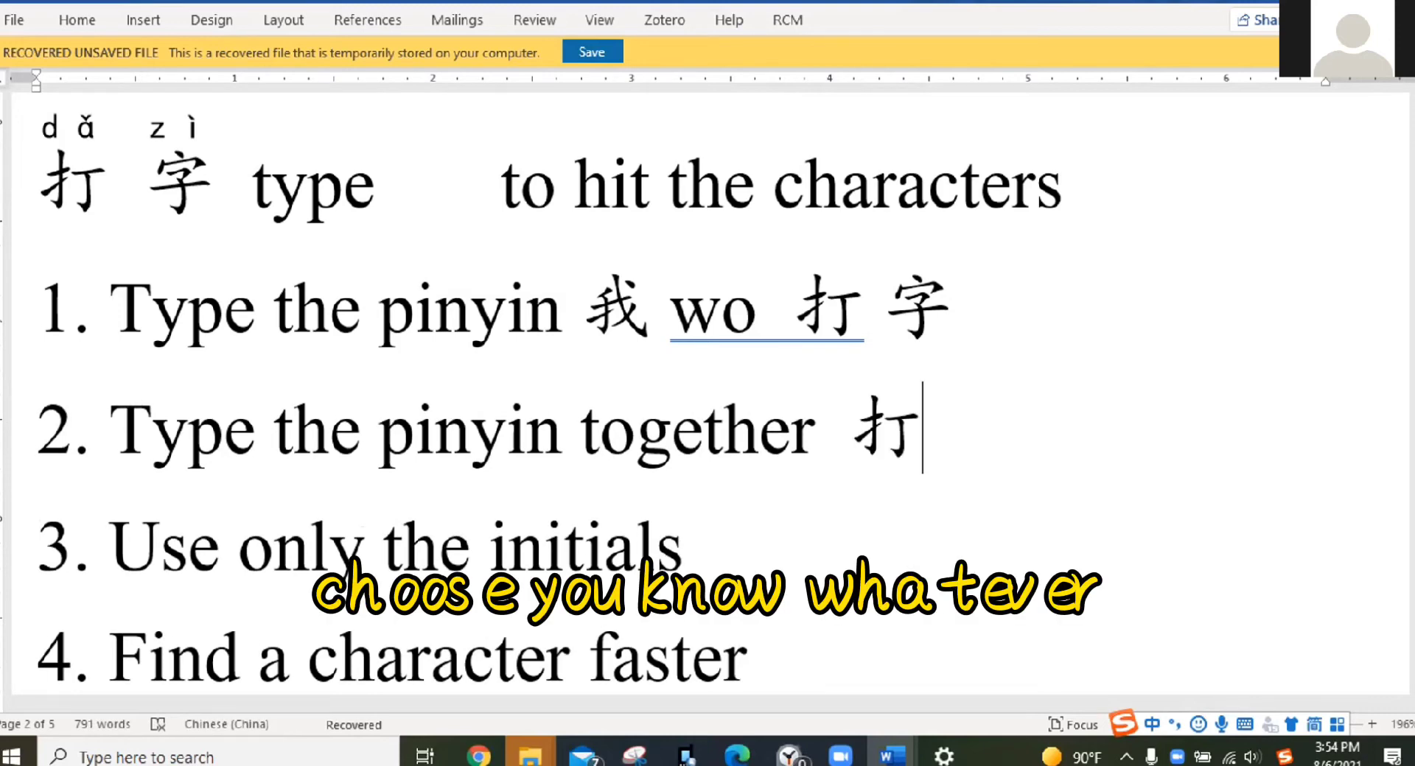
{"action": "type", "text": "字"}
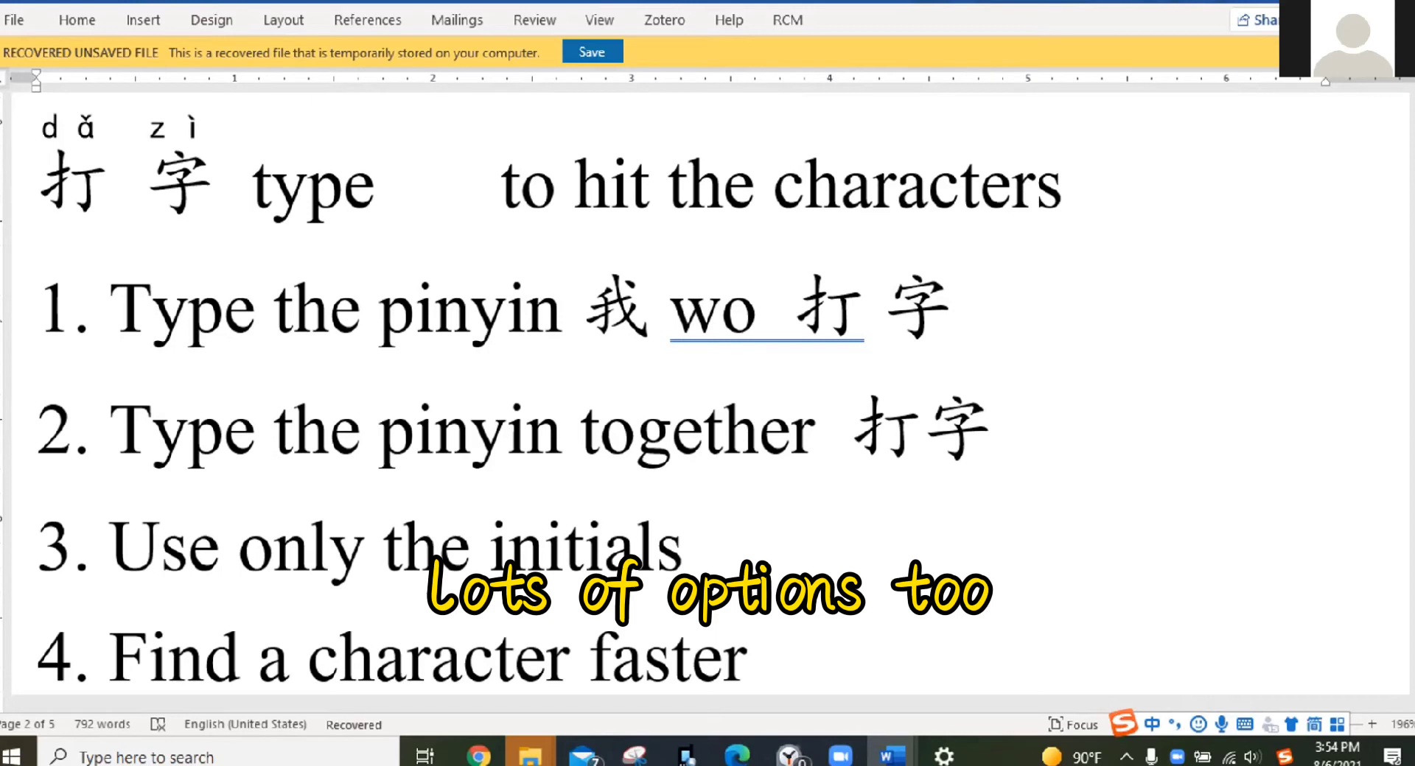
{"action": "type", "text": "打字"}
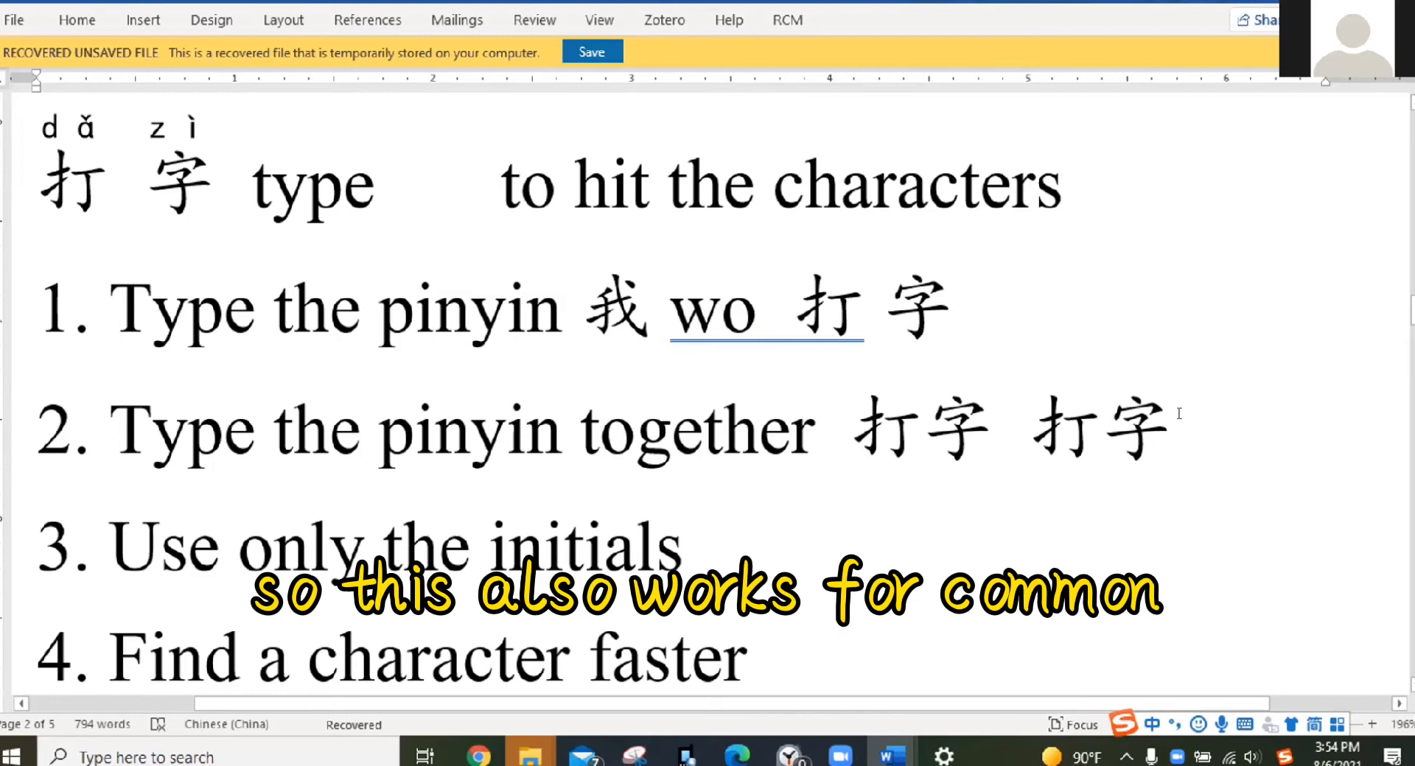
- Add the example 我喜欢你 followed by its pinyin woxihuanni
{"action": "left_click", "coordinate": [1190, 429]}
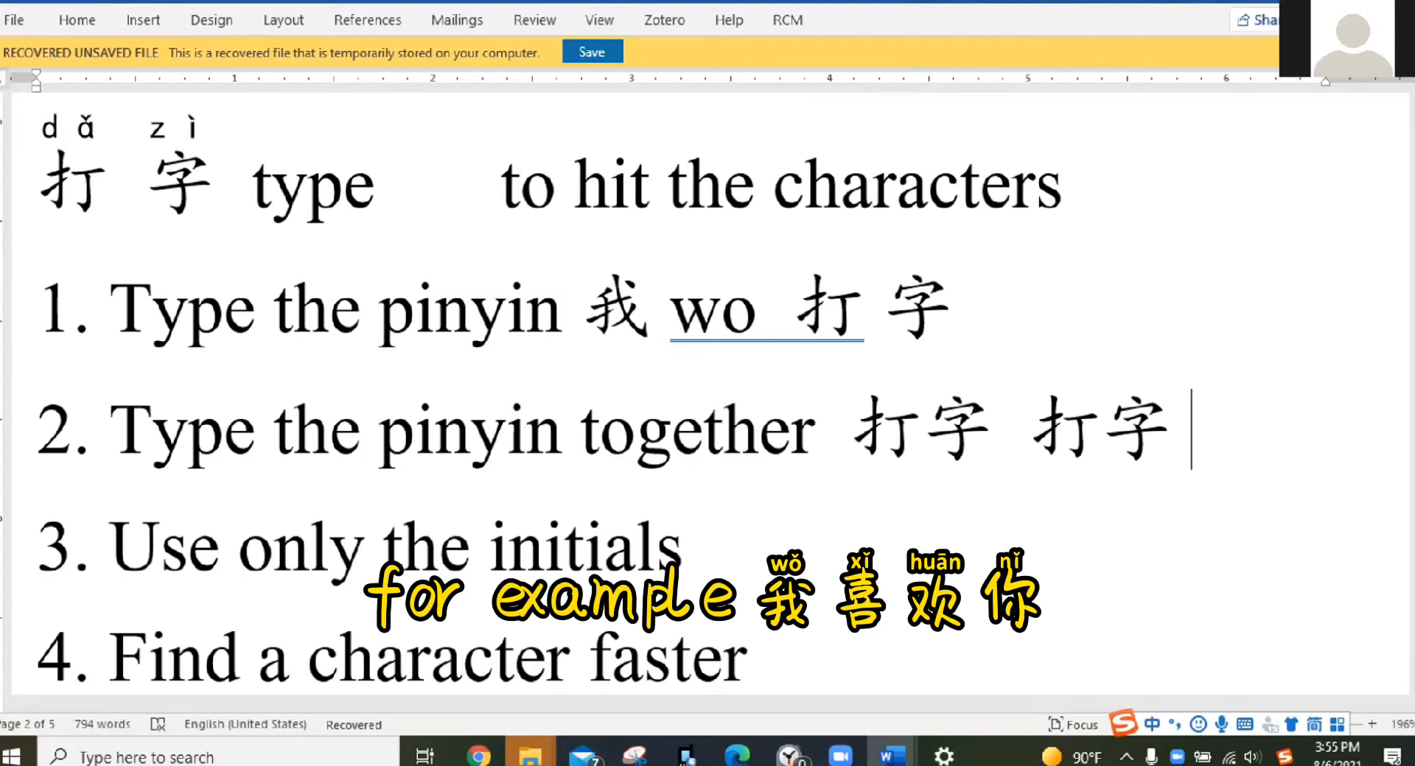
{"action": "type", "text": "我喜欢你"}
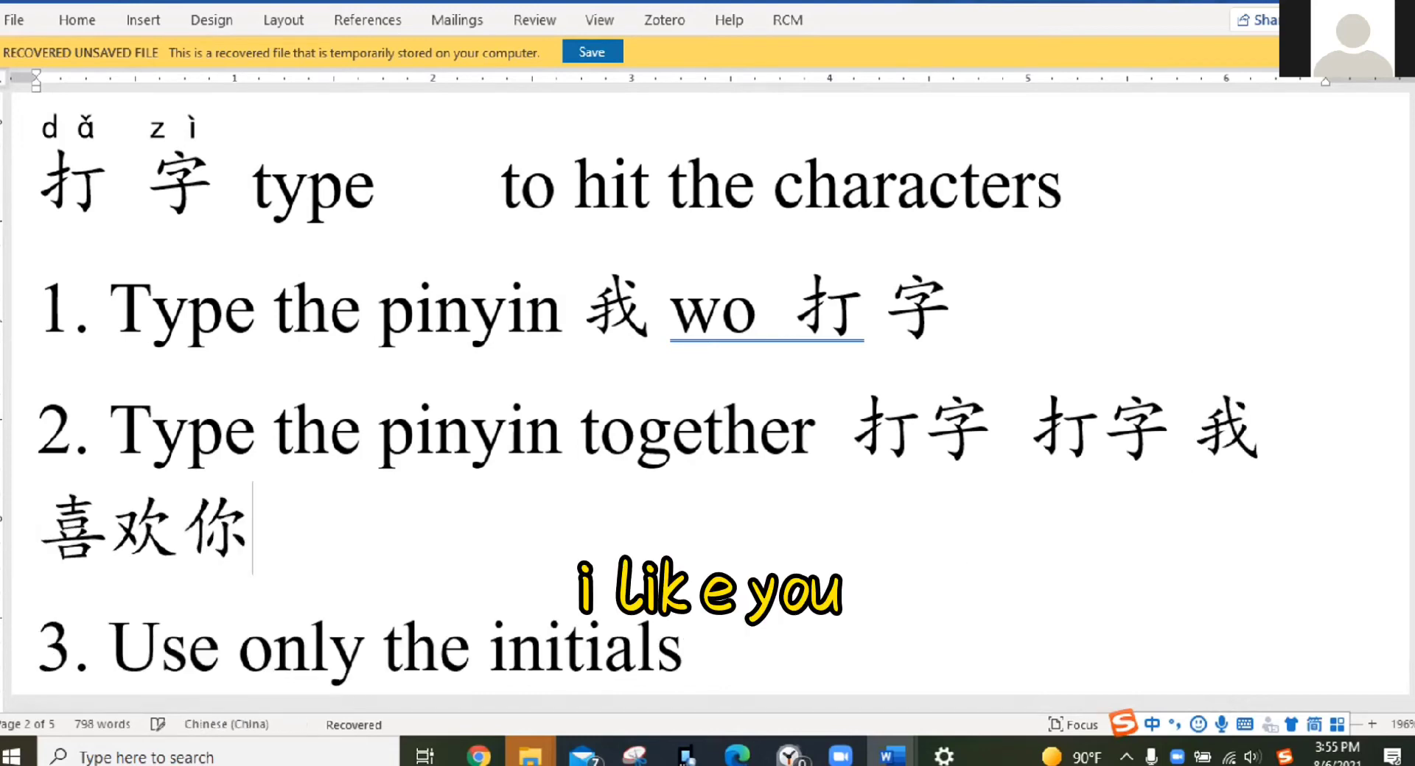
{"action": "type", "text": "wo"}
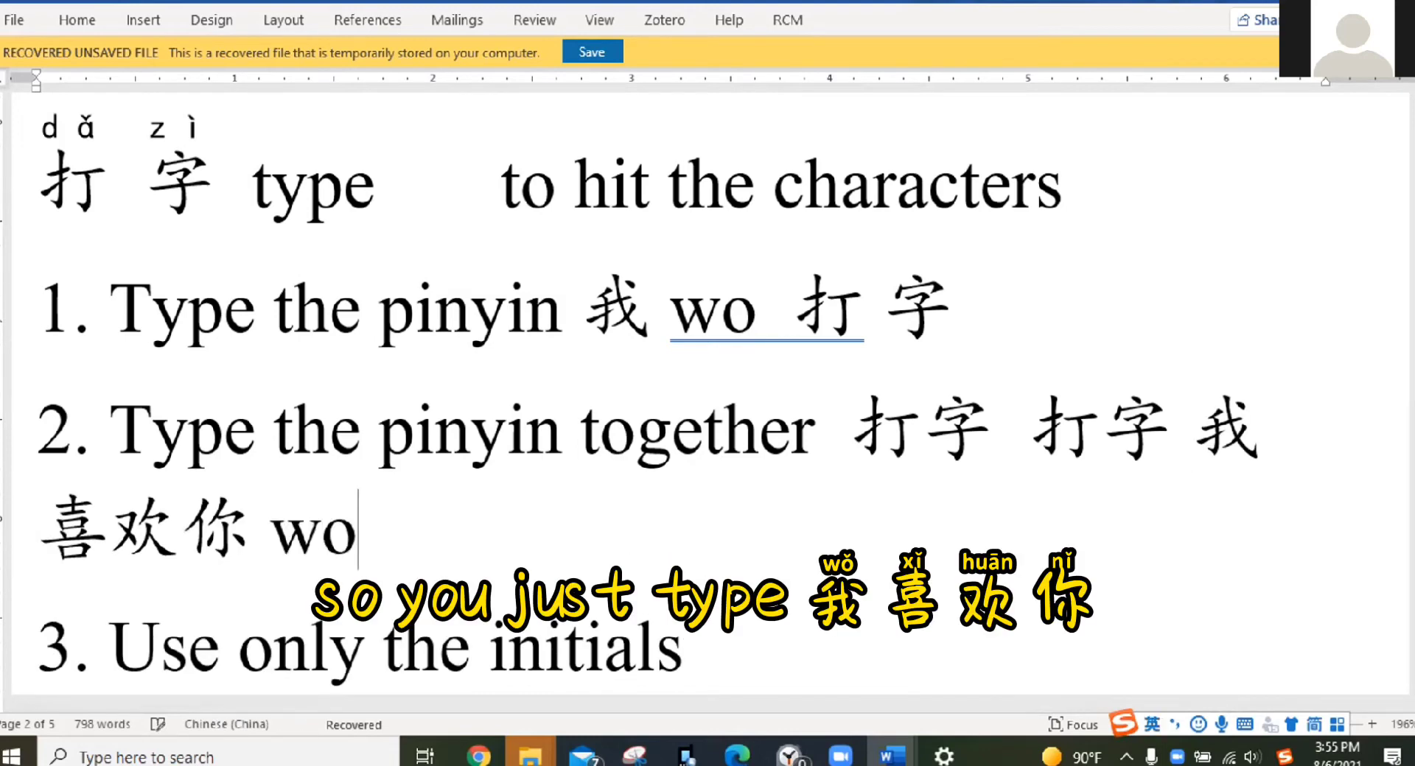
{"action": "type", "text": "xihuanni"}
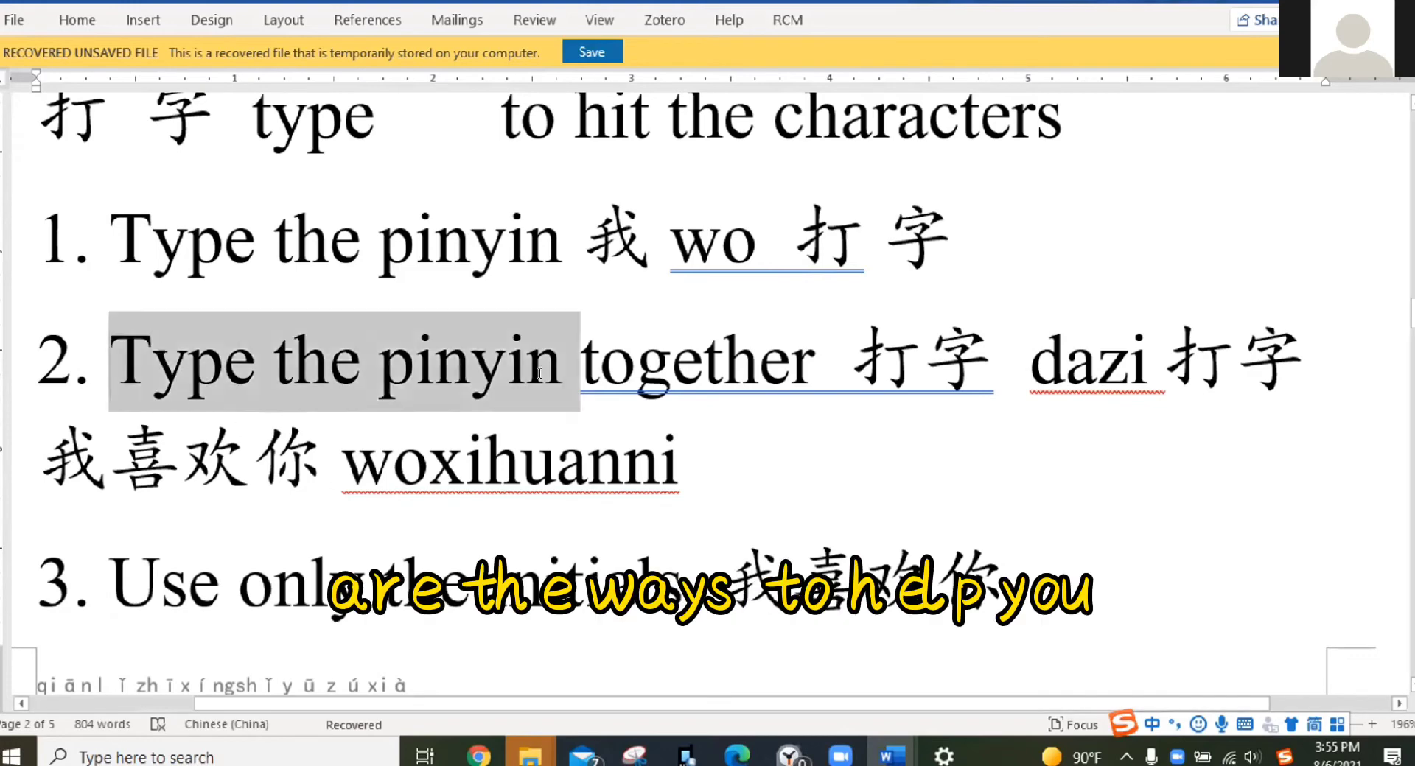
- Highlight the words 'Type the pinyin' in tip 2
{"action": "left_click_drag", "start_coordinate": [577, 361], "coordinate": [812, 361]}
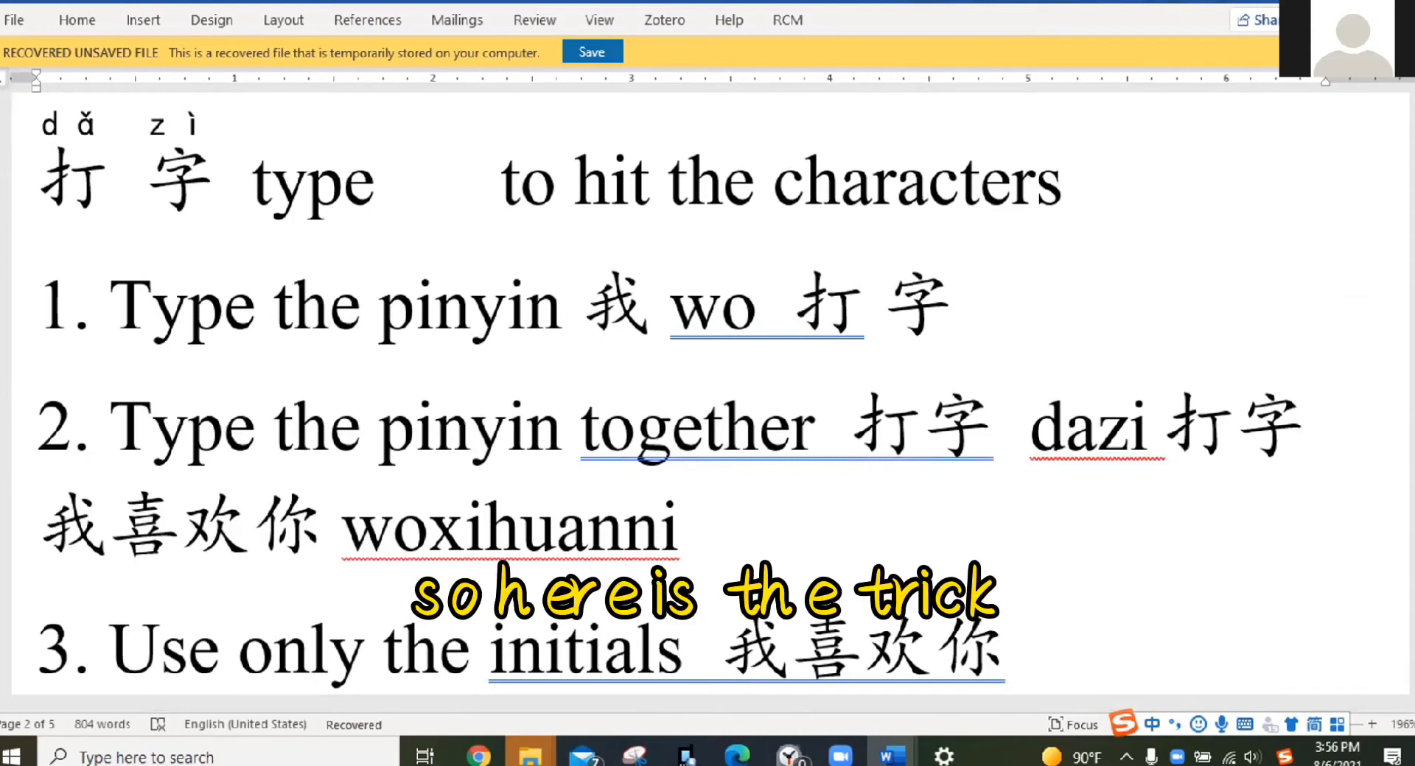
- Enter 阳琳 with its pinyin yanglin under the Find a character faster tip
{"action": "scroll", "scroll_direction": "down", "scroll_amount": 3}
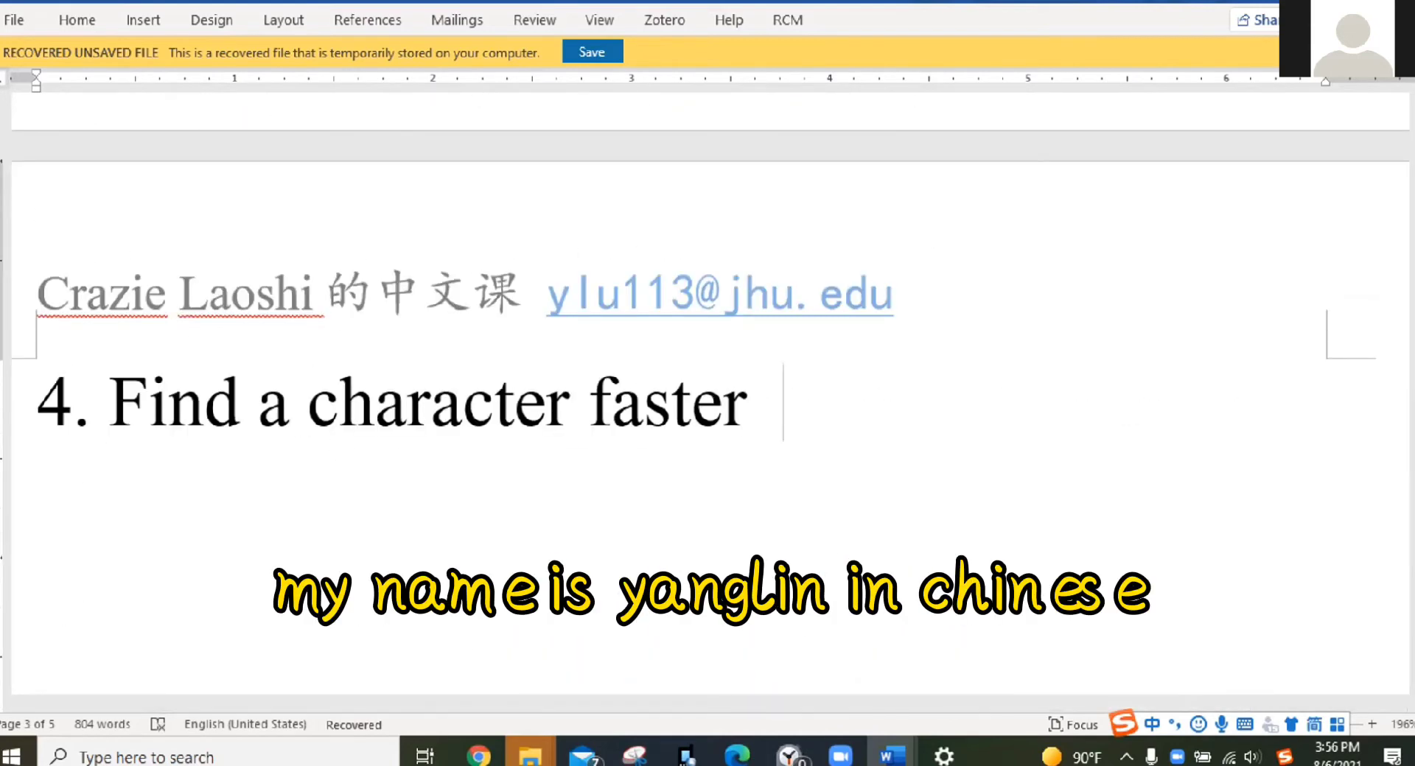
{"action": "type", "text": "阳琳"}
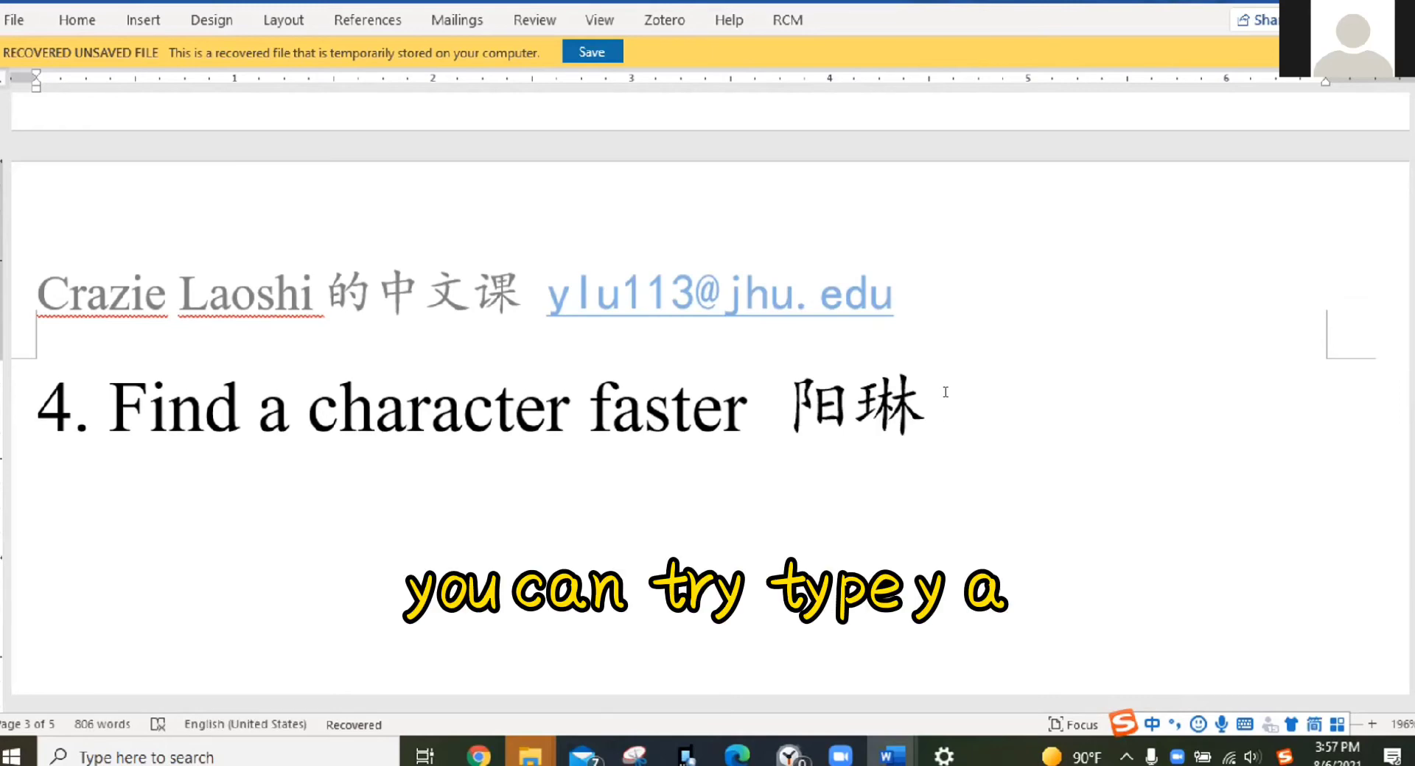
{"action": "type", "text": "yangl"}
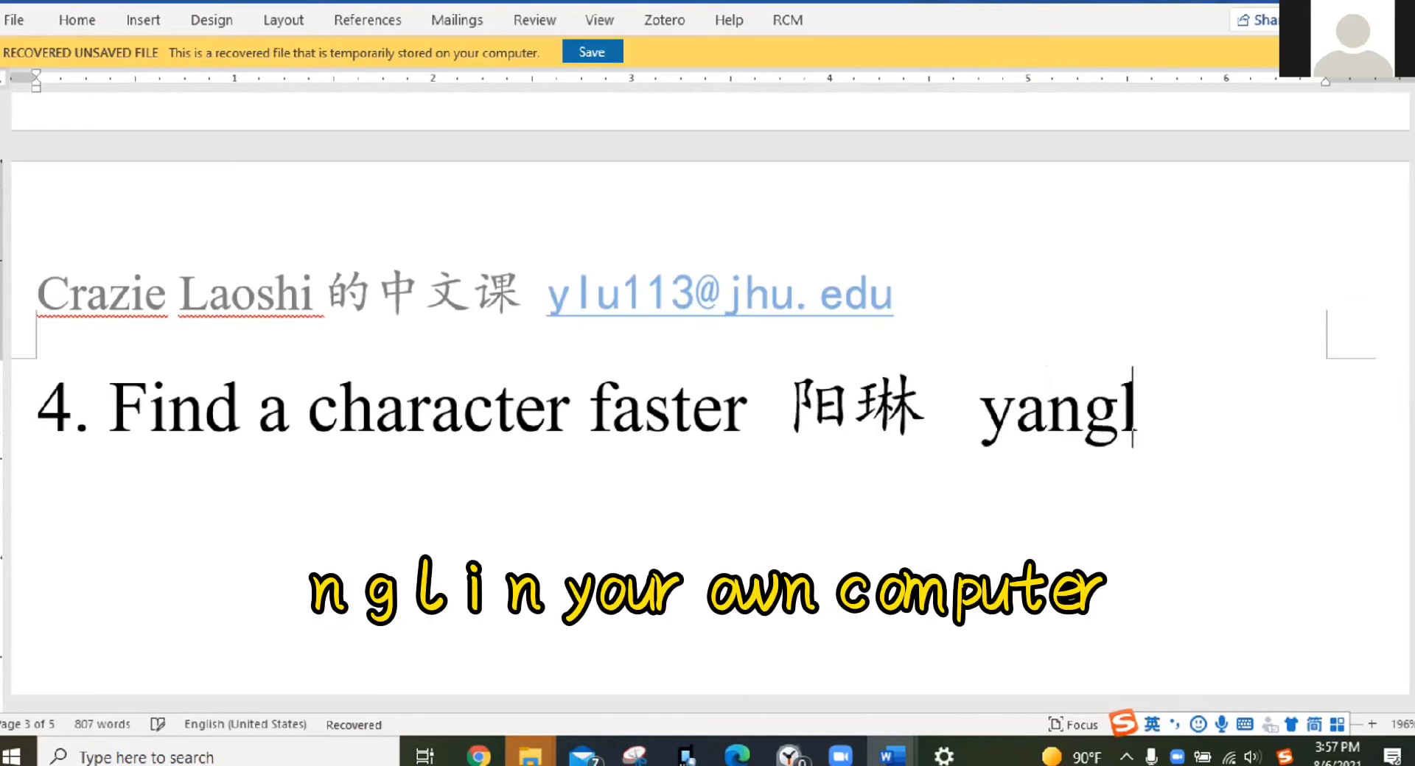
{"action": "type", "text": "in"}
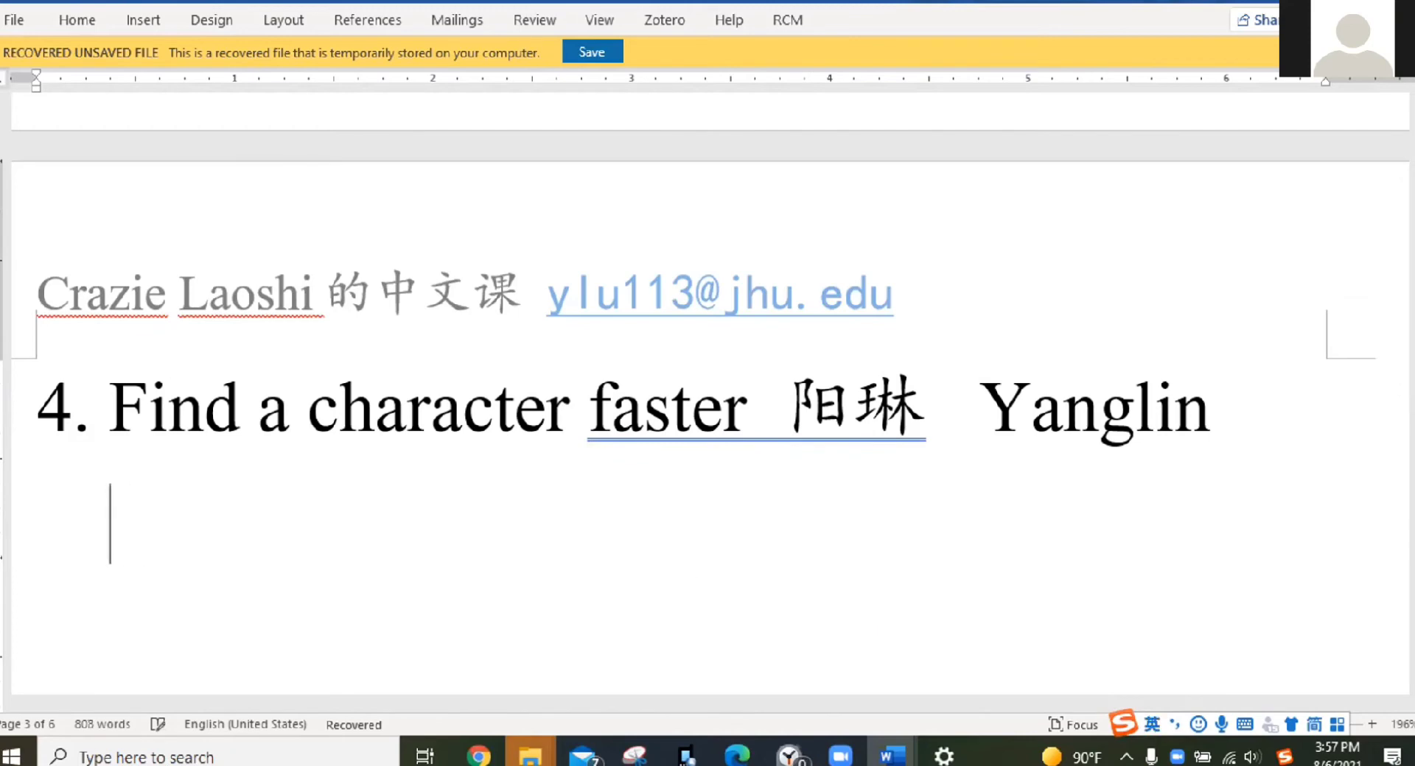
- Add Yangguang sunshine and keep only 阳 from the IME's 阳光
{"action": "type", "text": "Yangguang"}
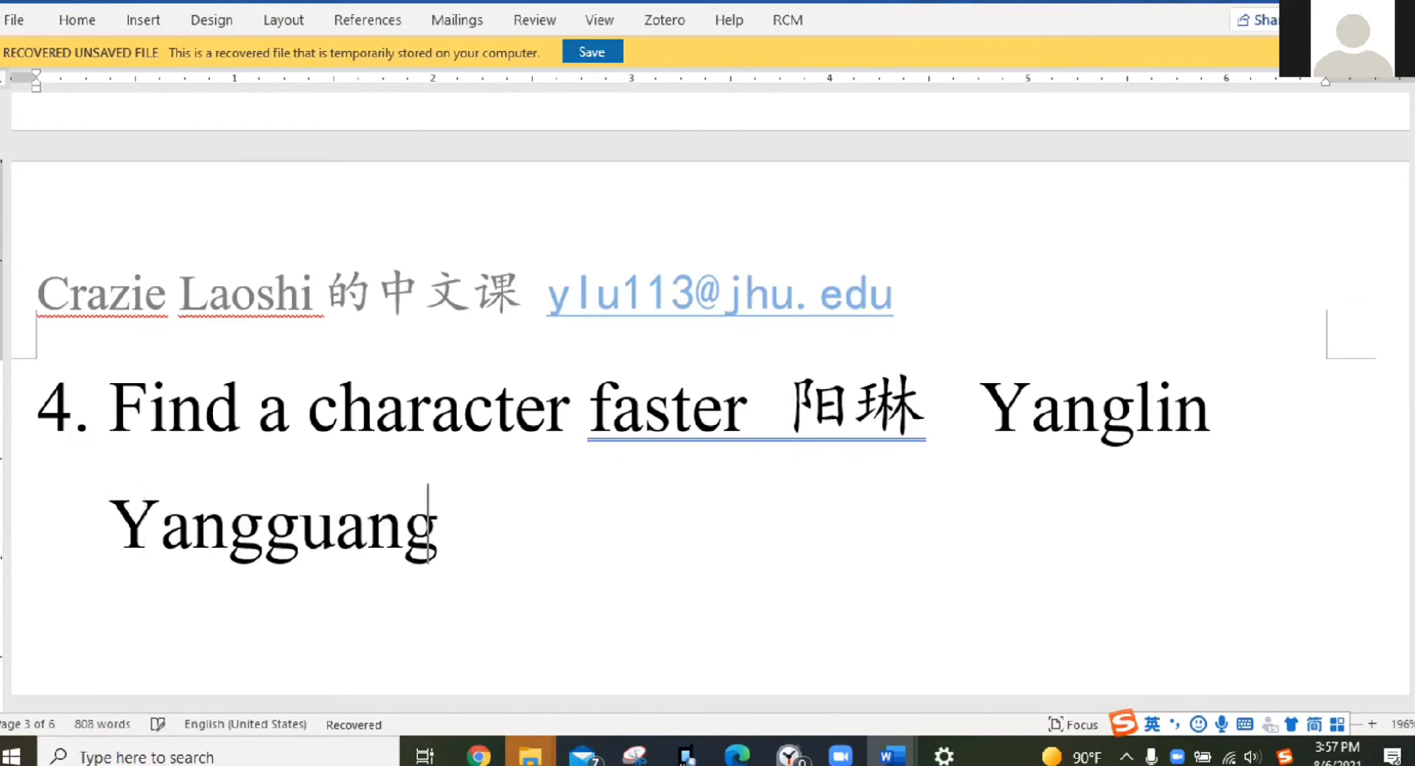
{"action": "type", "text": "sunshine"}
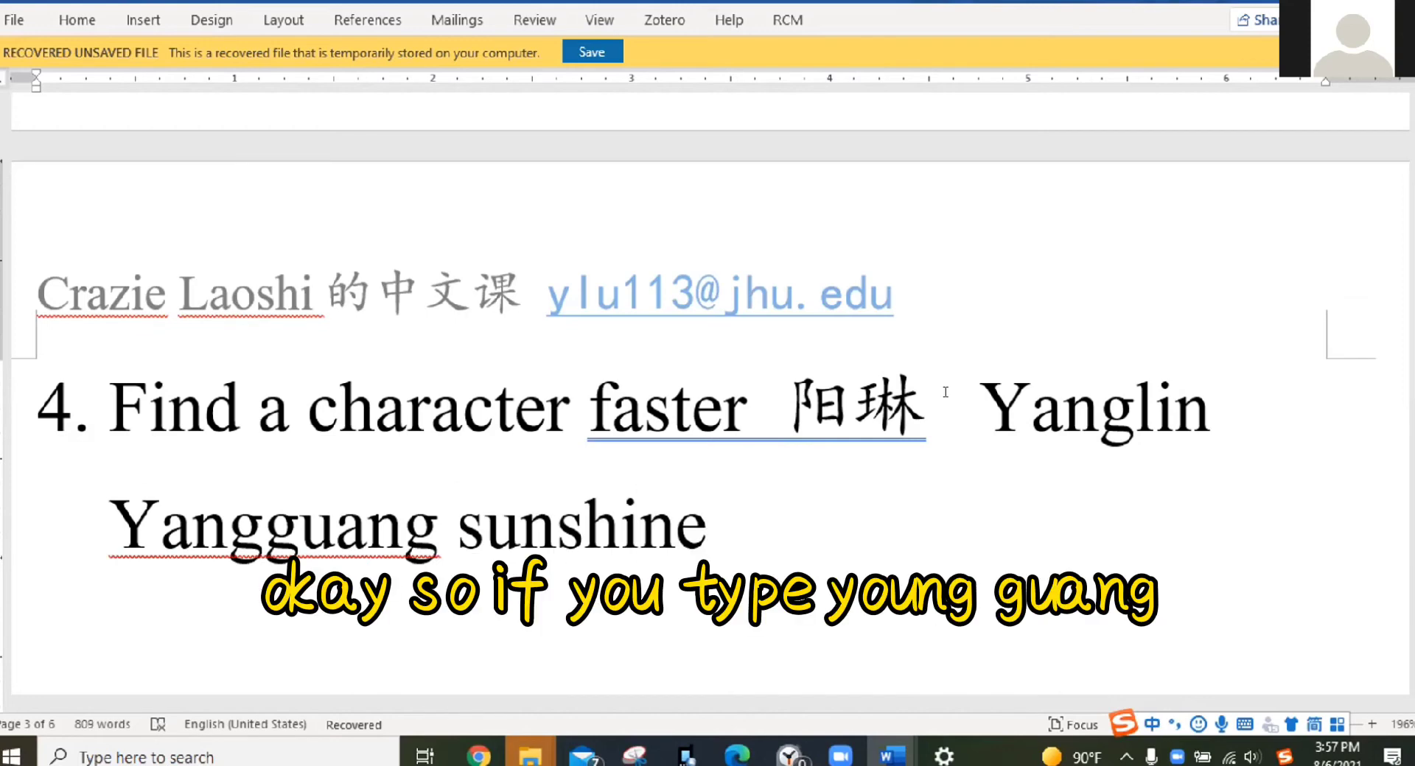
{"action": "type", "text": "阳光"}
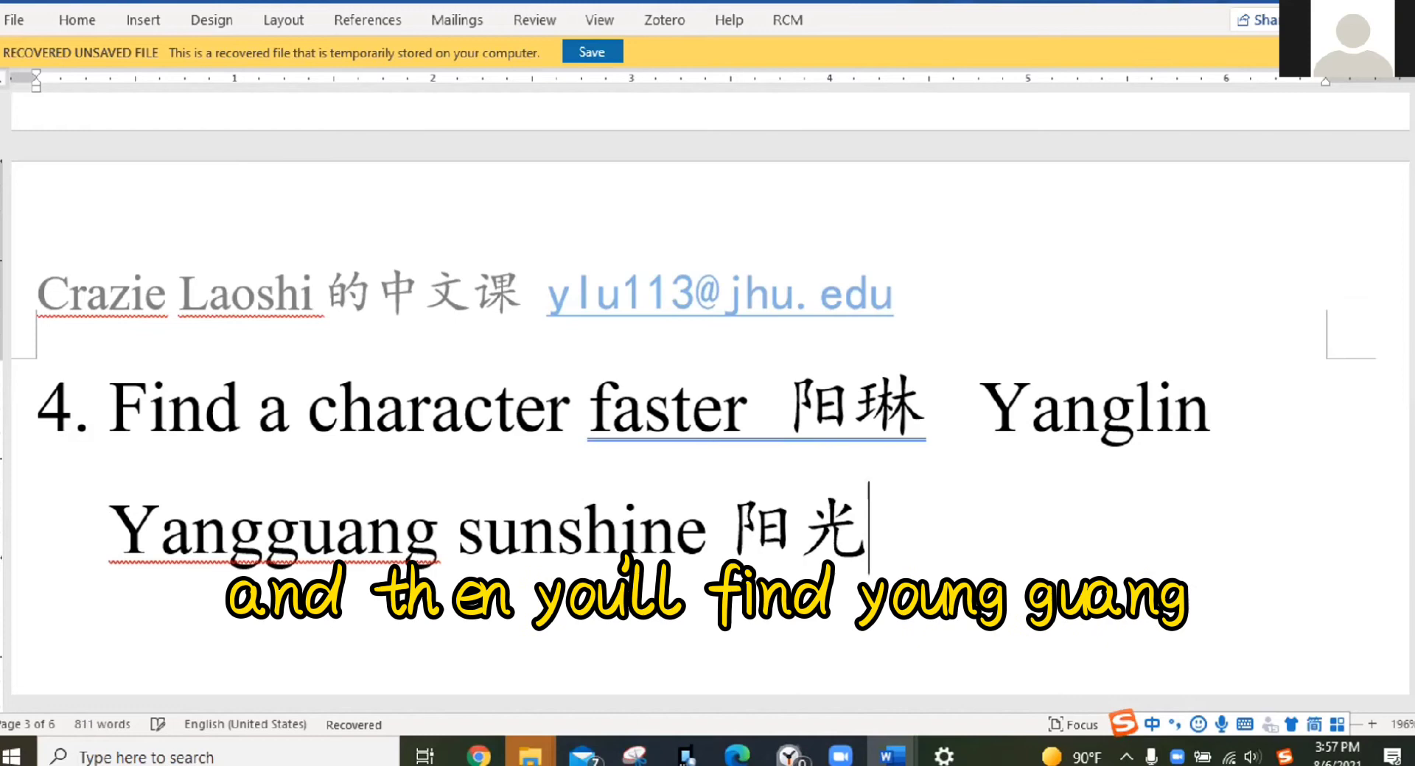
{"action": "key", "text": "Backspace"}
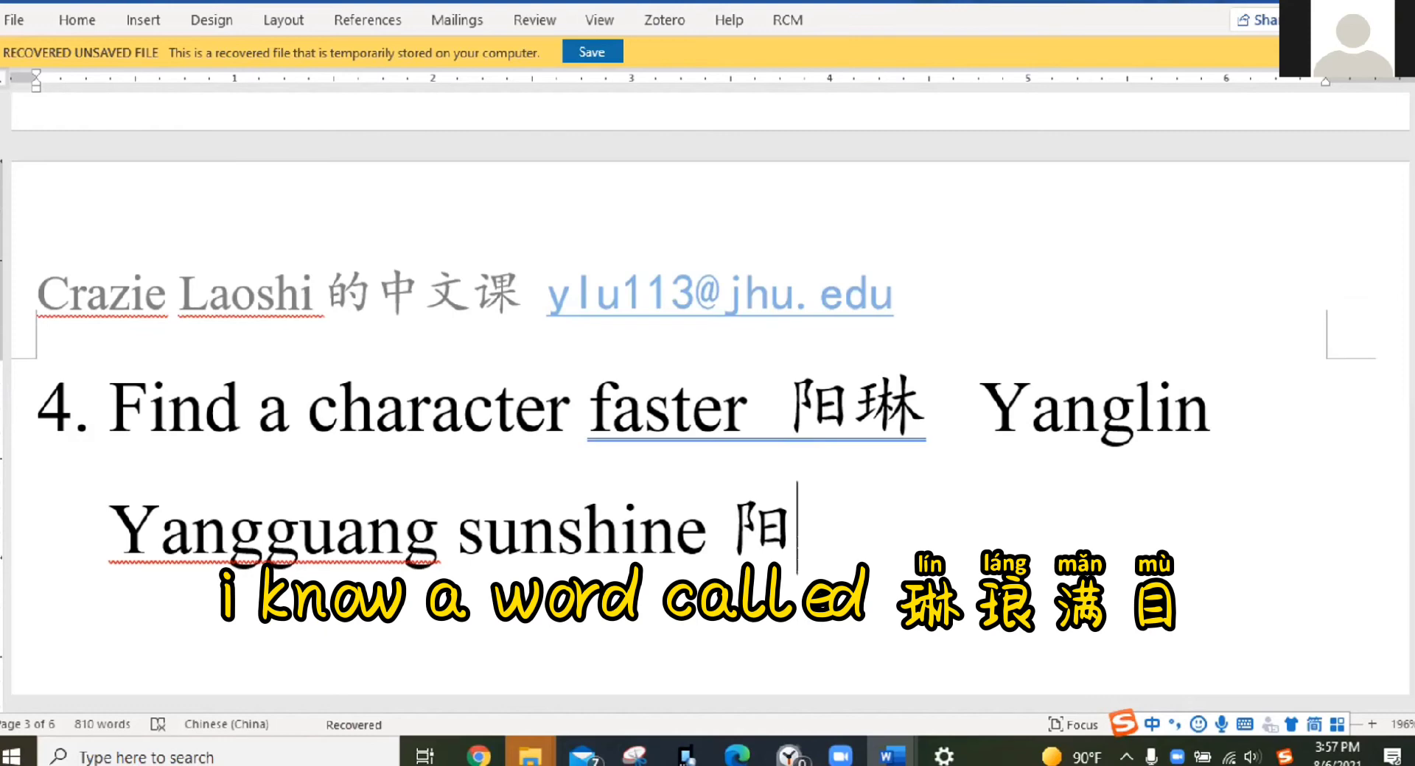
- Enter linlangman to bring up 琳 as the second example
{"action": "type", "text": "li"}
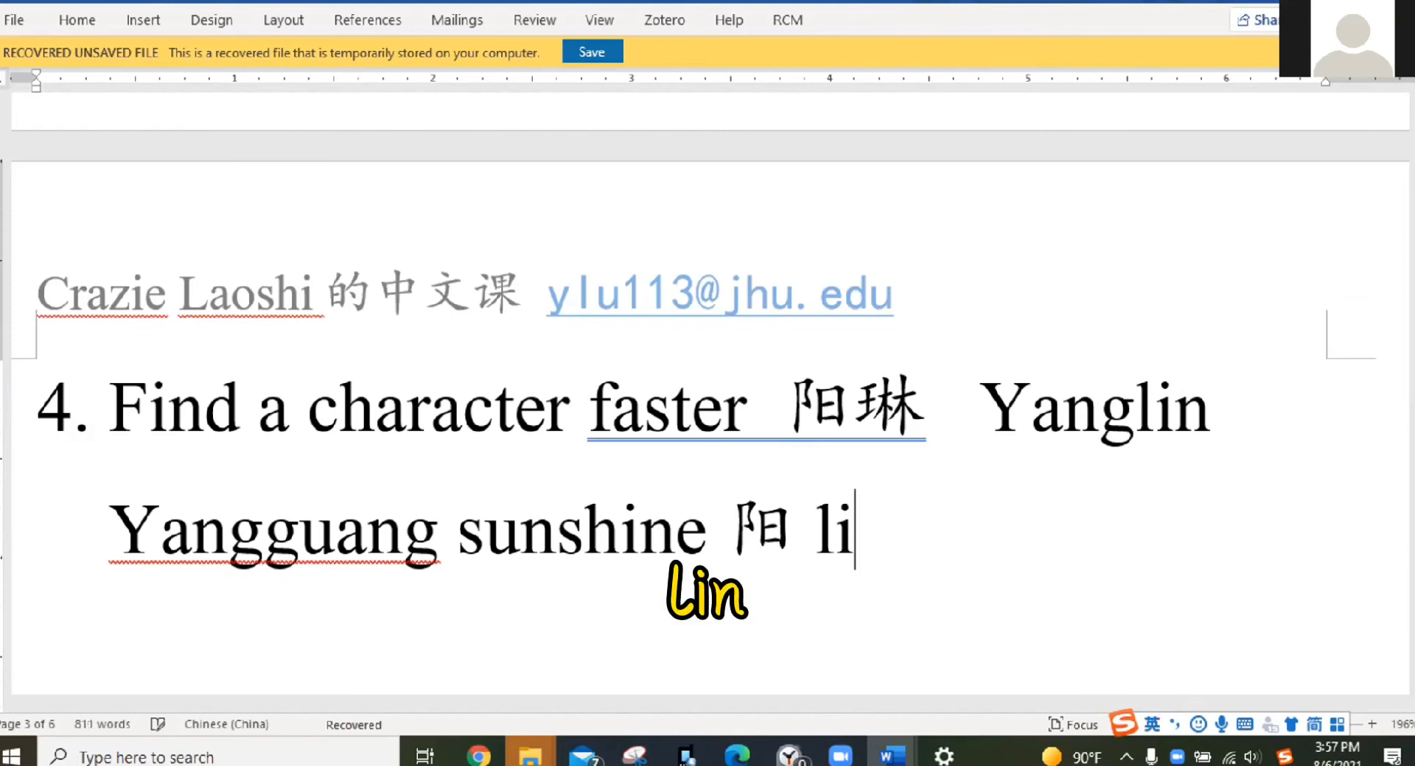
{"action": "type", "text": "nlangmanmu 琳"}
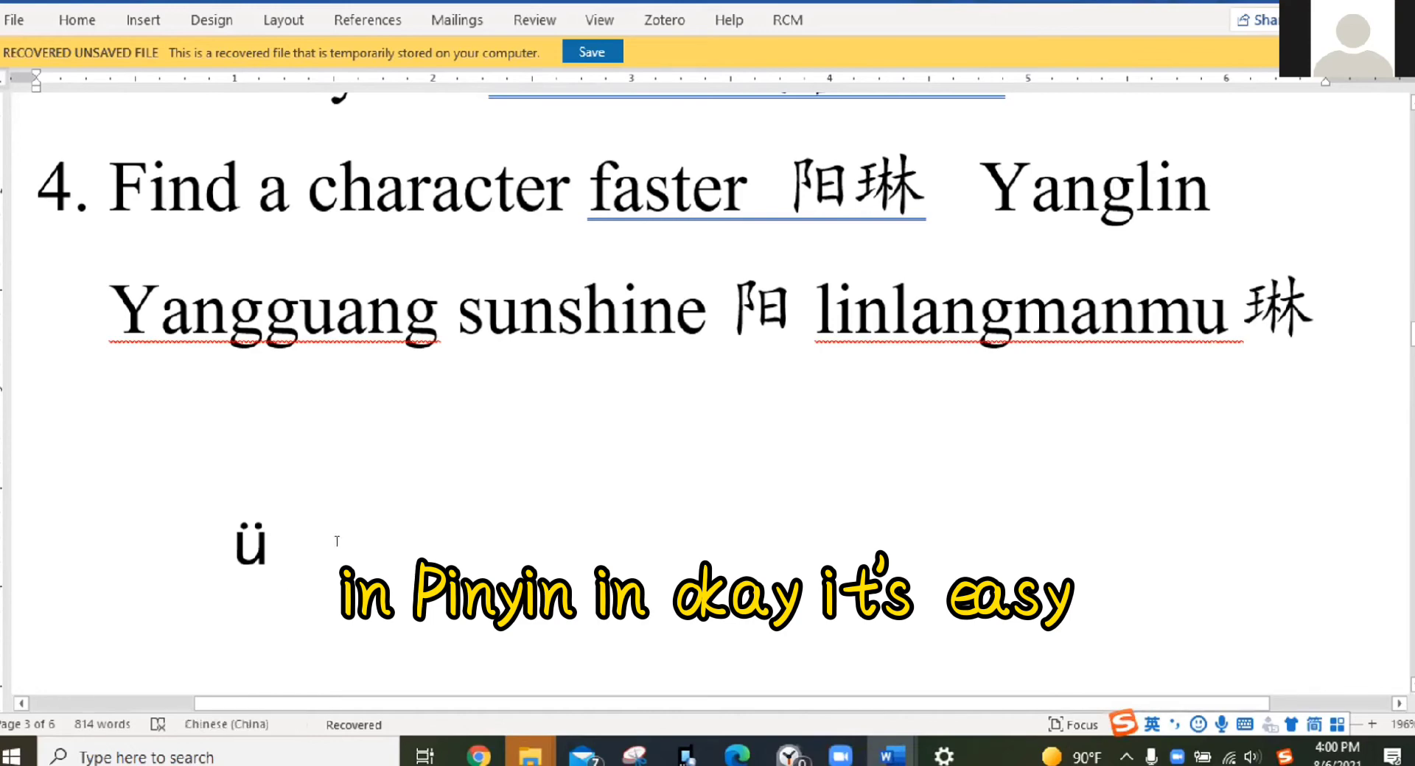
- Complete the line ü = v and demonstrate it by entering 绿色
{"action": "type", "text": "="}
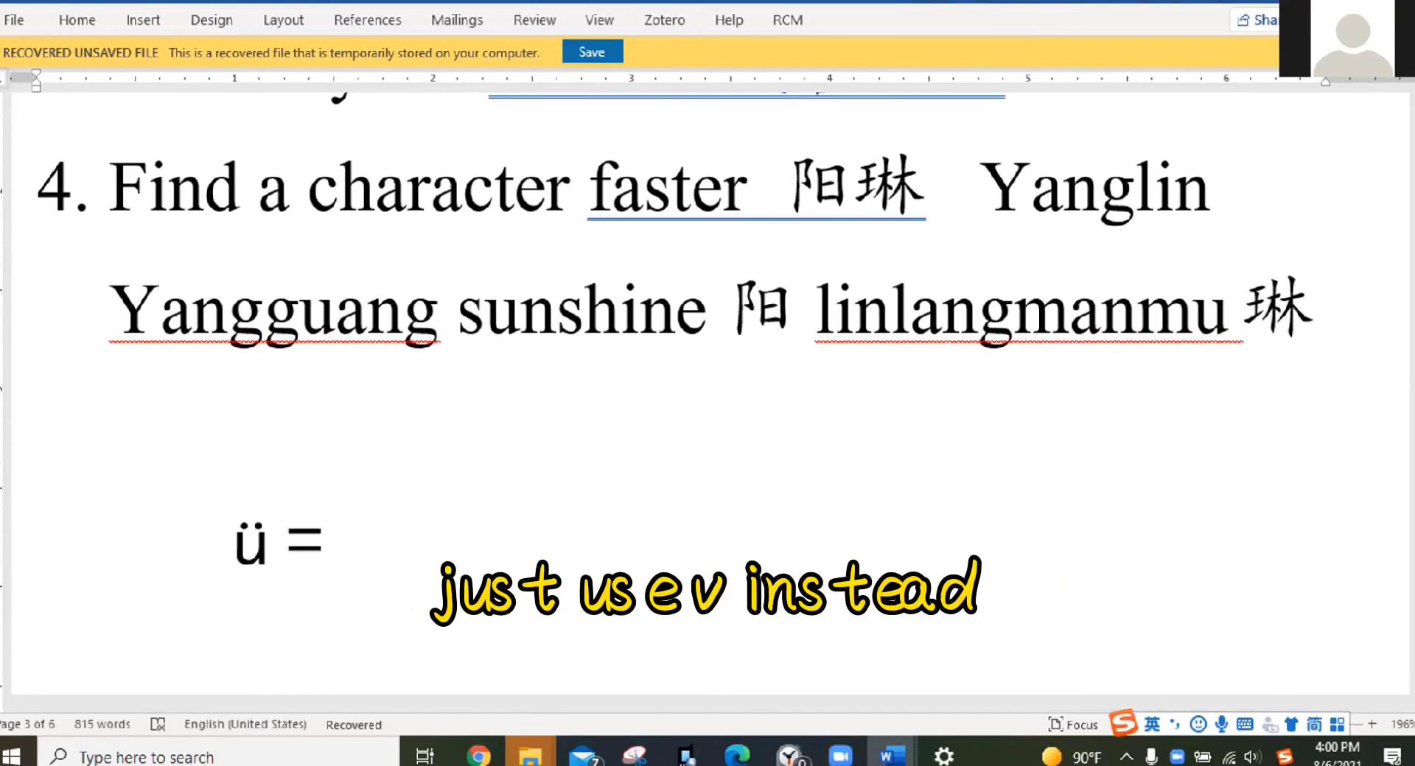
{"action": "type", "text": "v"}
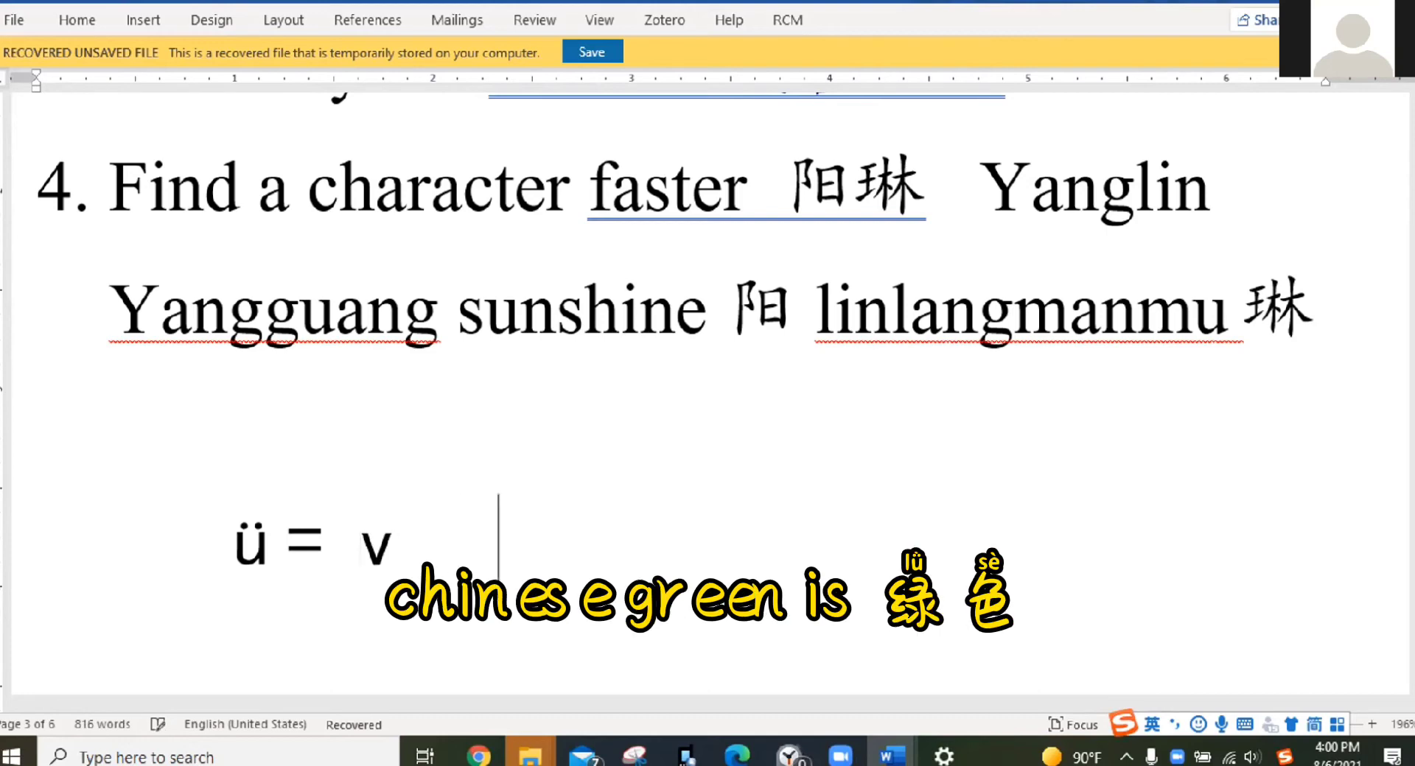
{"action": "type", "text": "绿色"}
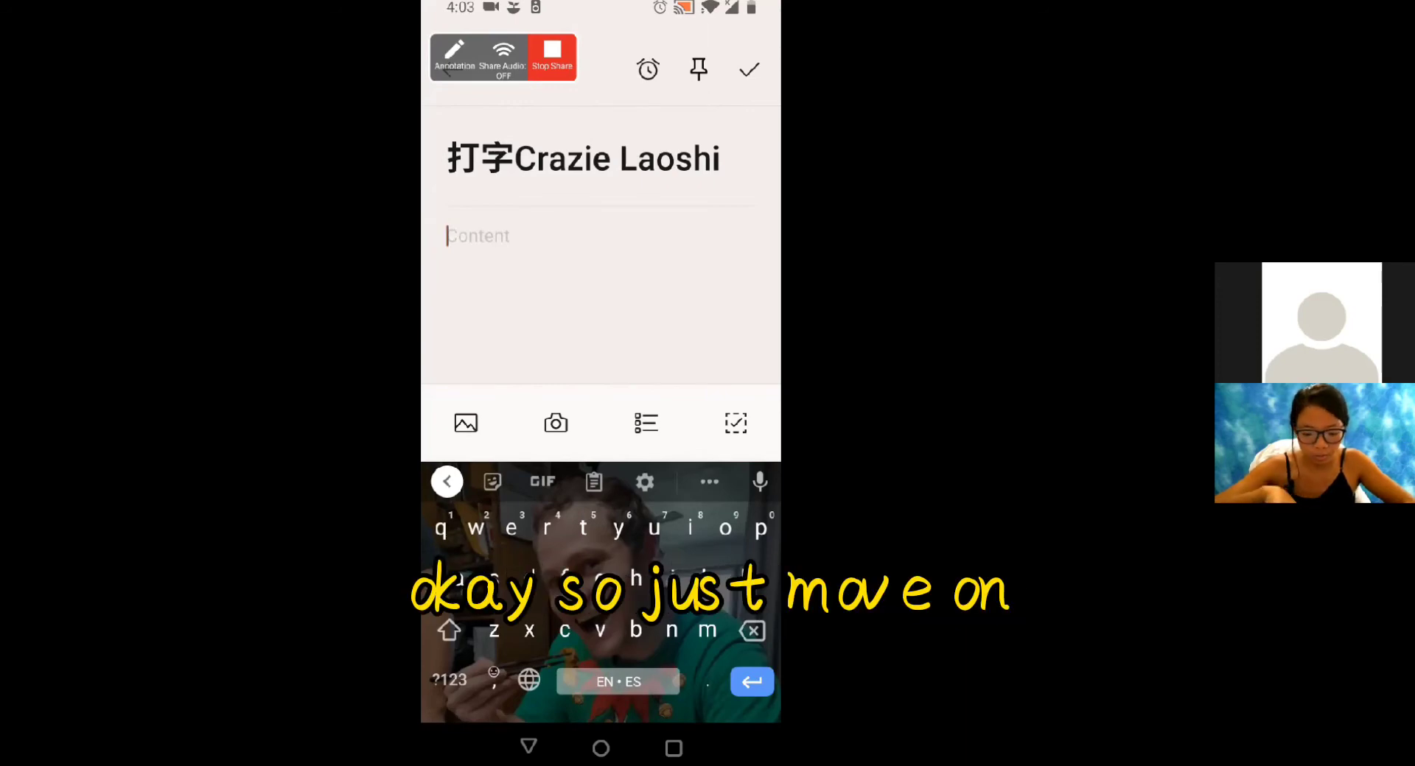
- Switch Gboard to pinyin and enter 我也没想到 then 我叫 from suggestions
{"action": "left_click", "coordinate": [527, 681]}
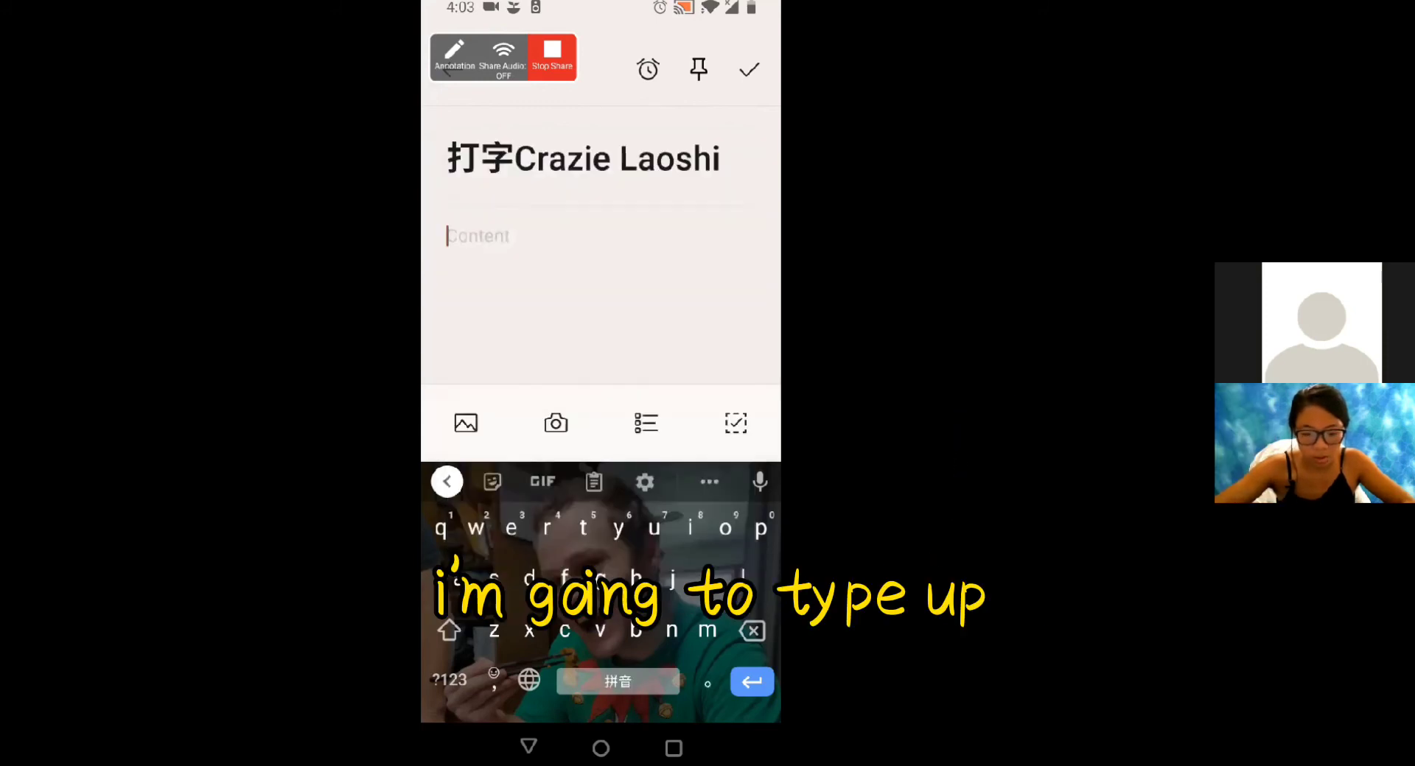
{"action": "type", "text": "wo"}
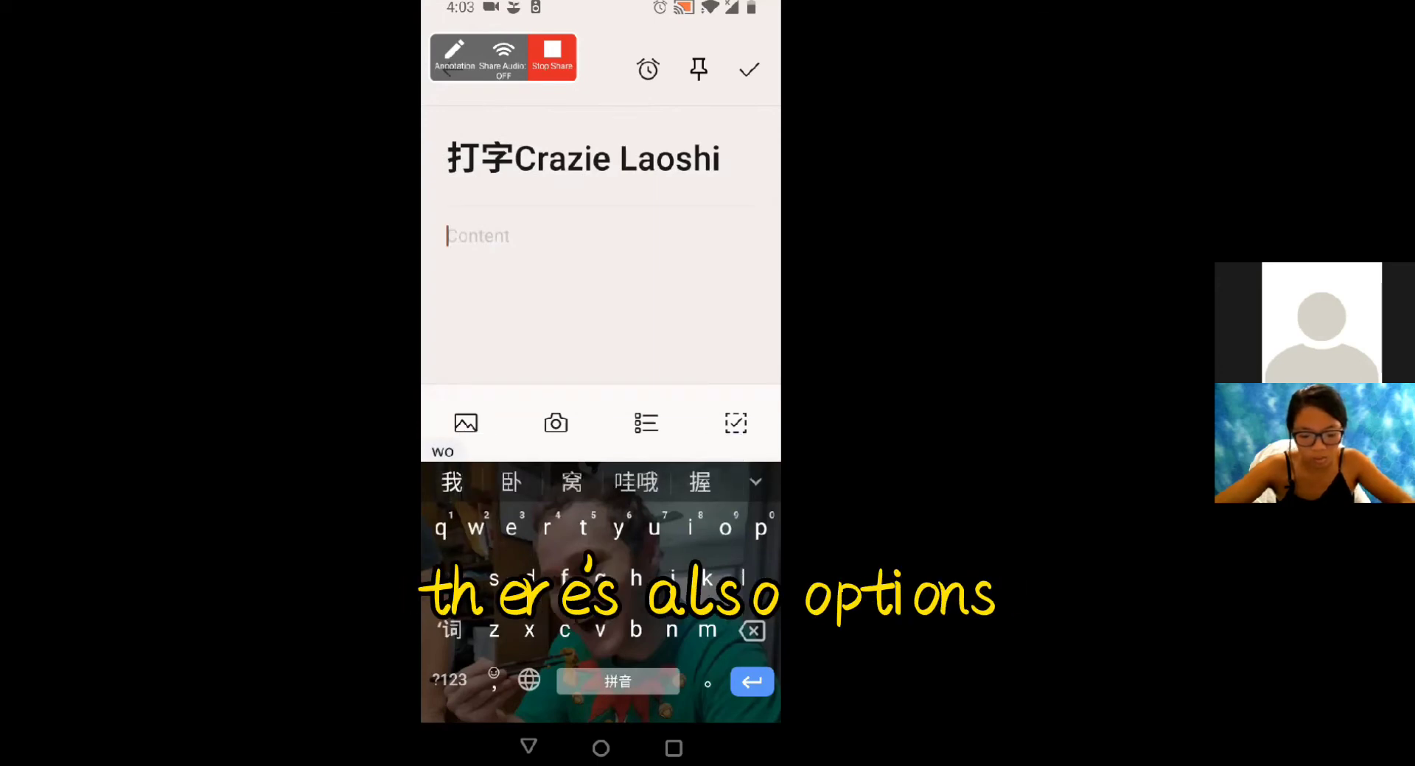
{"action": "left_click", "coordinate": [451, 482]}
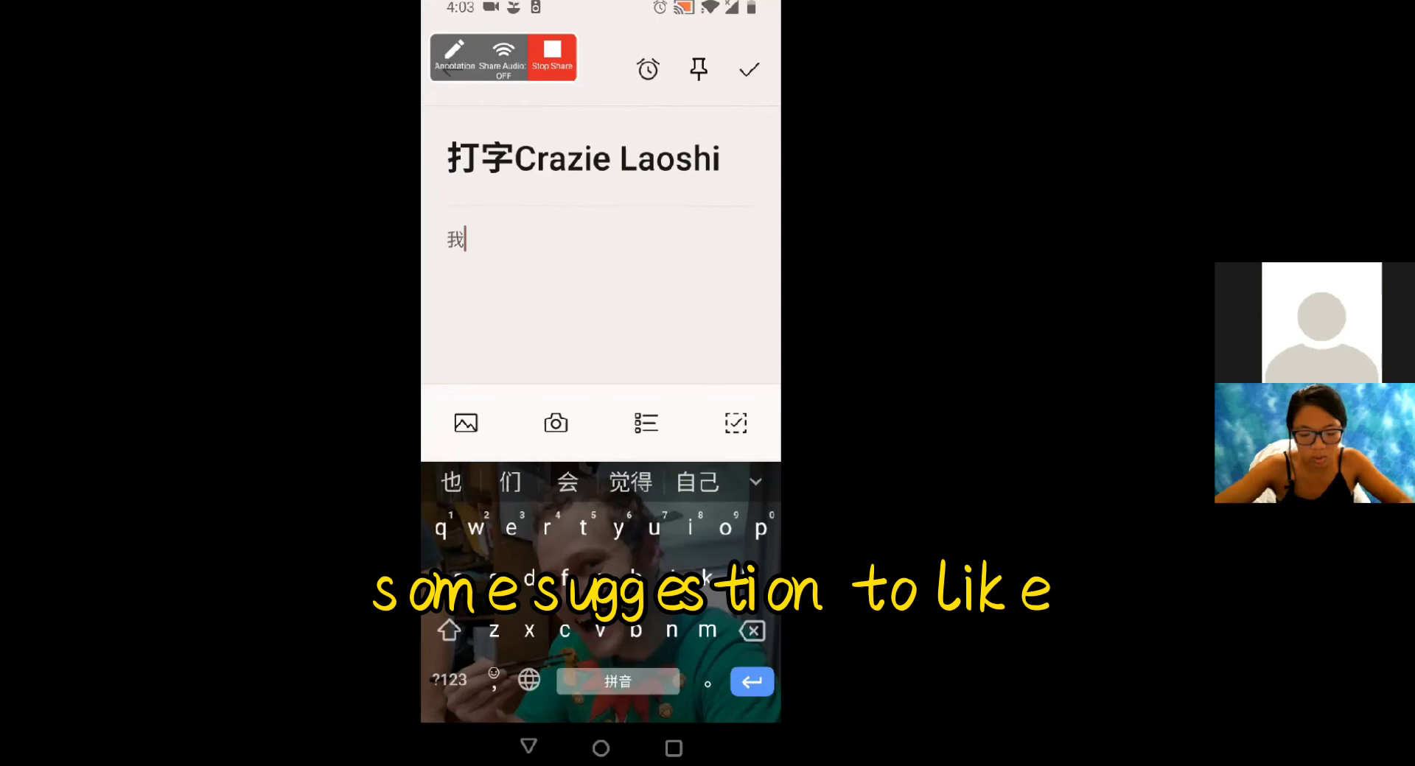
{"action": "left_click", "coordinate": [450, 483]}
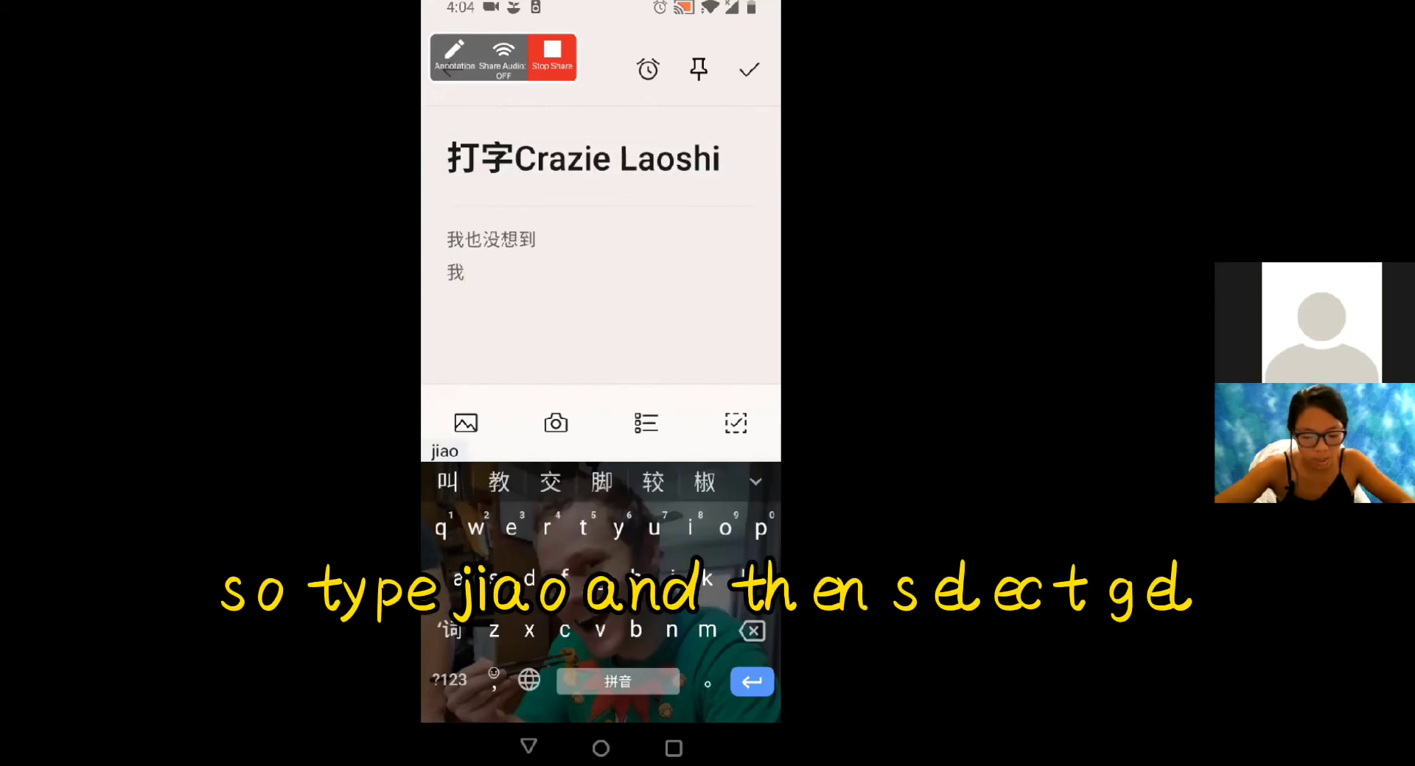
{"action": "left_click", "coordinate": [445, 481]}
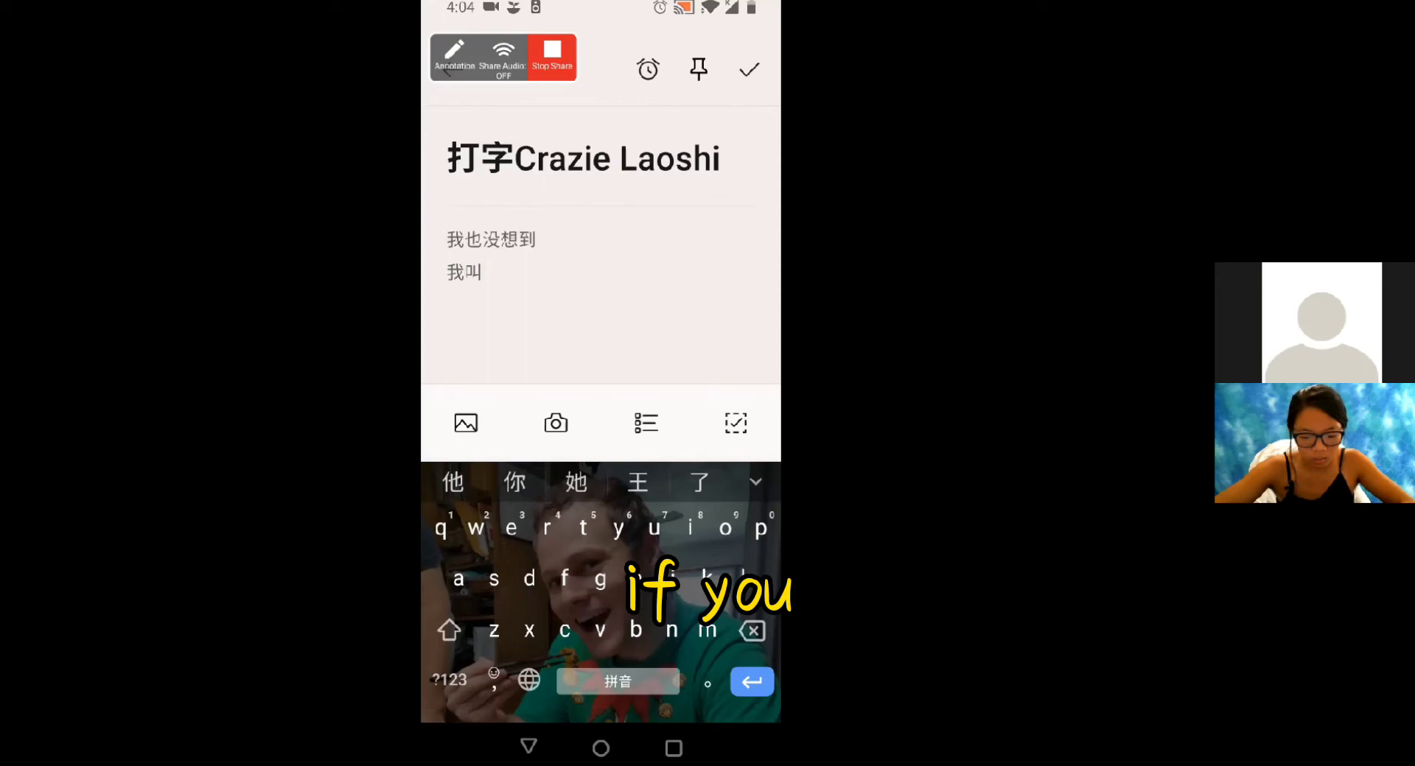
- Insert Crazie with the English keyboard, then continue ，我 in pinyin
{"action": "left_click", "coordinate": [527, 681]}
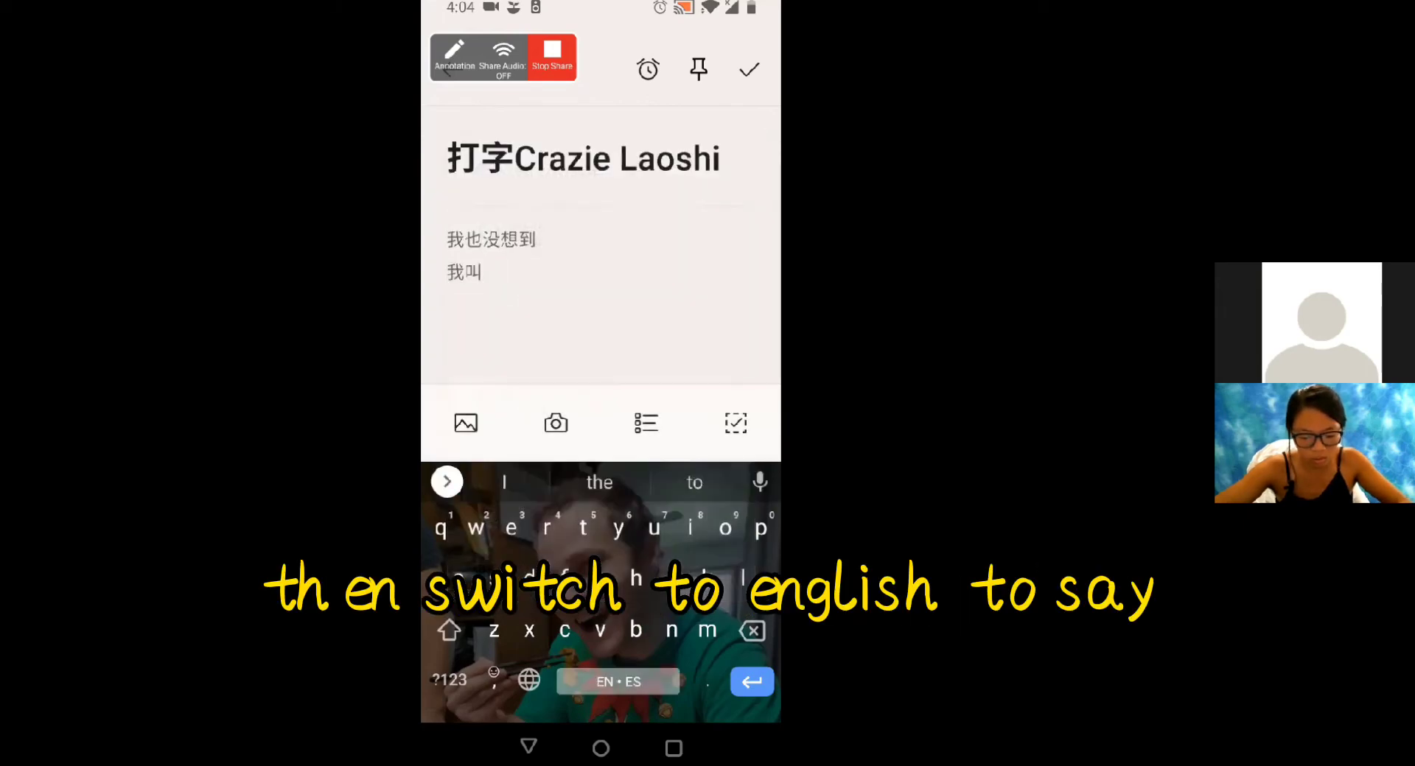
{"action": "type", "text": "Crazie"}
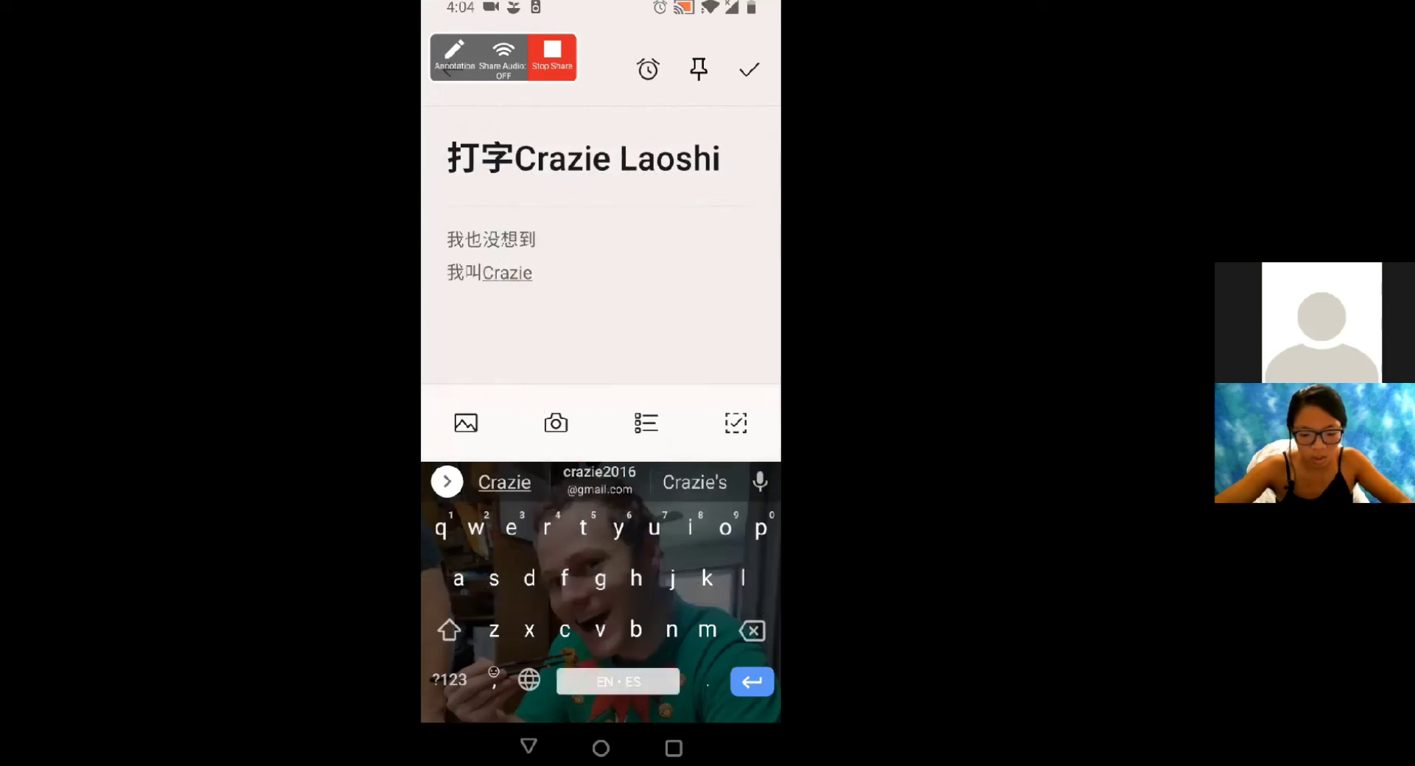
{"action": "left_click", "coordinate": [529, 681]}
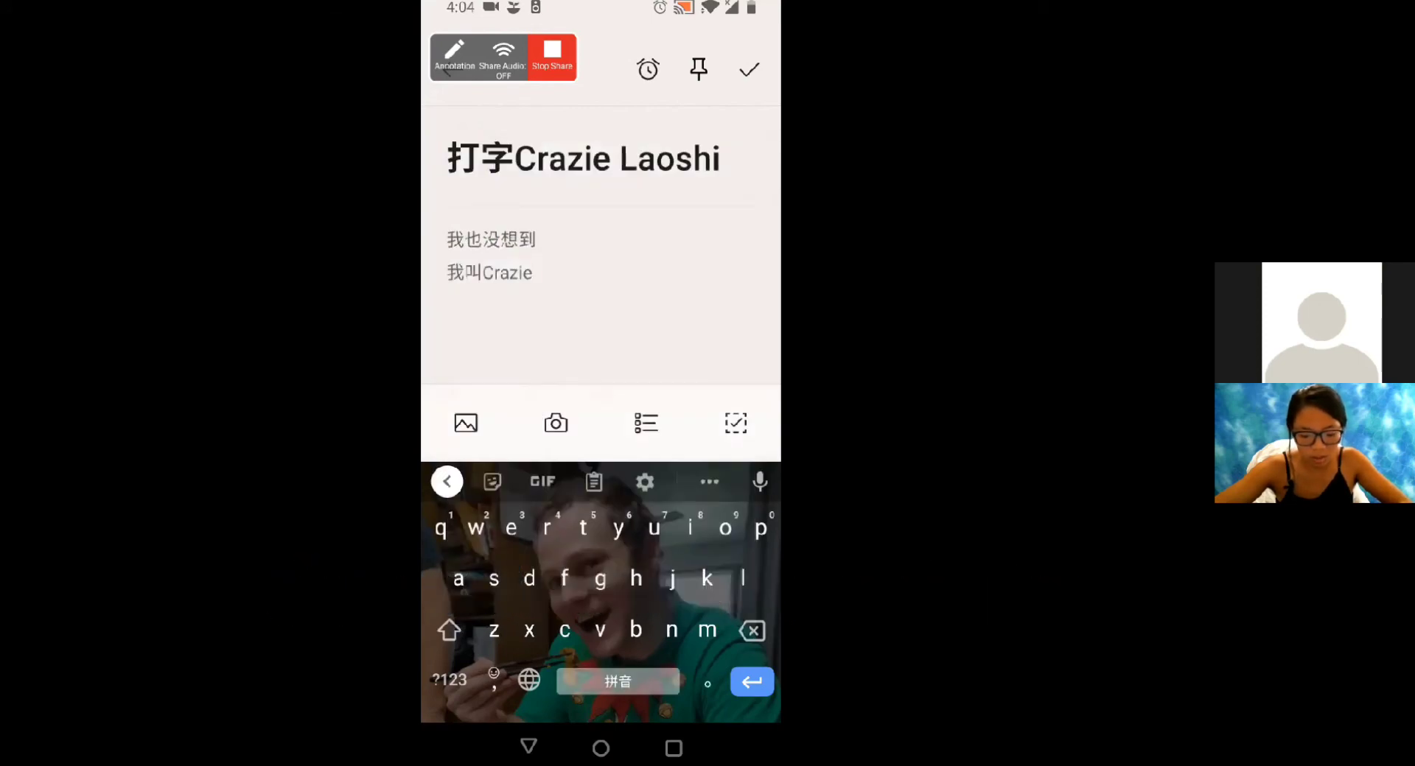
{"action": "type", "text": "，"}
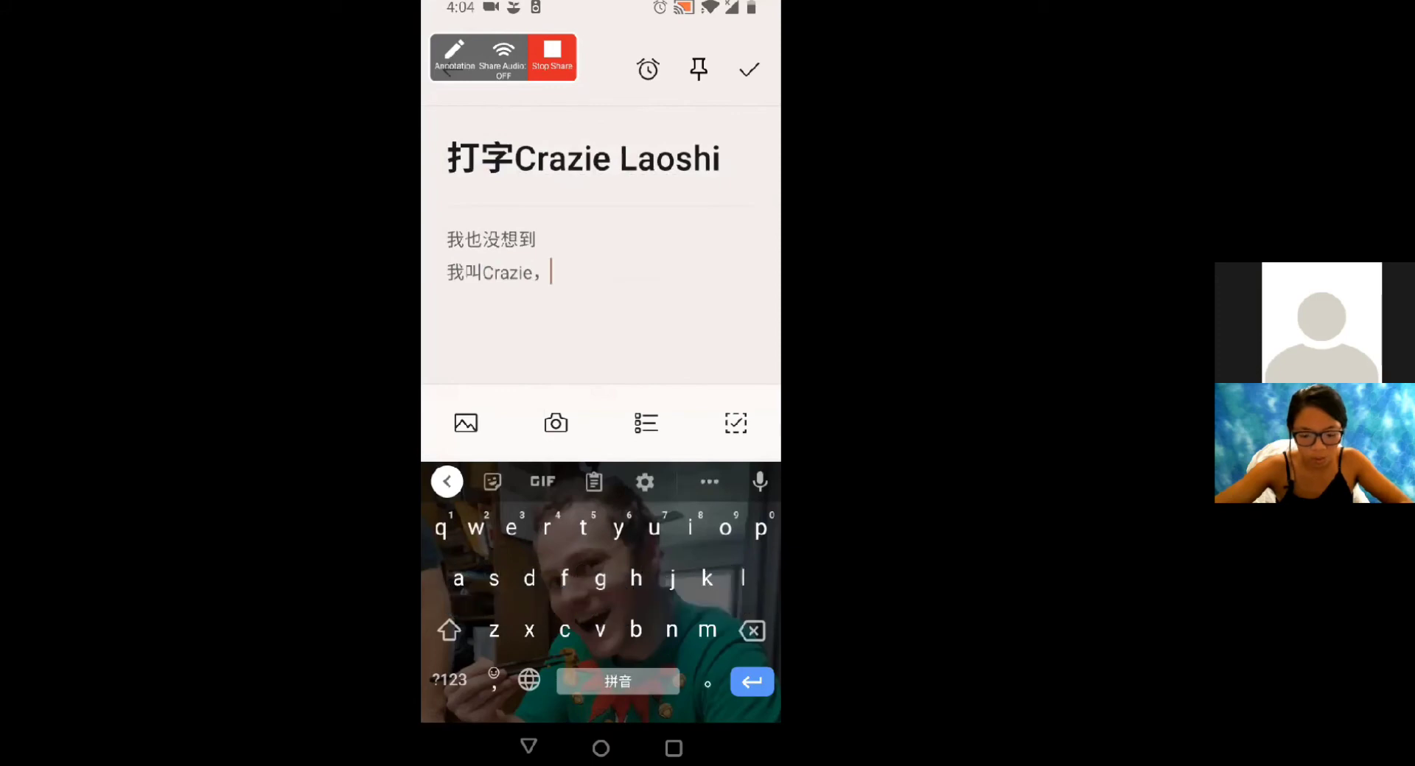
{"action": "type", "text": "我"}
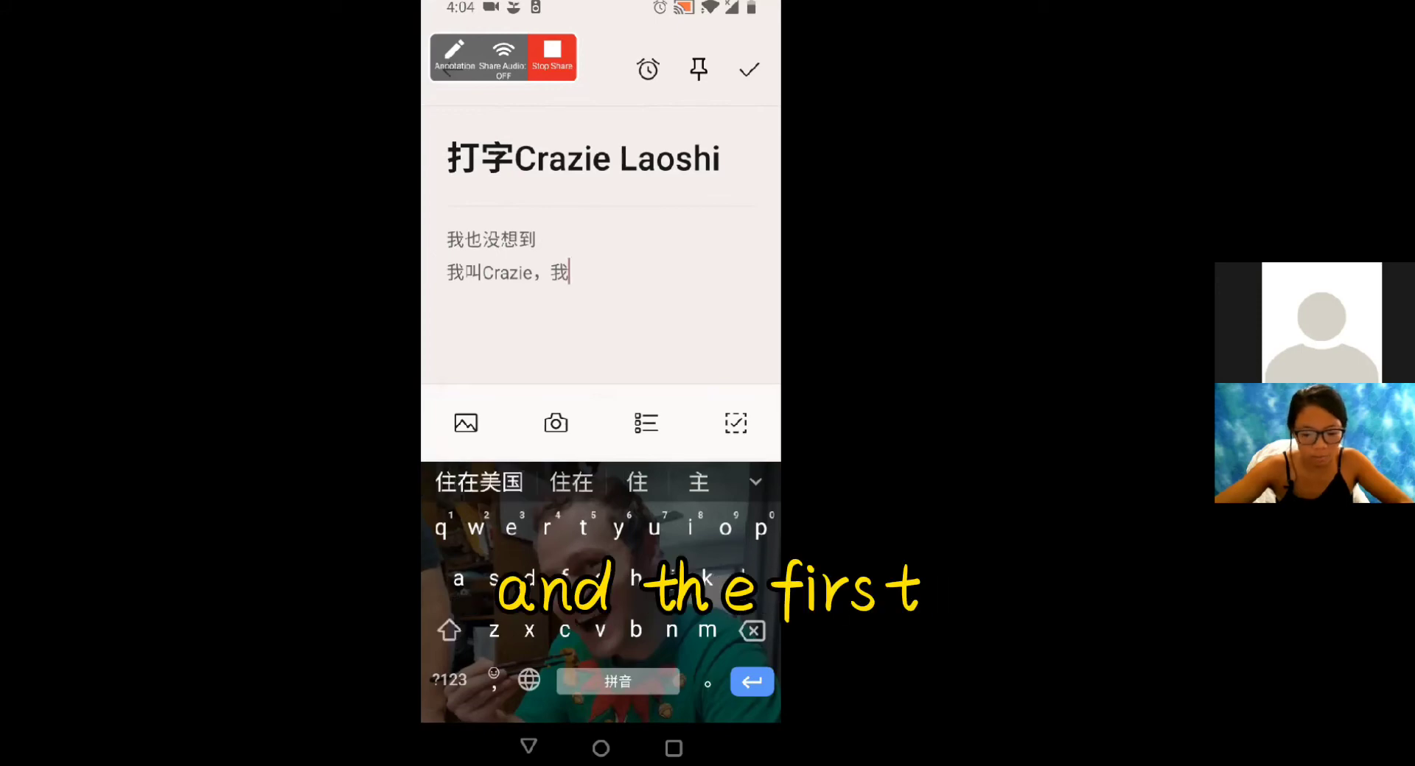
- Add 住在美国 and 我喜欢吃东西 as whole-phrase pinyin suggestions
{"action": "left_click", "coordinate": [477, 482]}
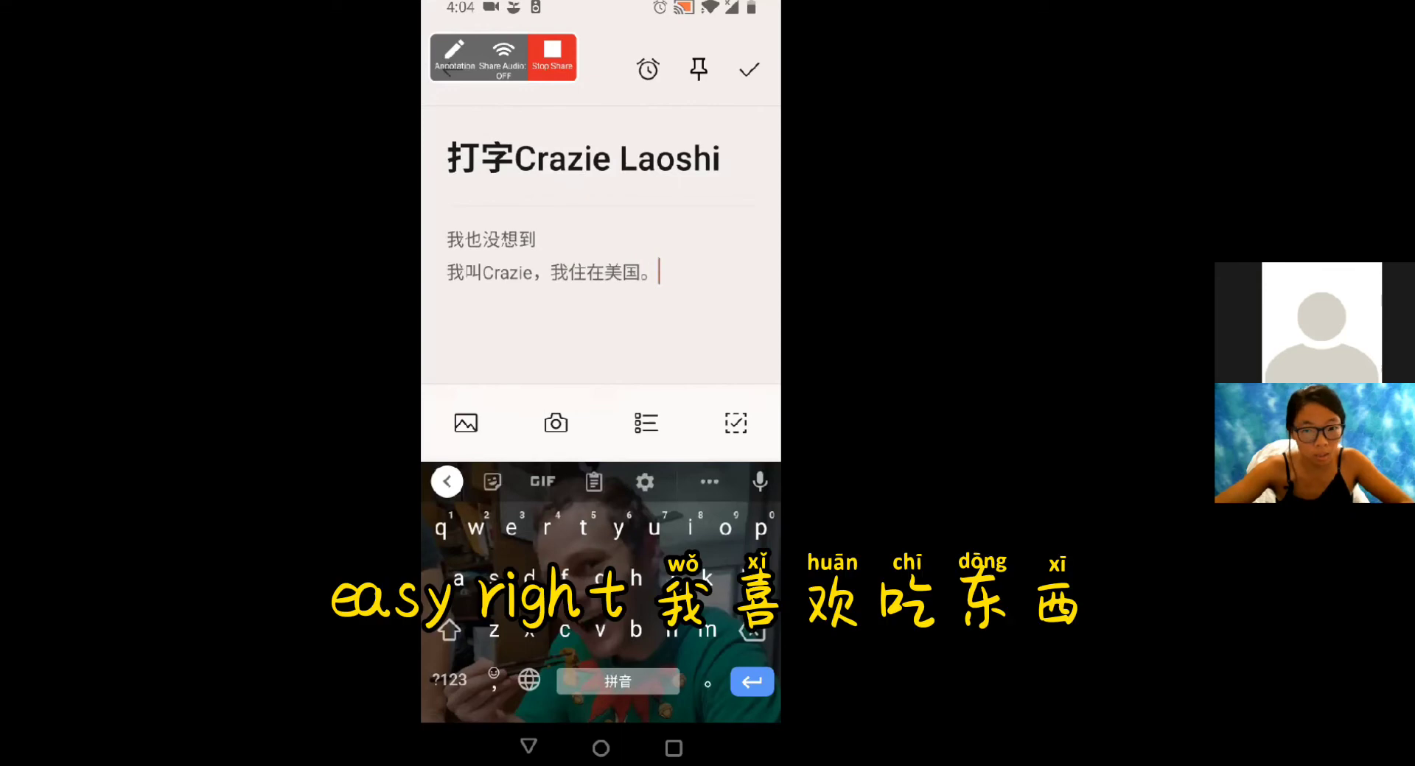
{"action": "type", "text": "wo xi huan chi dong"}
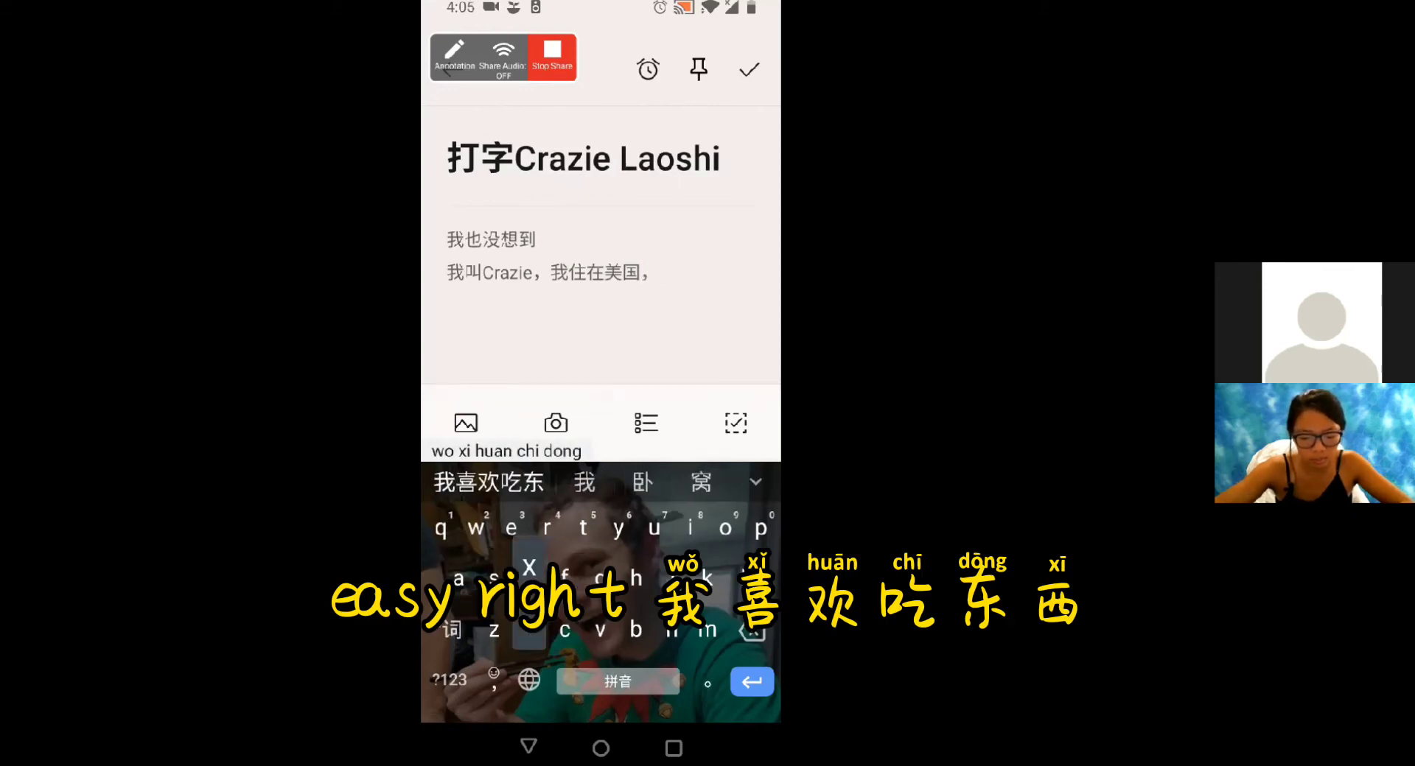
{"action": "left_click", "coordinate": [488, 481]}
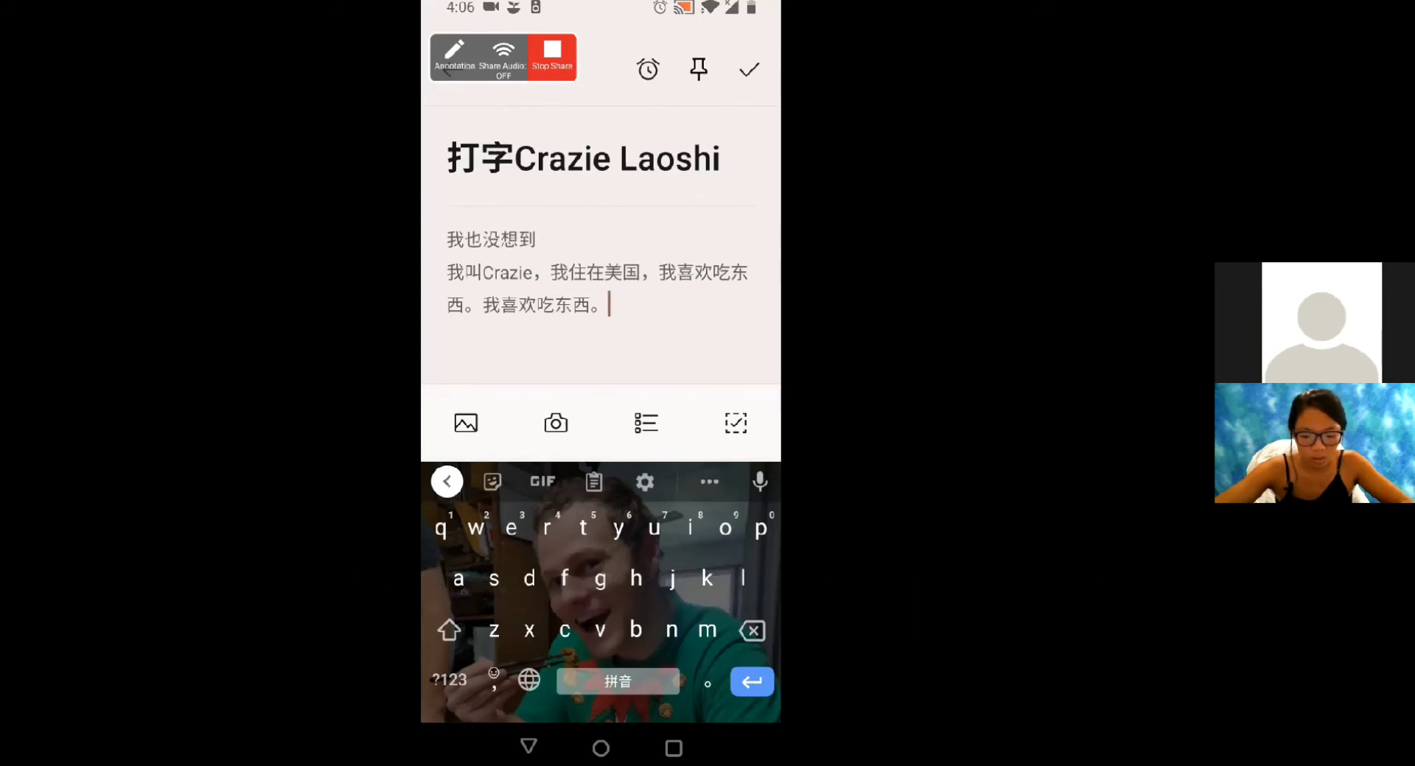
- Switch Gboard to the 中文（简体）手写 handwriting keyboard
{"action": "left_click", "coordinate": [527, 681]}
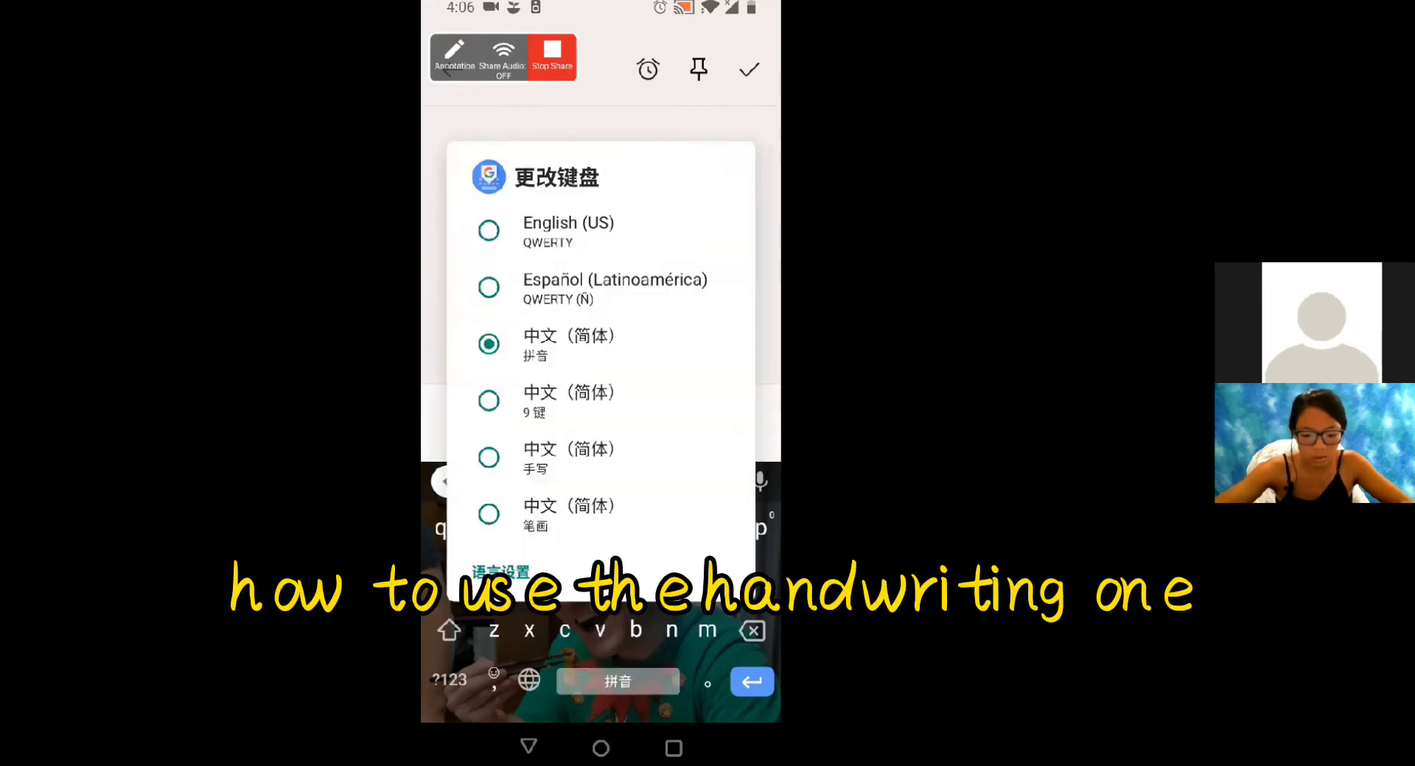
{"action": "left_click", "coordinate": [568, 458]}
{"action": "type", "text": "西。我喜欢吃东西。二十年阳让"}
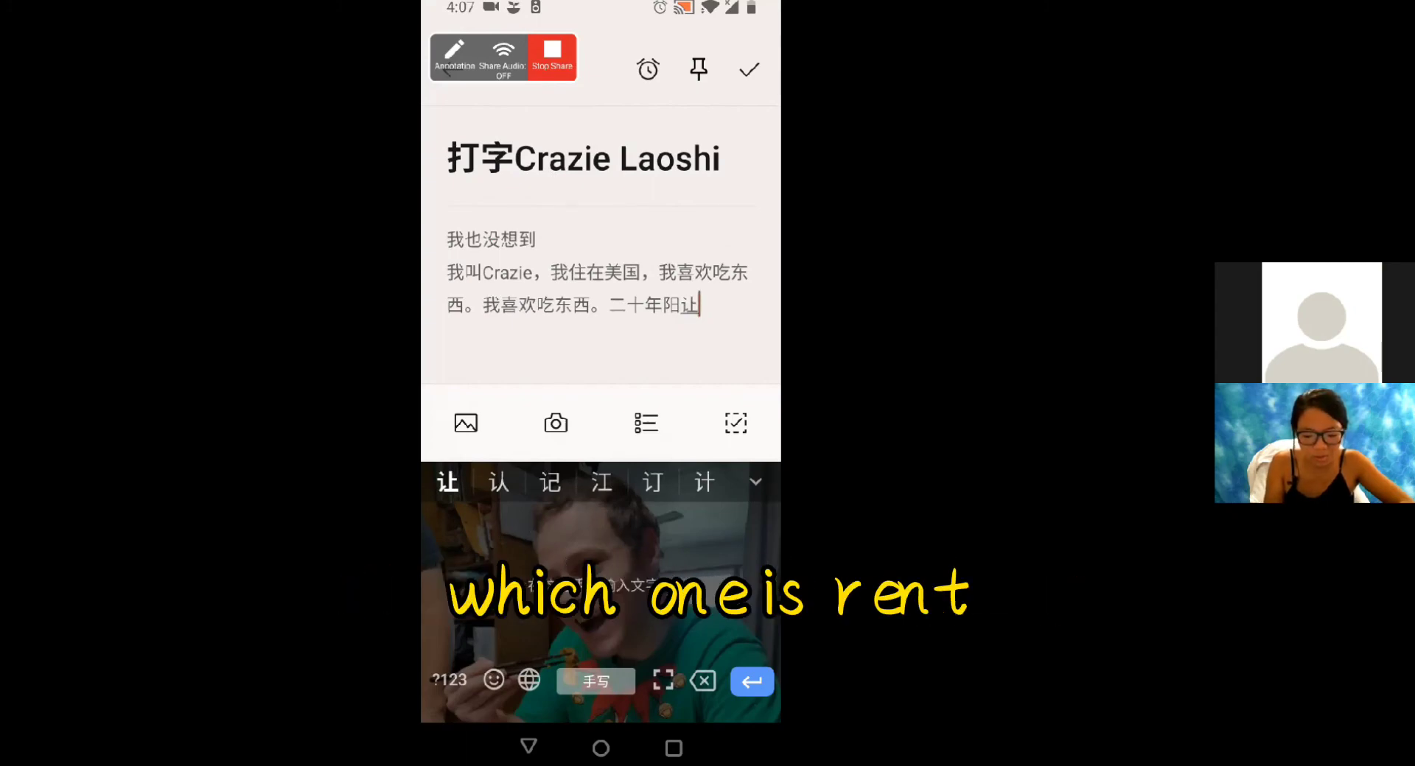
- Pick the final handwritten character, then start English dictation in Google Translate
{"action": "left_click", "coordinate": [497, 482]}
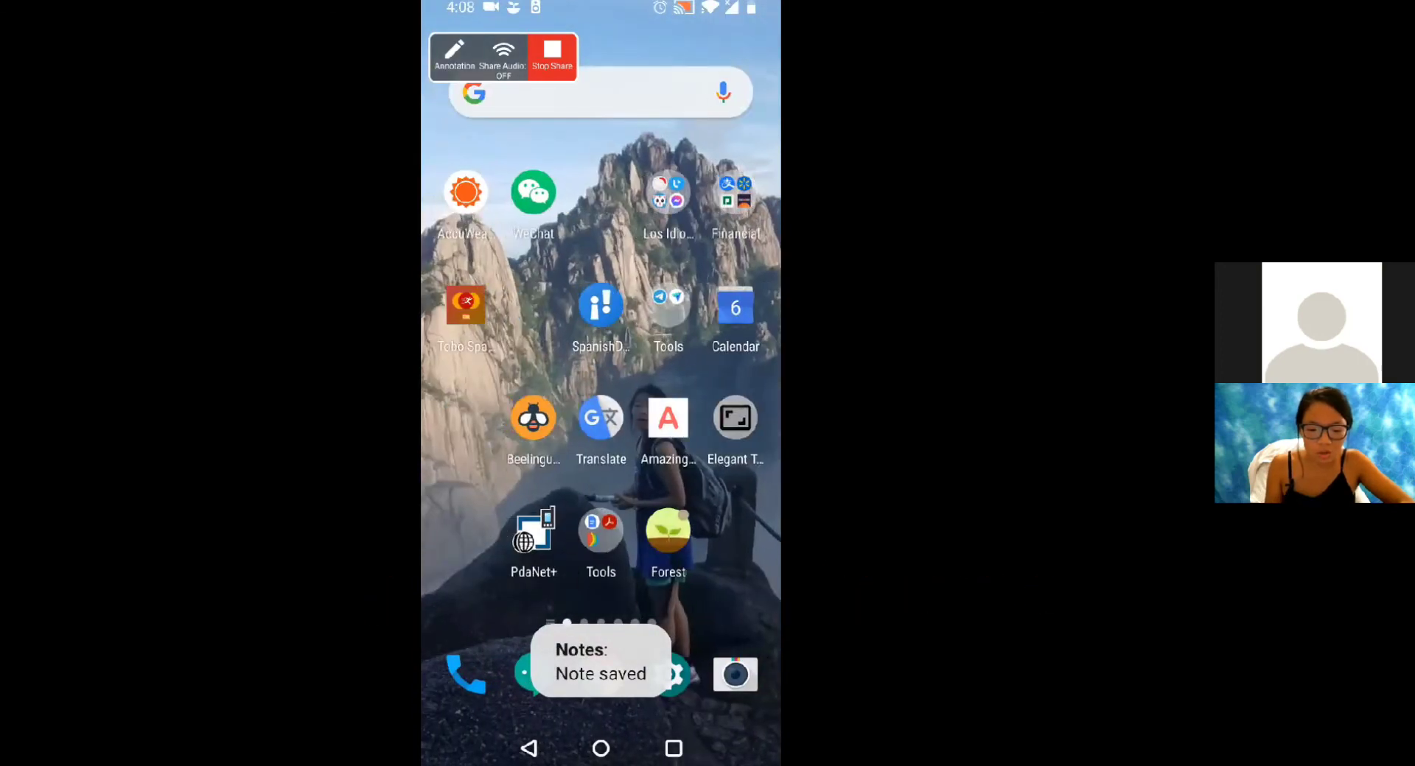
{"action": "left_click", "coordinate": [600, 416]}
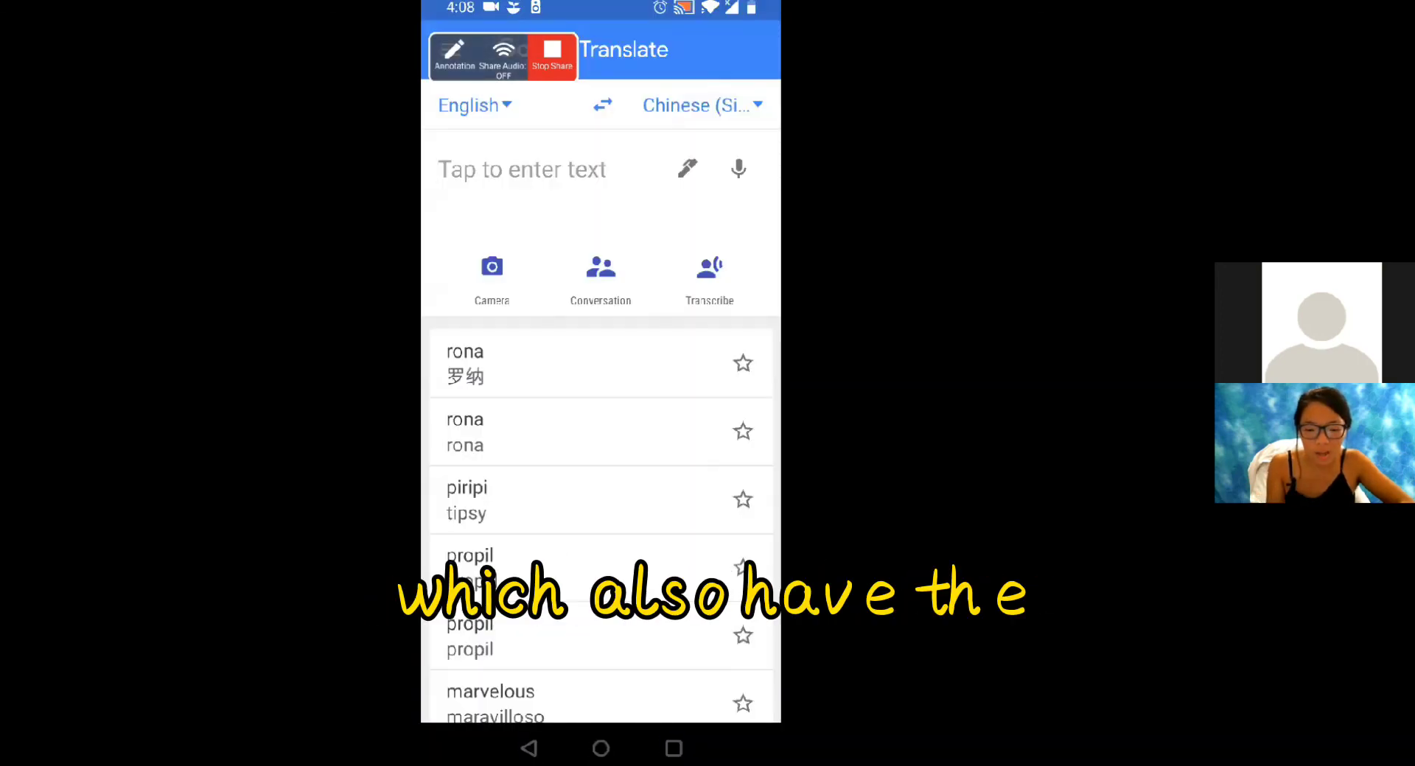
{"action": "left_click", "coordinate": [737, 170]}
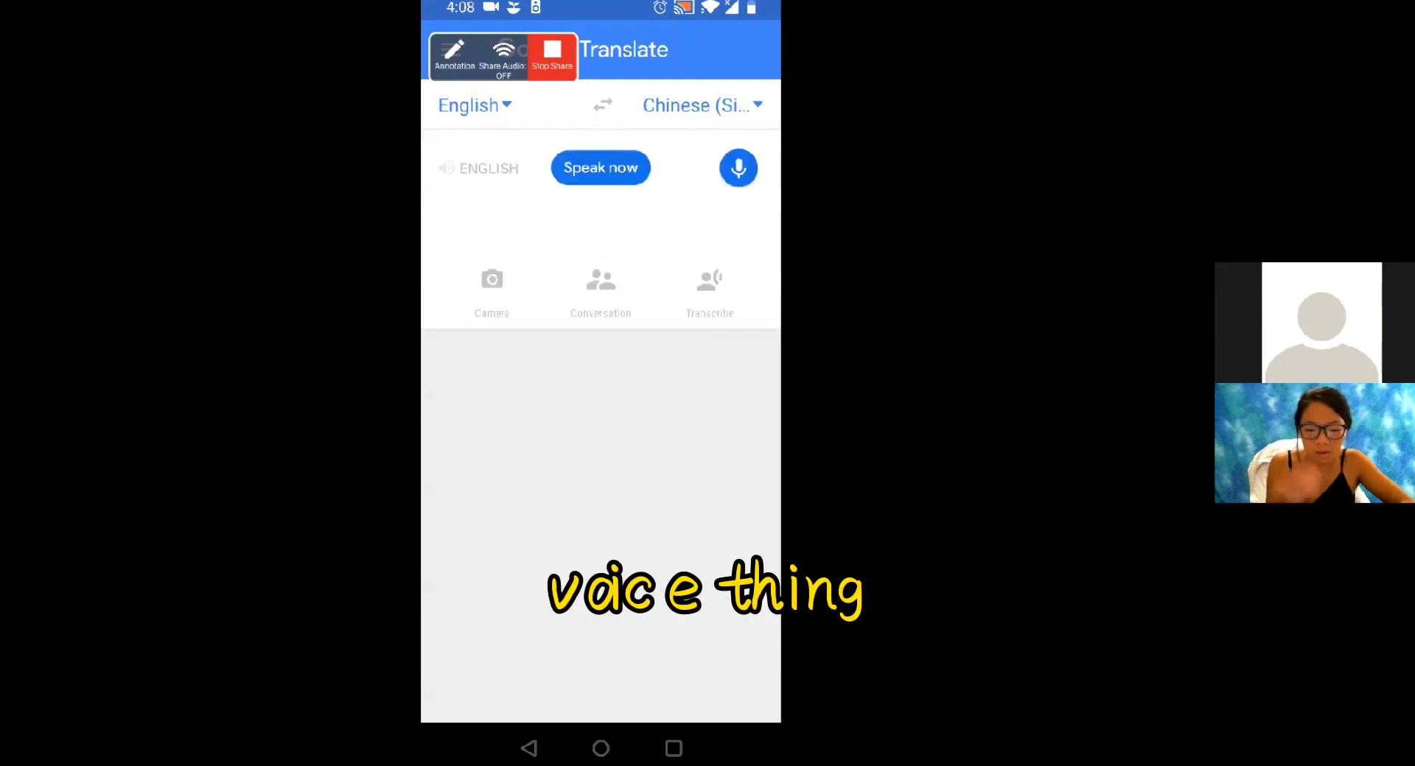